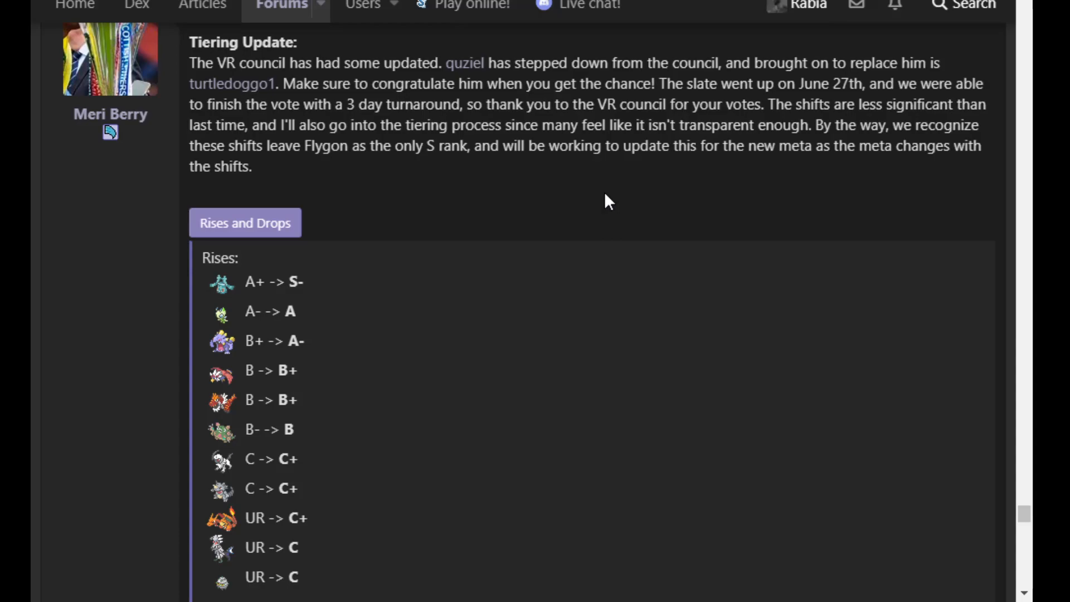
mouse_move(579, 238)
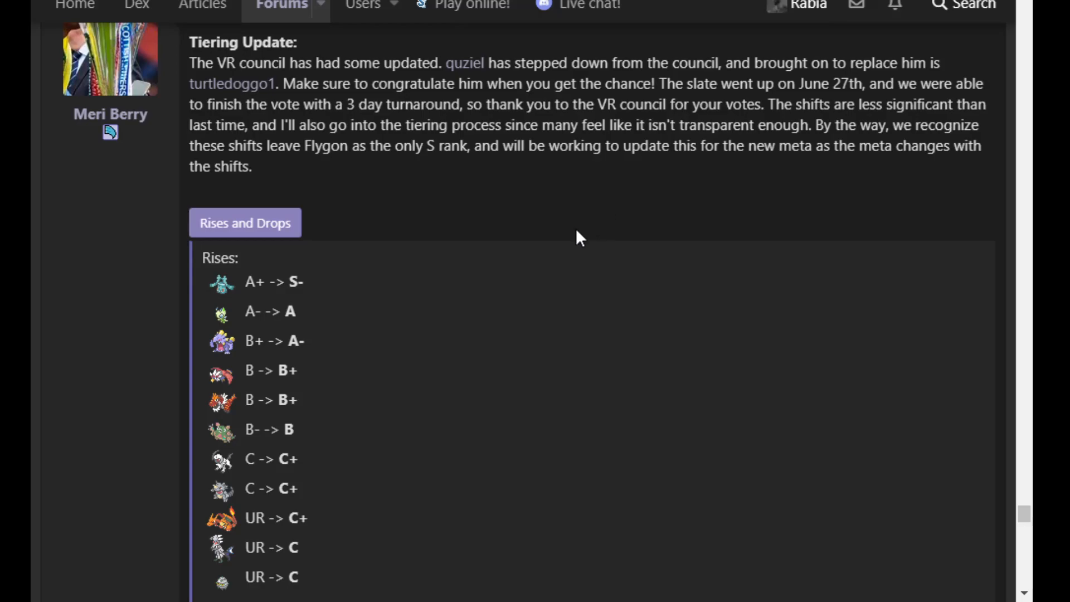
mouse_move(547, 230)
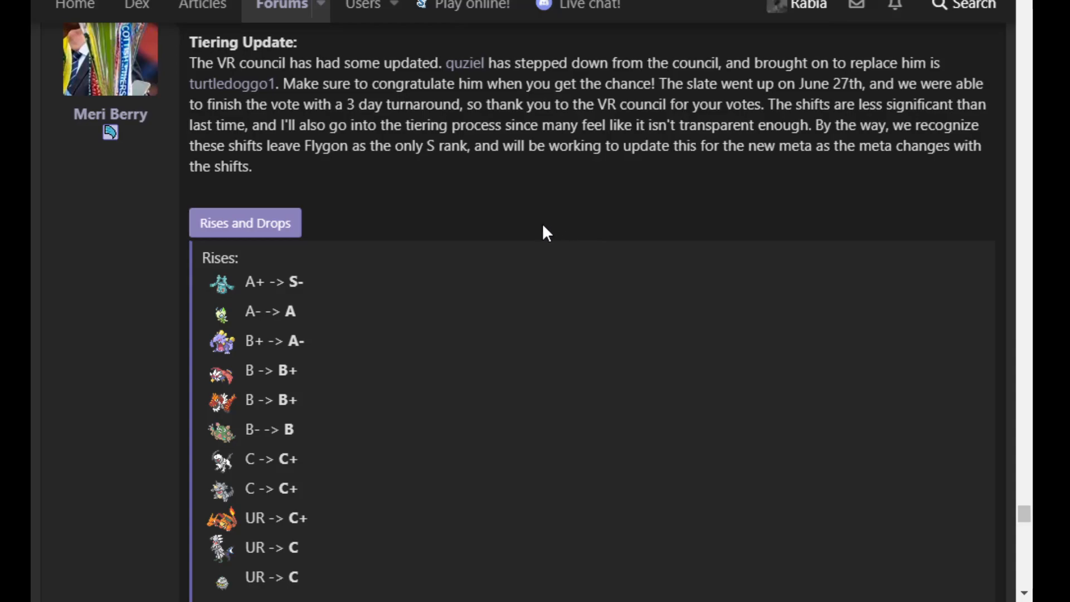
mouse_move(569, 207)
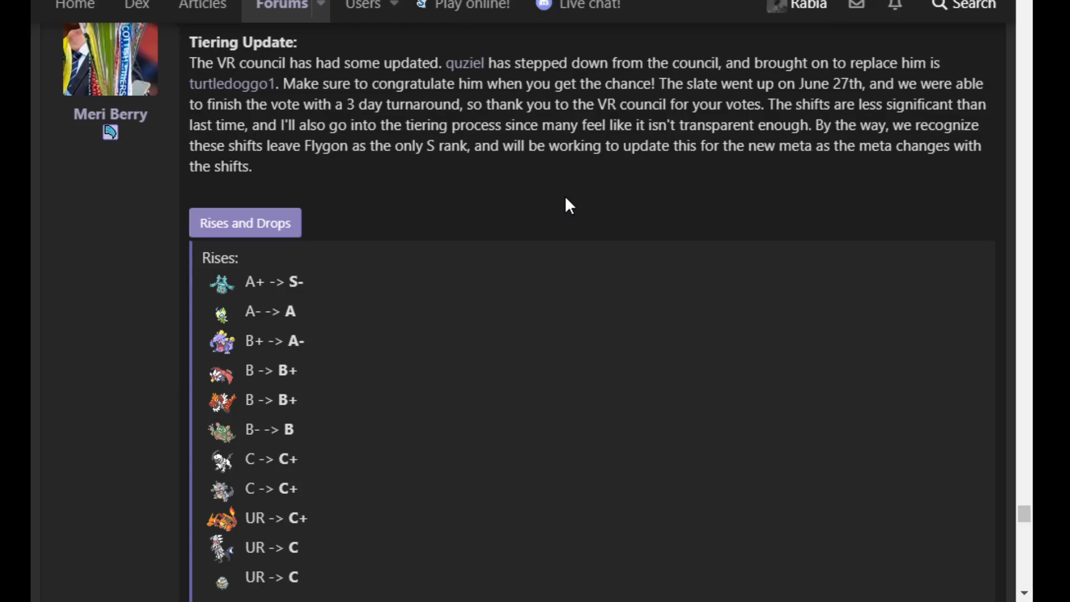
mouse_move(620, 189)
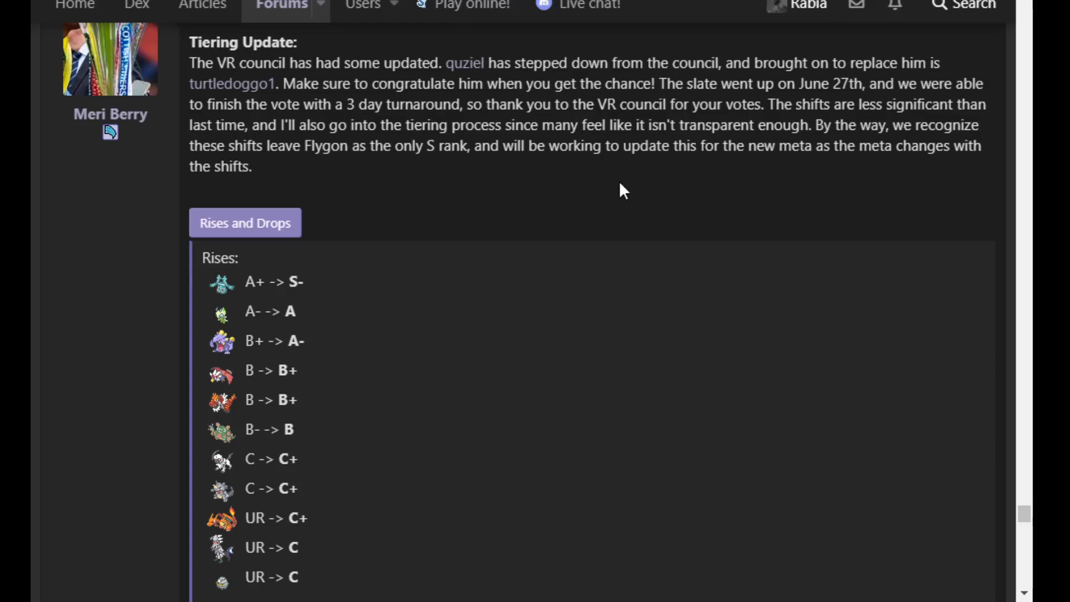
mouse_move(546, 194)
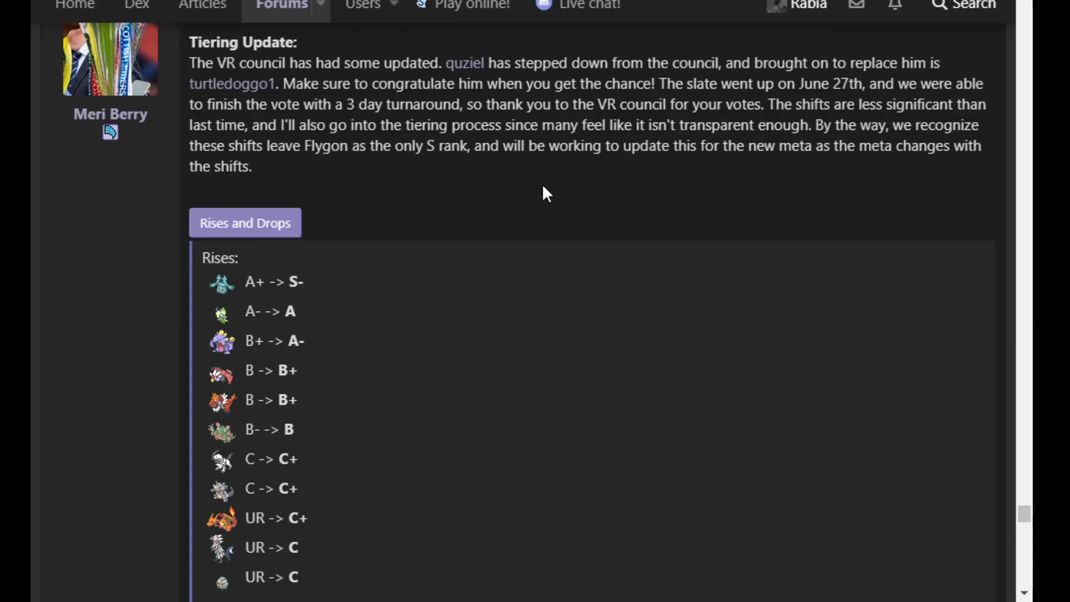
mouse_move(192, 160)
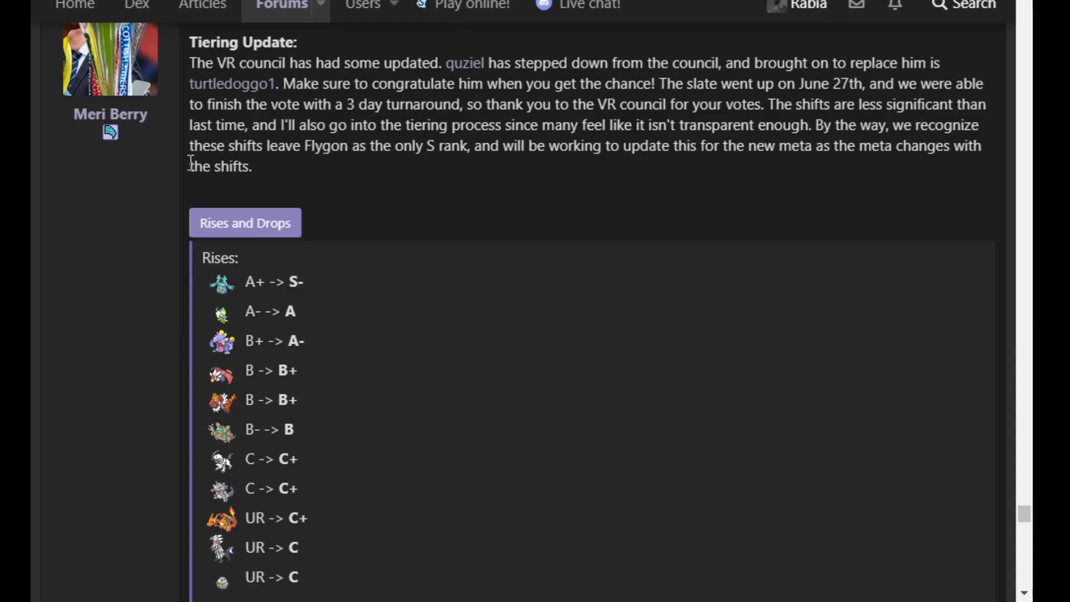
mouse_move(398, 287)
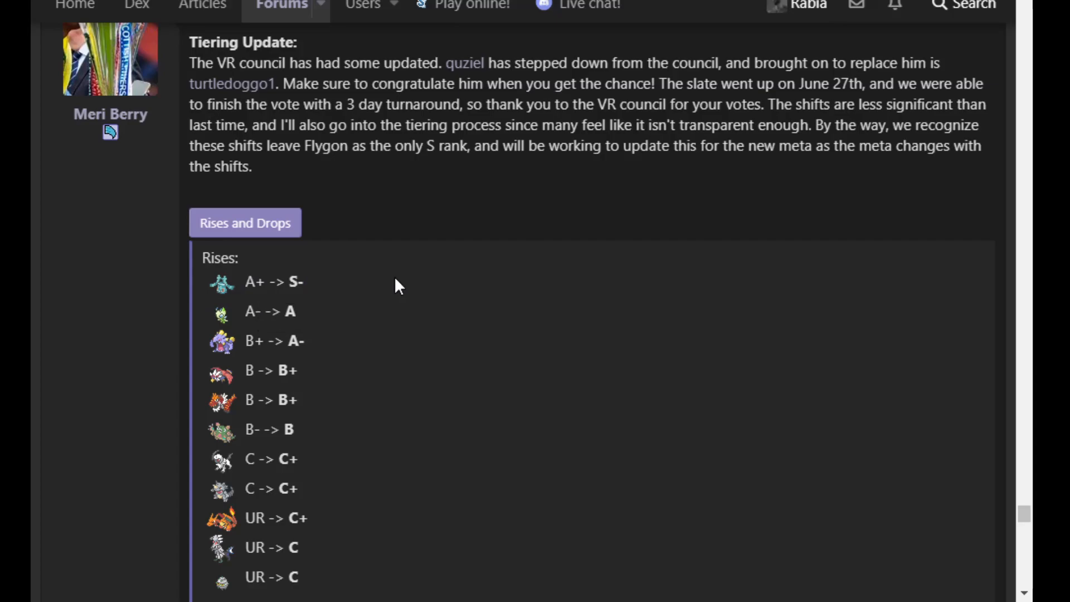
Bring the first Drops entries into view below the complete Rises list of the Tiering Update
scroll("down", 3)
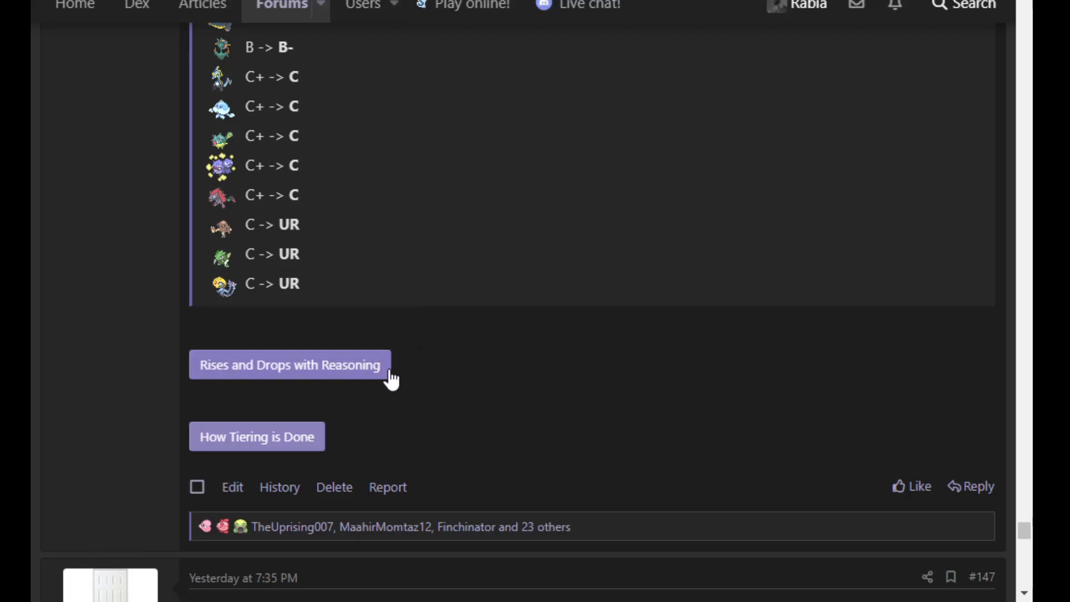
left_click(290, 364)
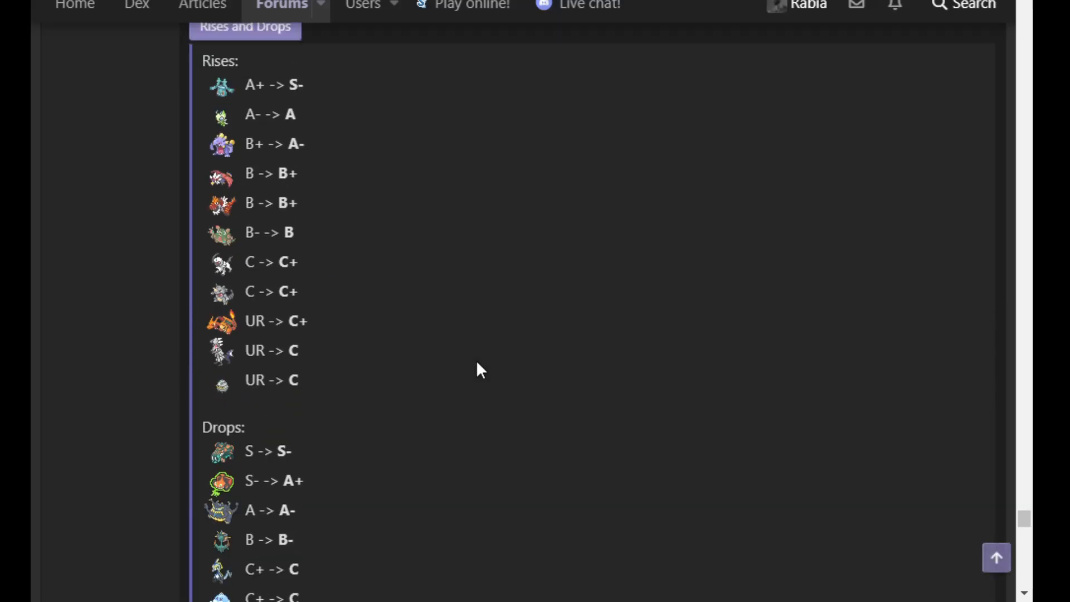
scroll("up", 3)
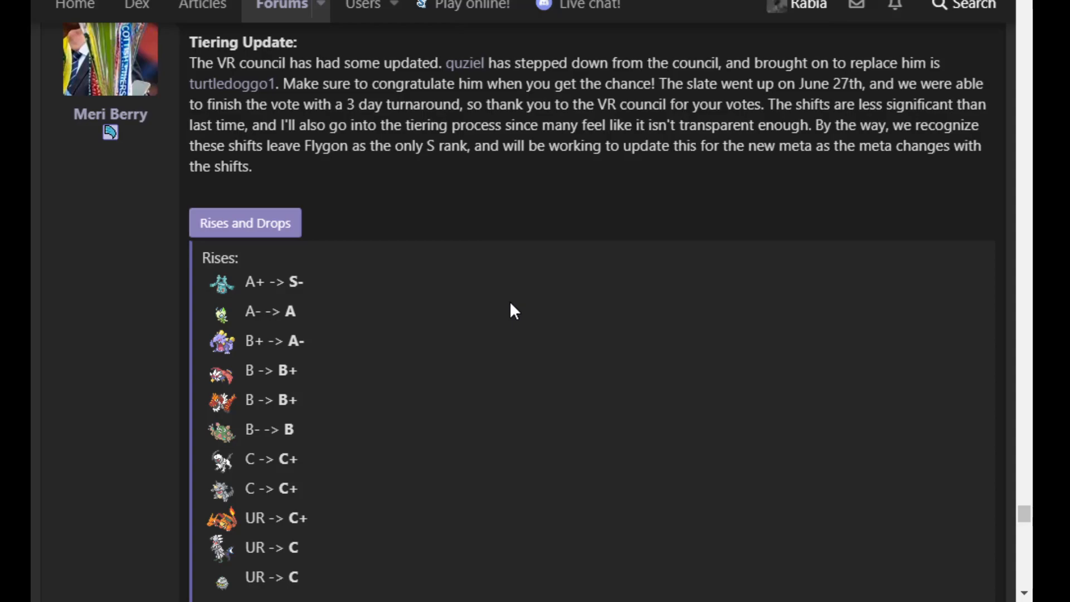
mouse_move(316, 329)
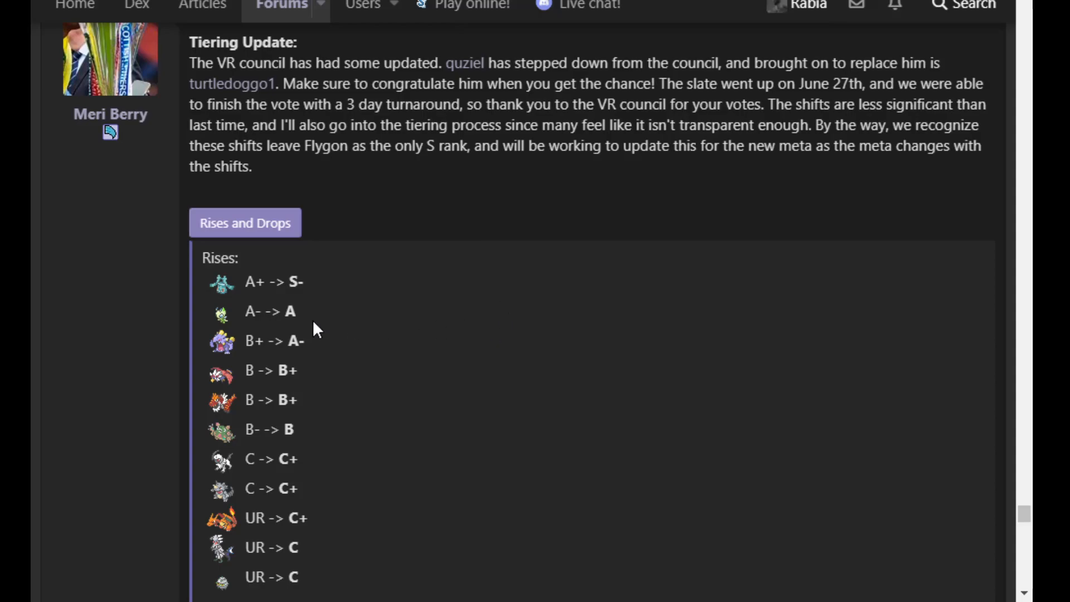
mouse_move(427, 19)
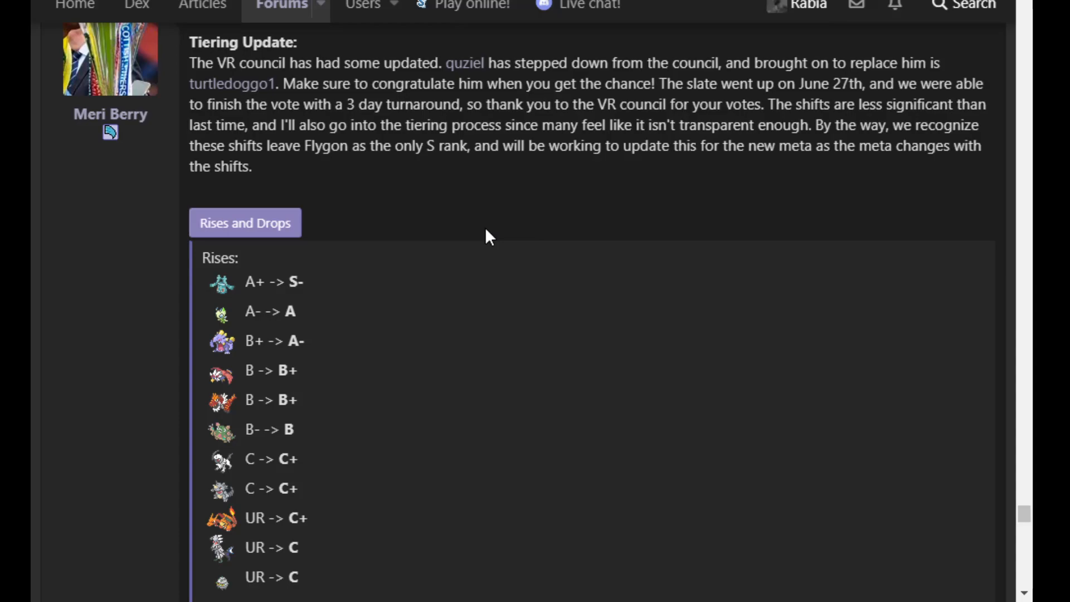
scroll("down", 3)
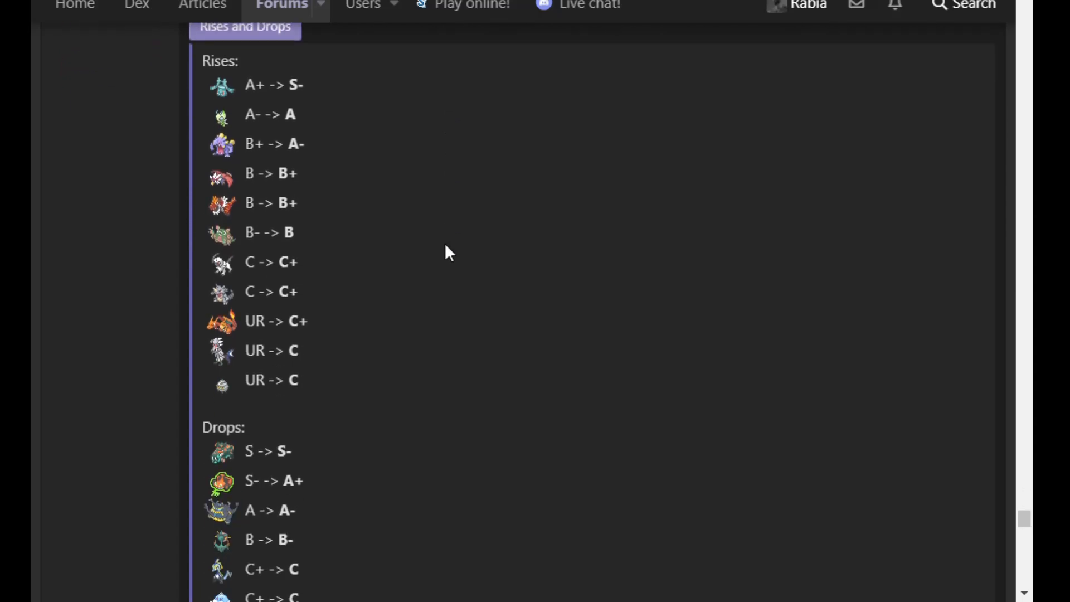
Shift up slightly so the introduction's end sits above the full Rises list, A+ -> S- onward
scroll("up", 3)
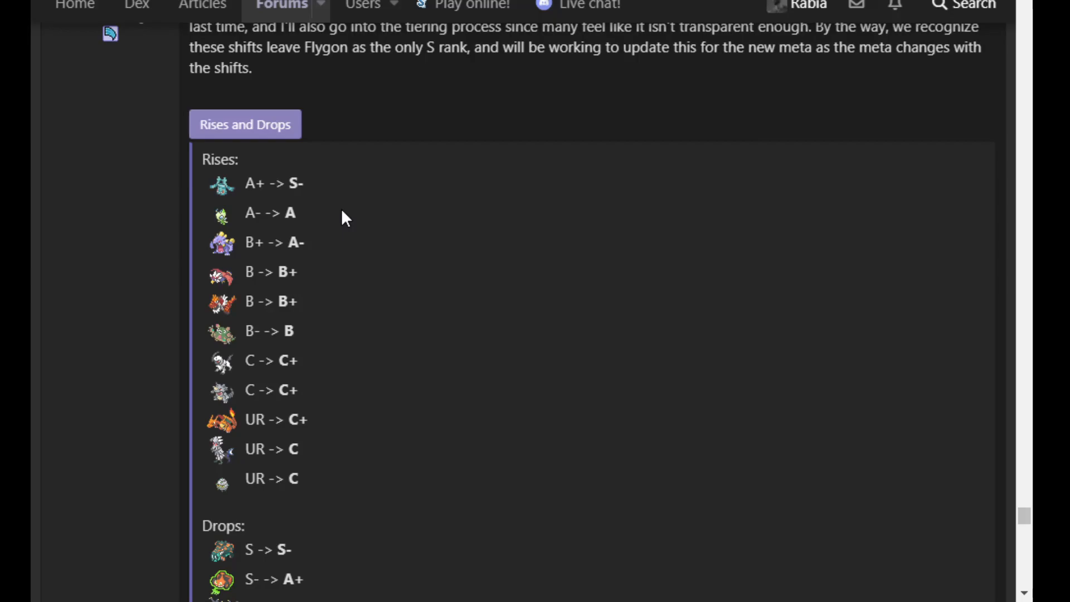
mouse_move(322, 252)
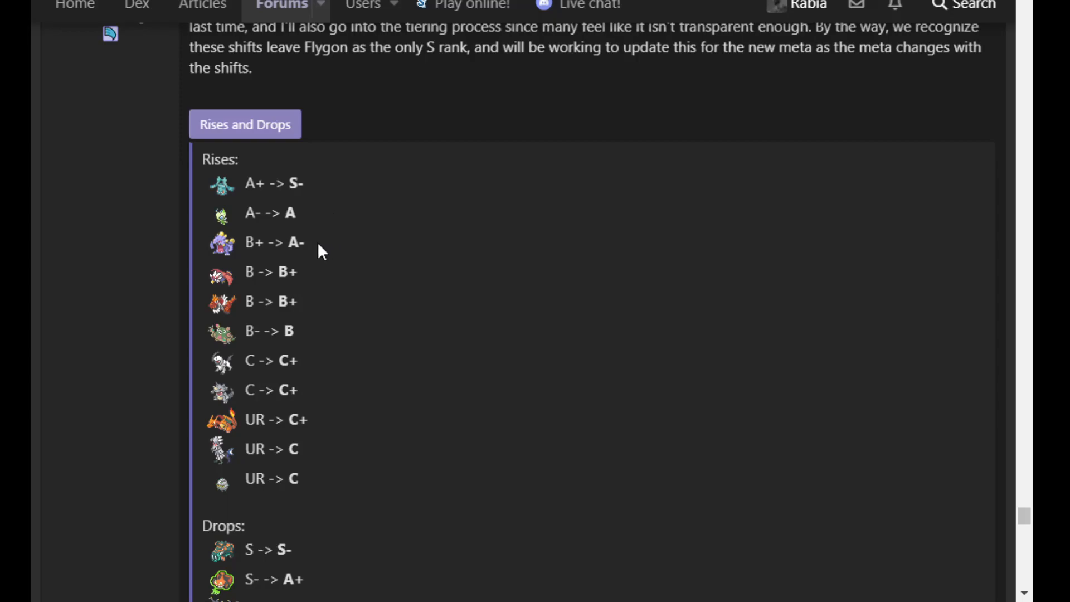
mouse_move(435, 244)
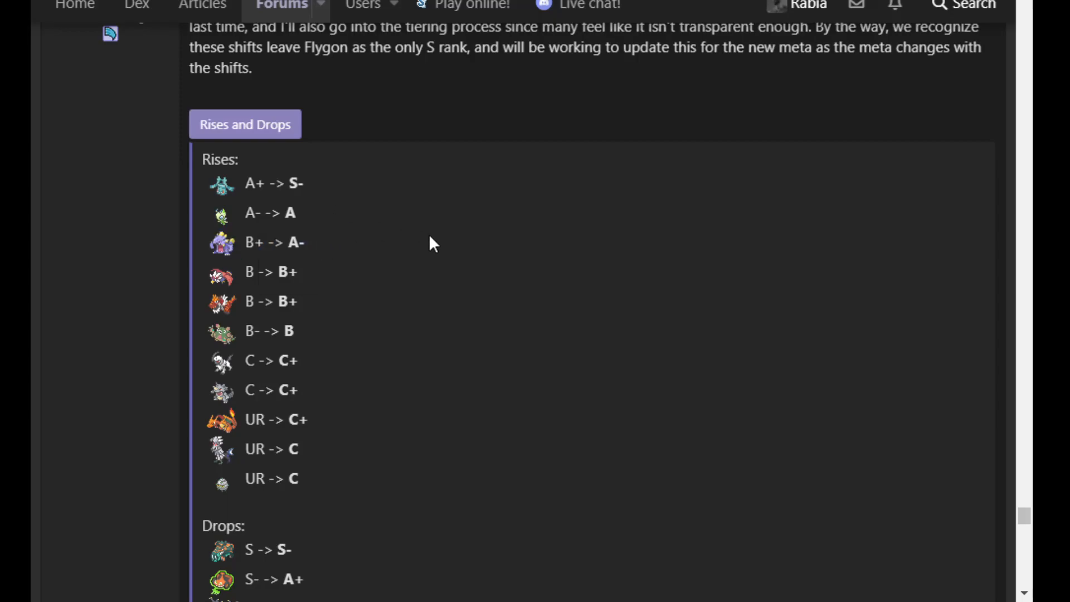
mouse_move(341, 247)
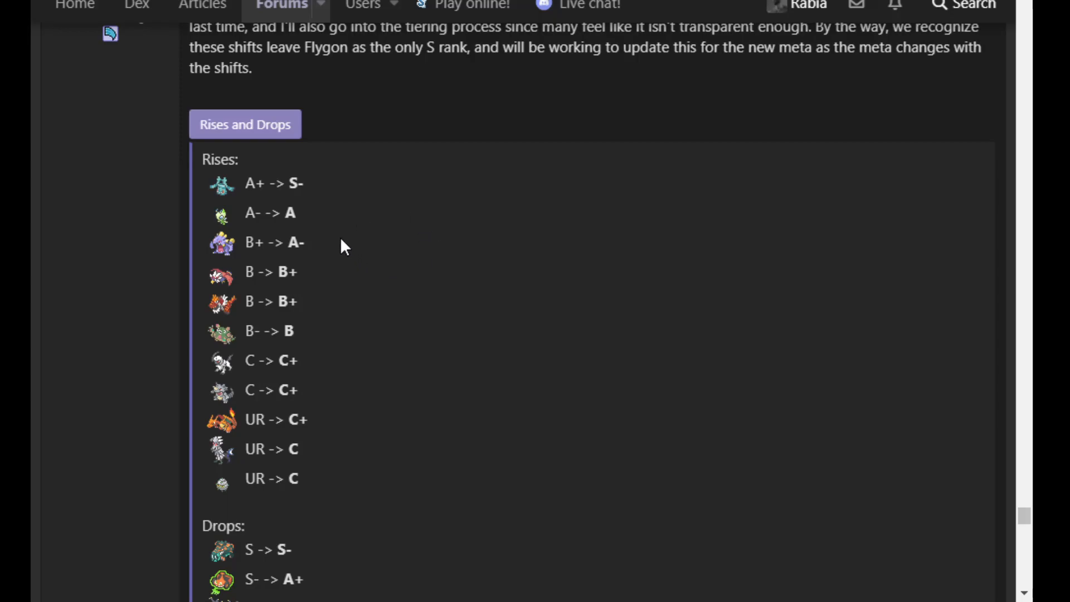
mouse_move(319, 246)
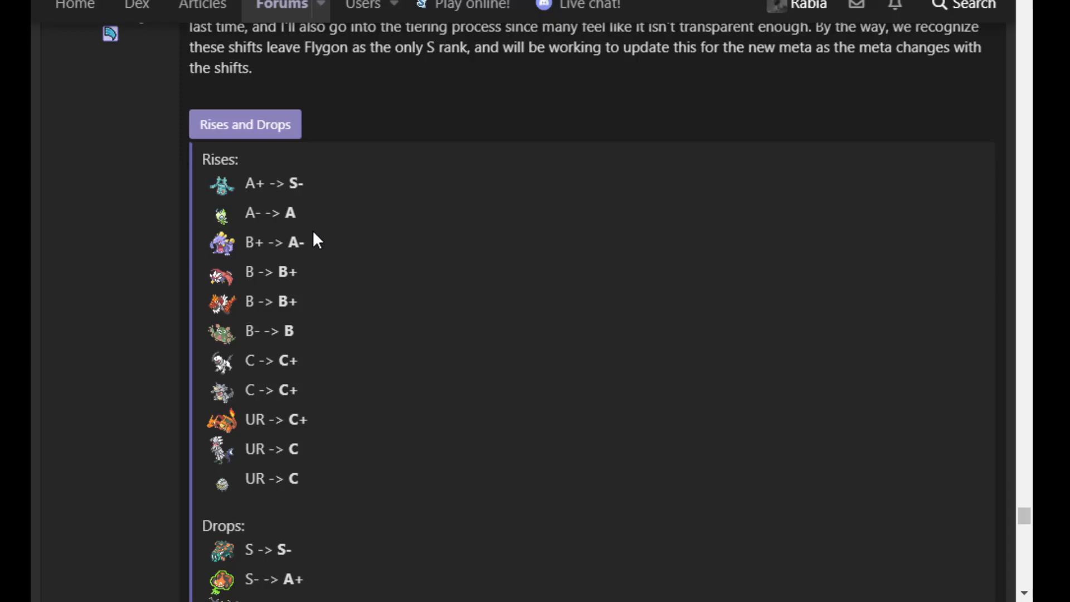
mouse_move(266, 444)
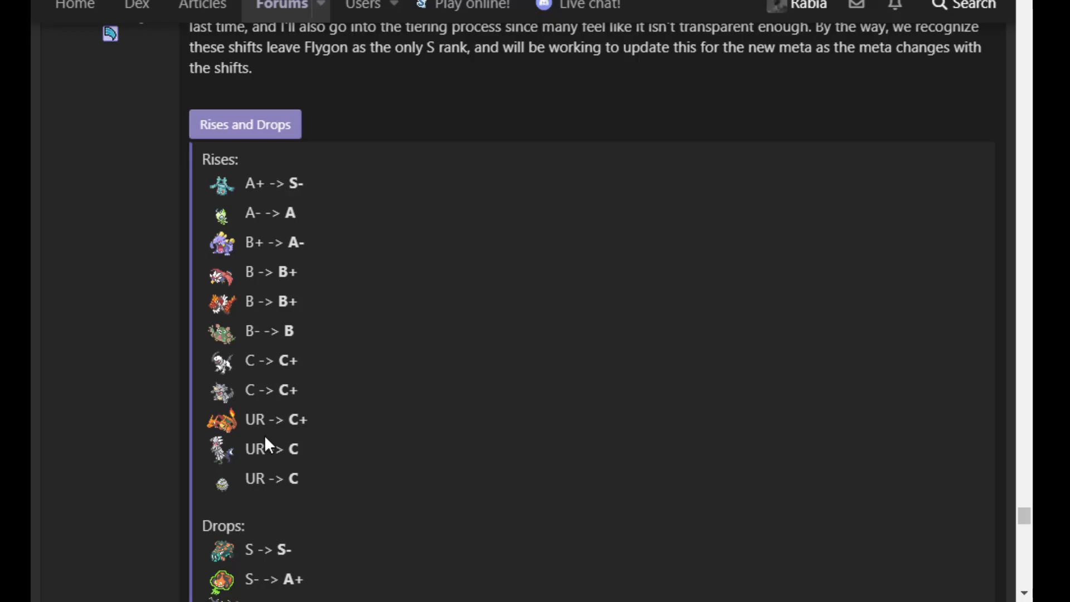
mouse_move(478, 281)
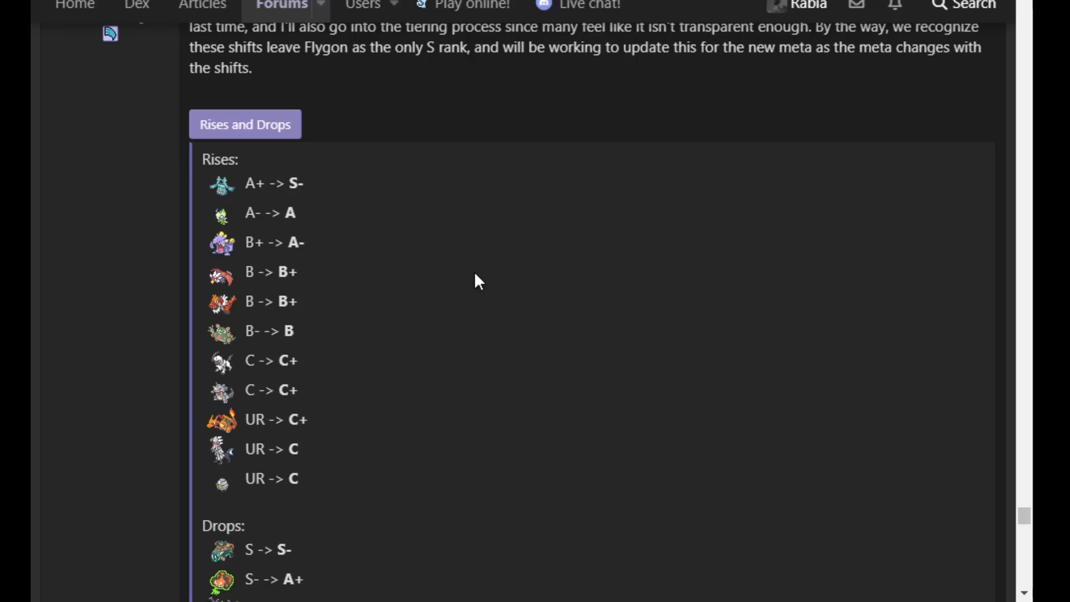
mouse_move(288, 305)
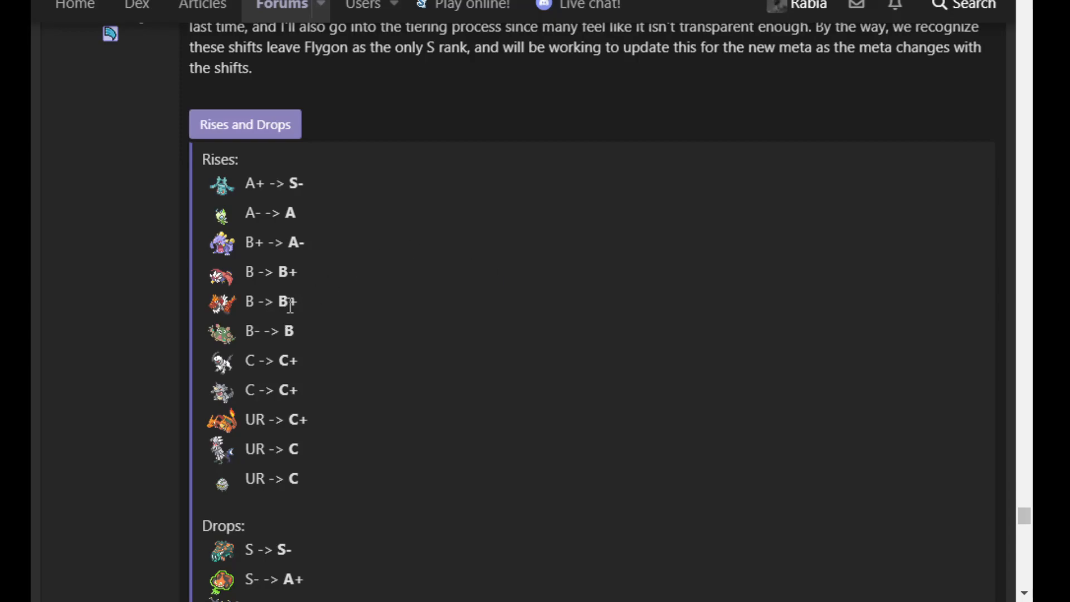
mouse_move(419, 282)
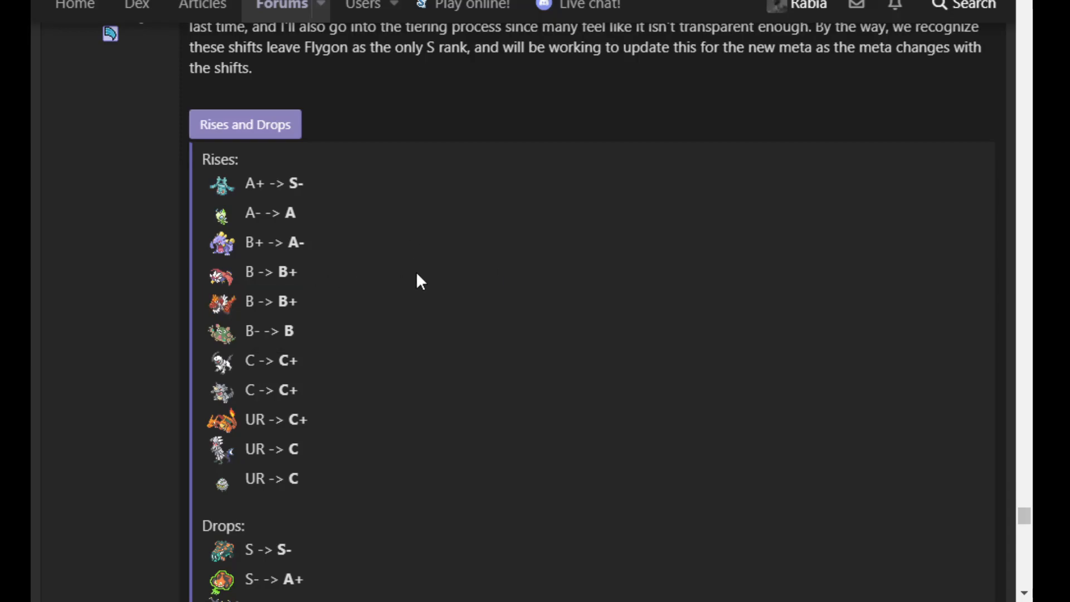
Show the later Rises entries and the plain Drops list down to the C+ -> C changes
scroll("down", 3)
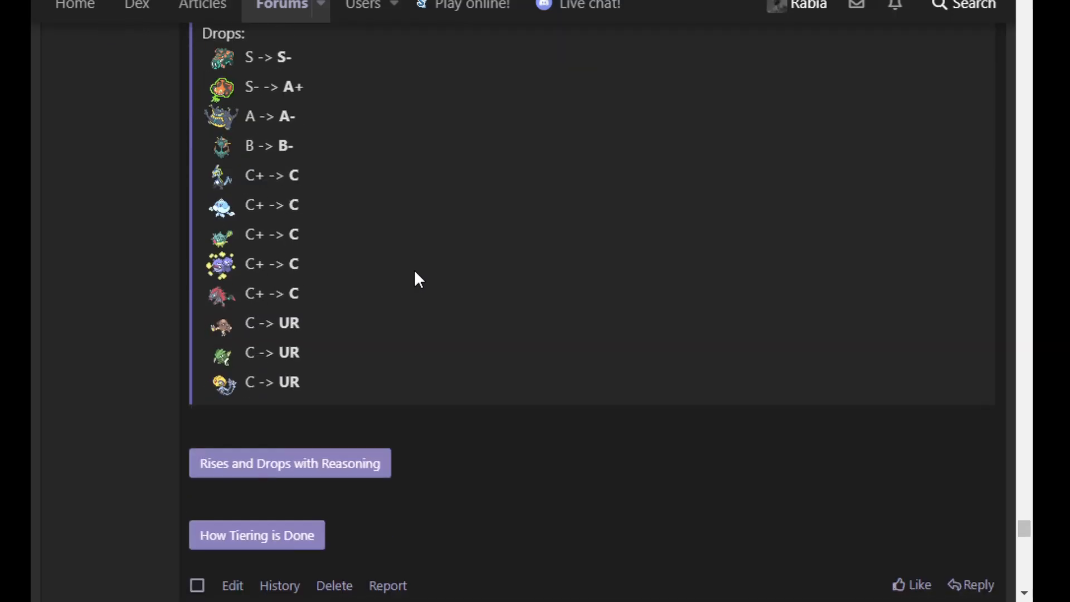
scroll("down", 3)
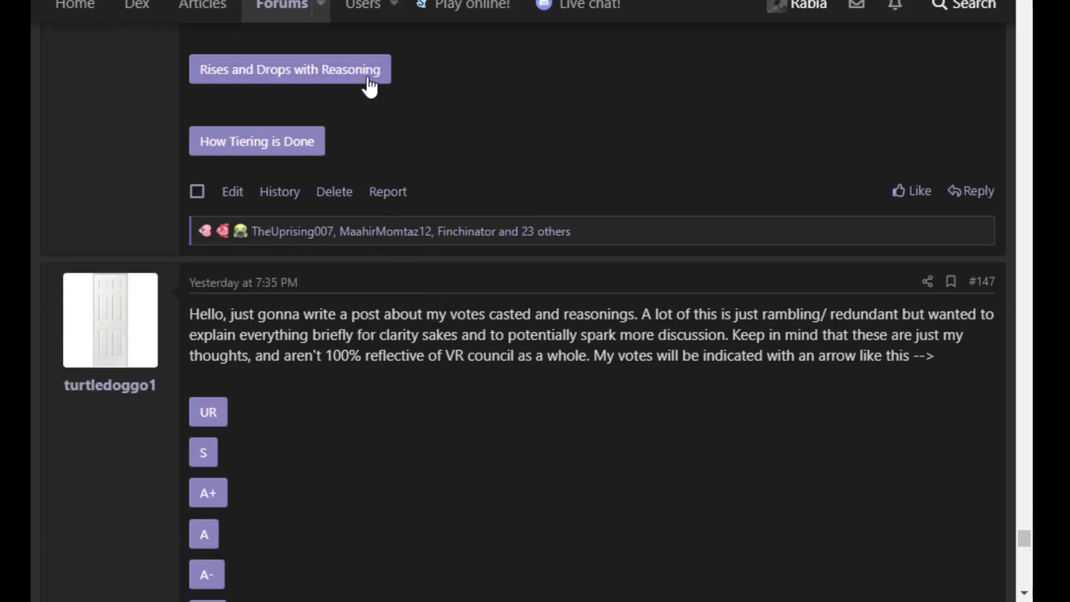
left_click(289, 69)
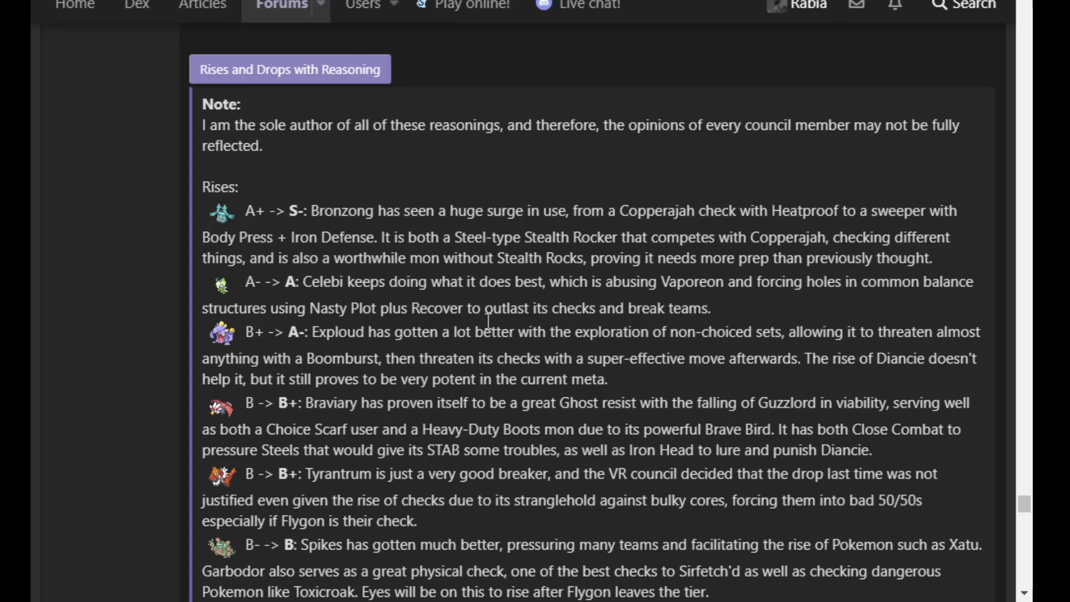
scroll("down", 3)
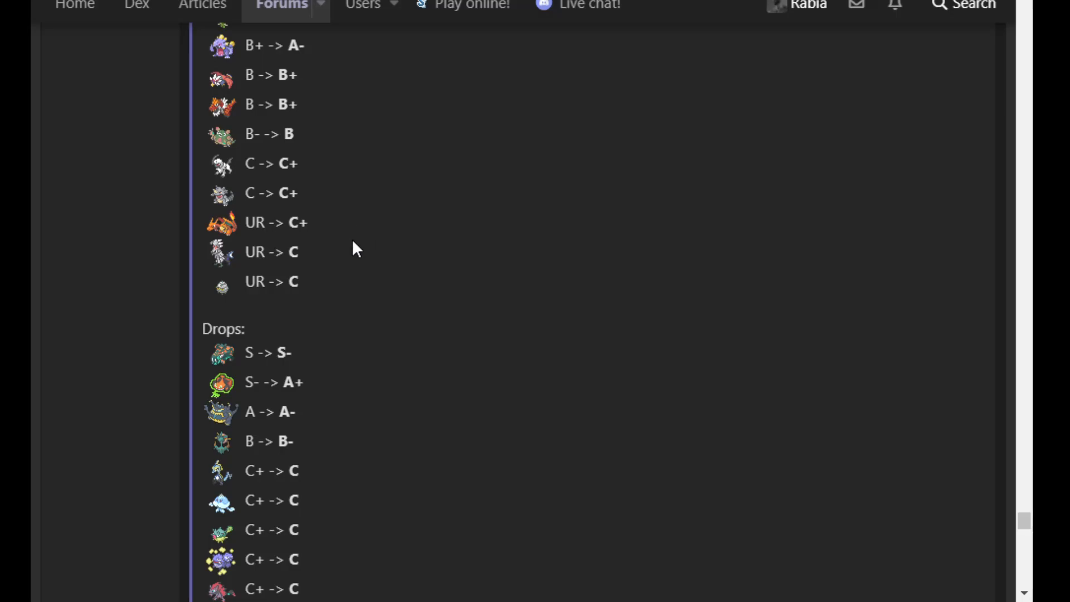
mouse_move(354, 256)
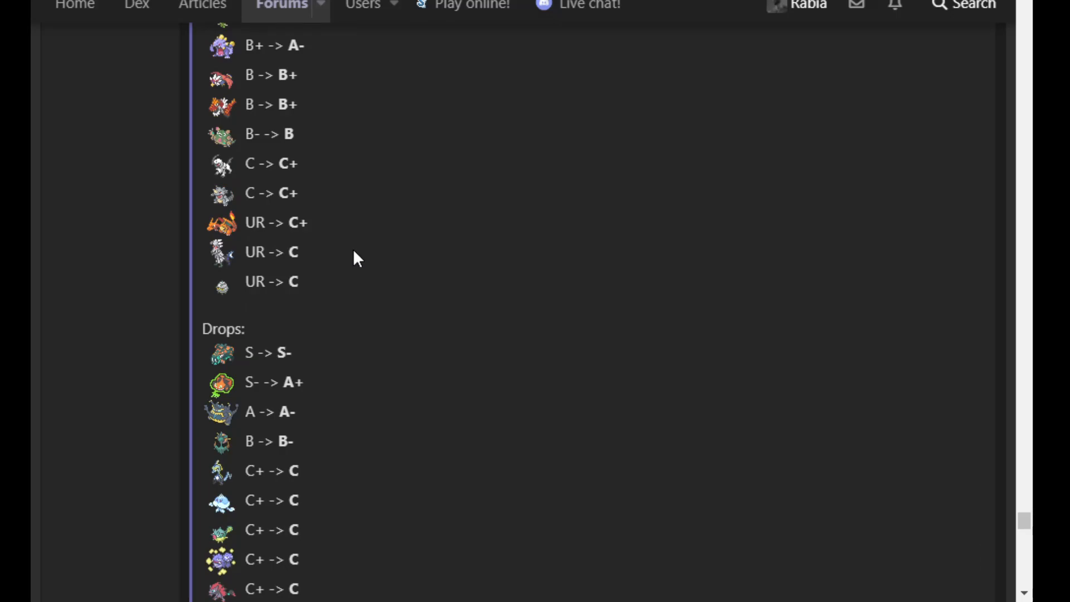
Review the whole Rises list from A+ -> S- to UR -> C, with first Drops below
scroll("up", 3)
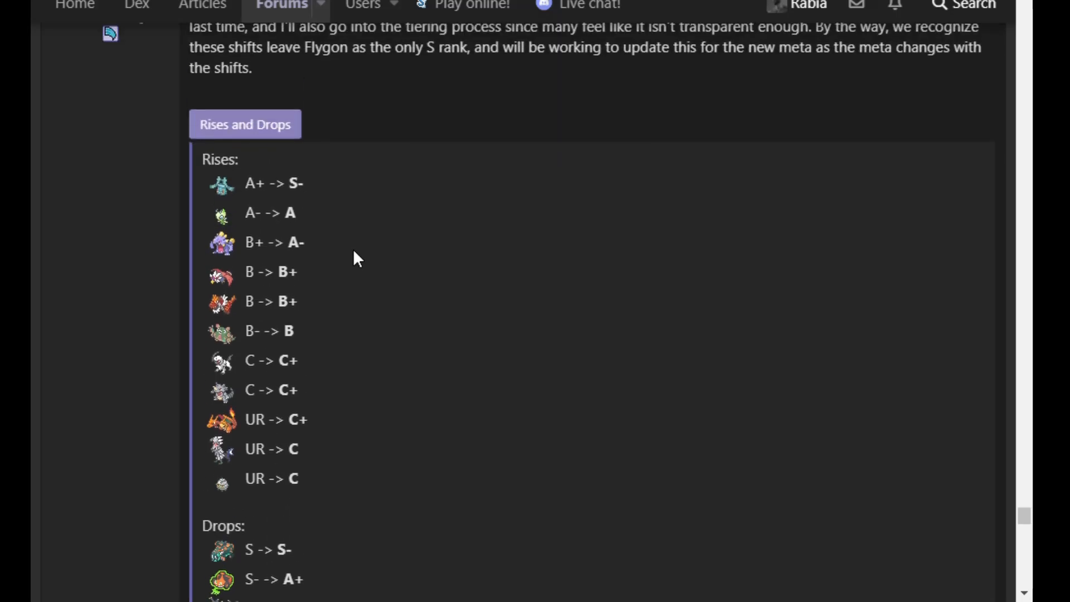
scroll("down", 3)
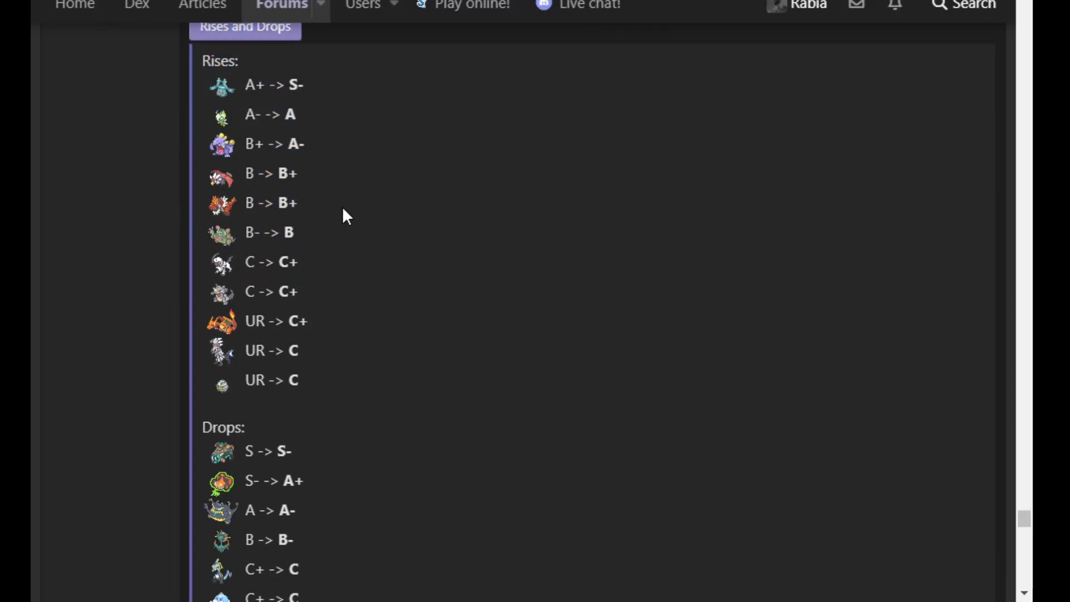
mouse_move(341, 199)
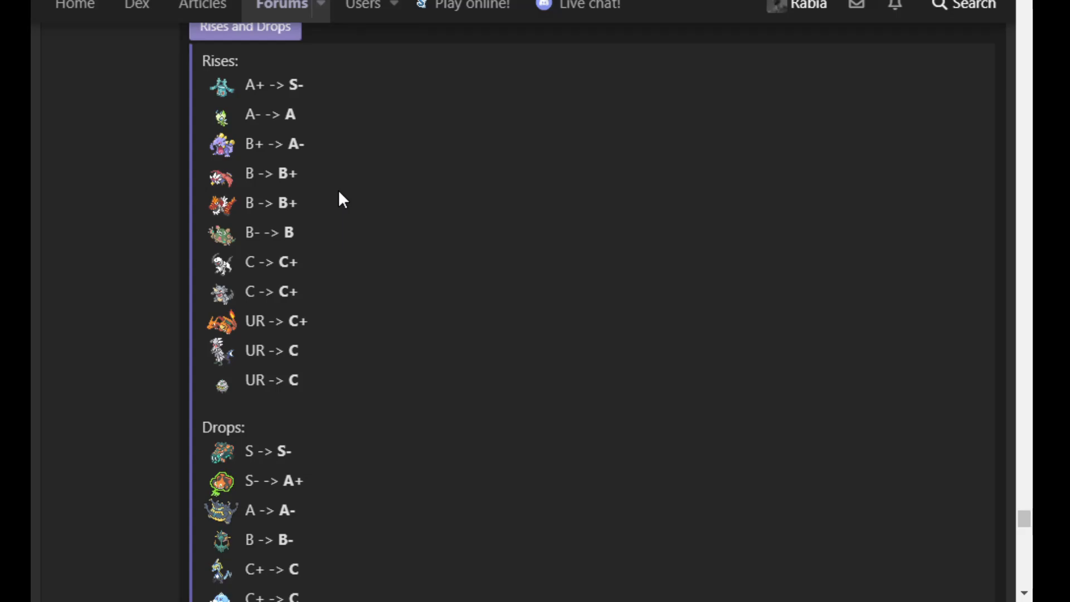
mouse_move(354, 240)
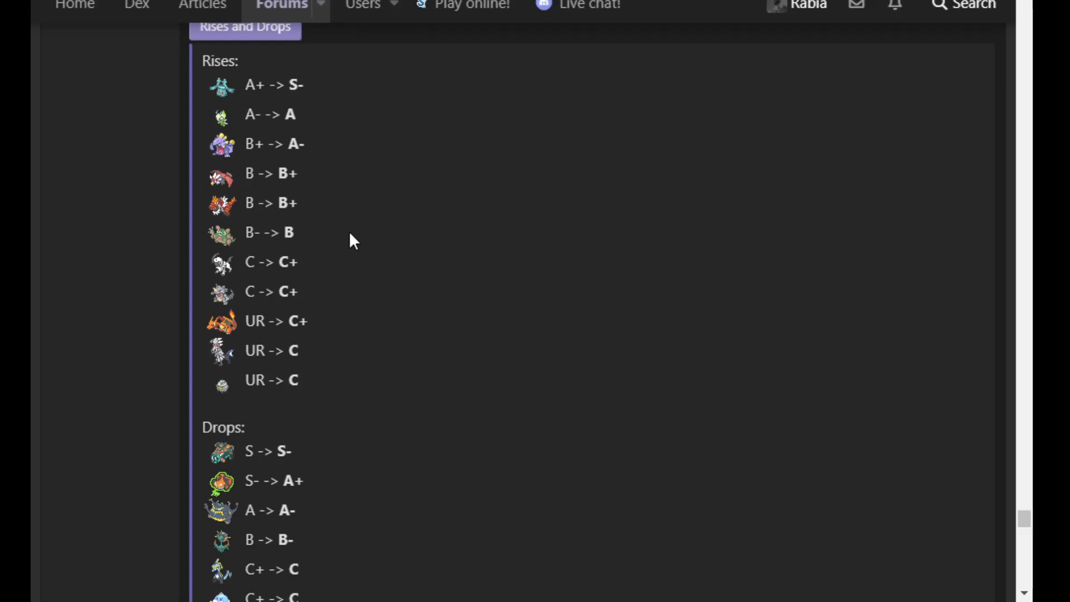
mouse_move(323, 248)
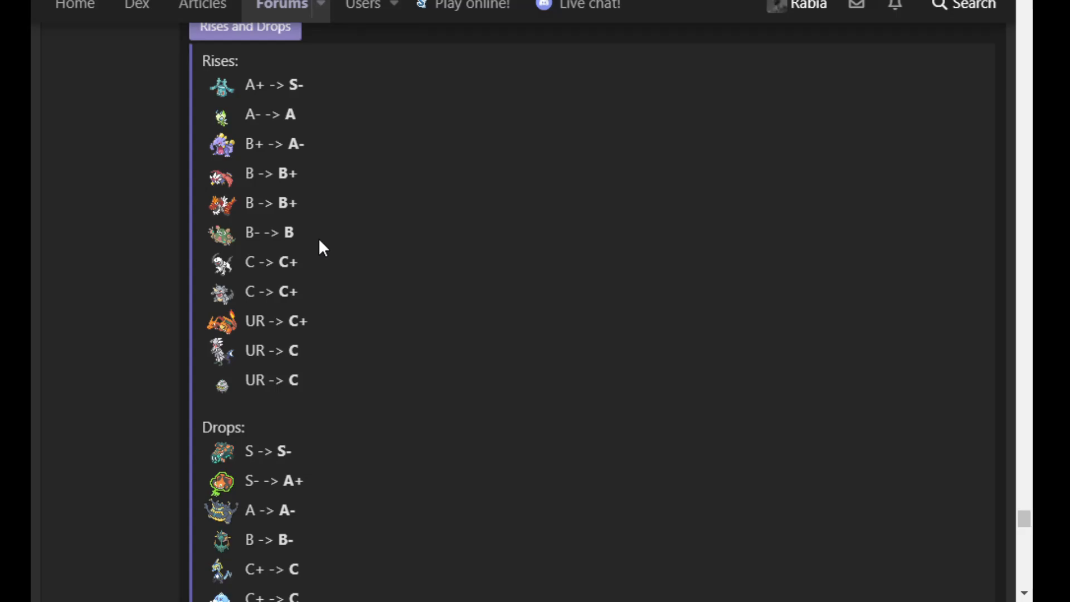
scroll("down", 3)
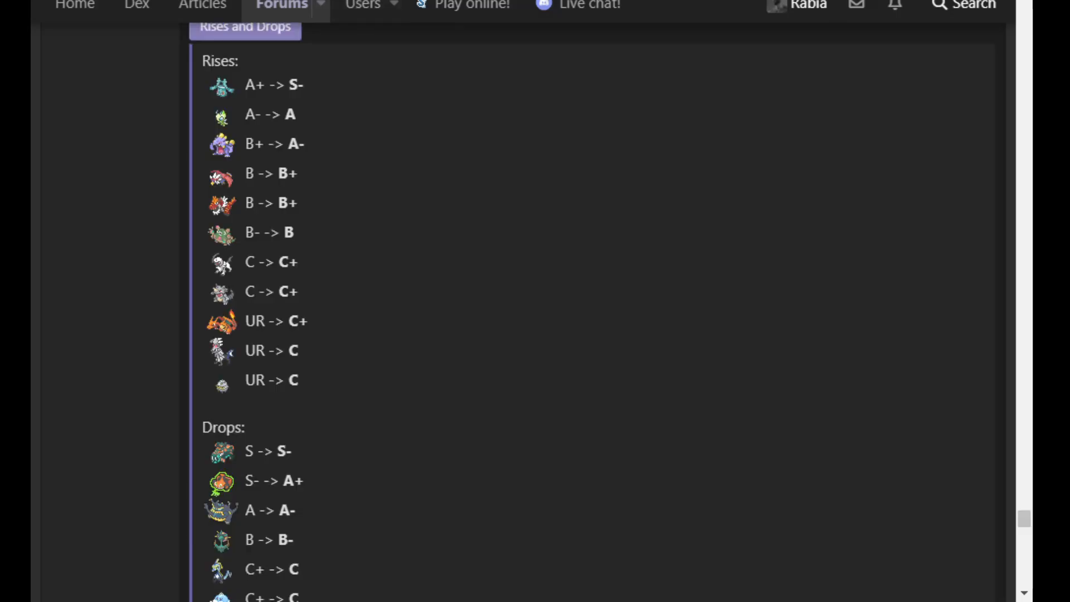
mouse_move(489, 271)
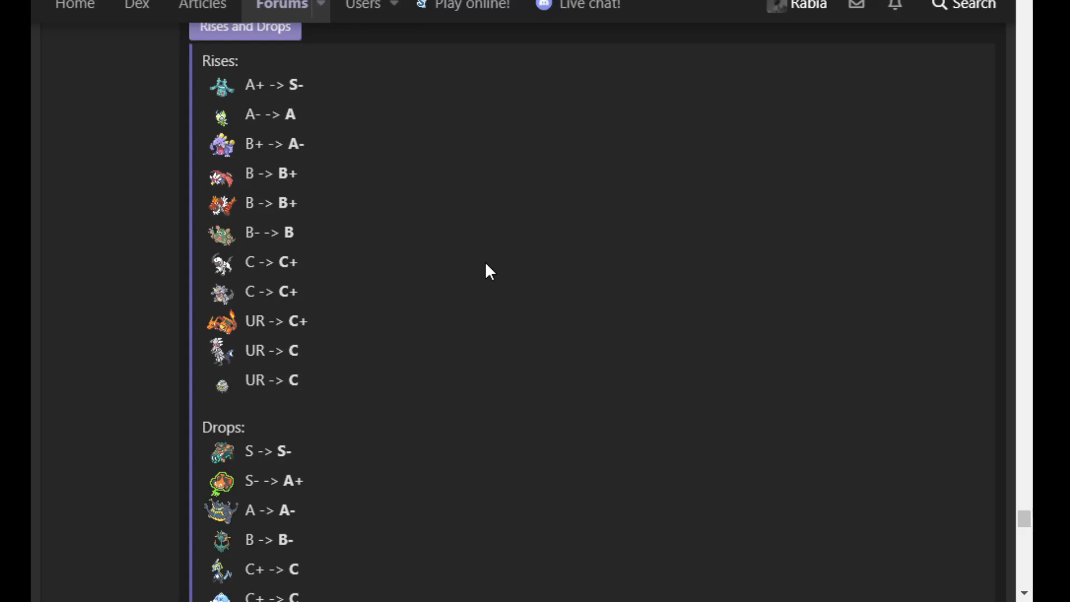
mouse_move(272, 249)
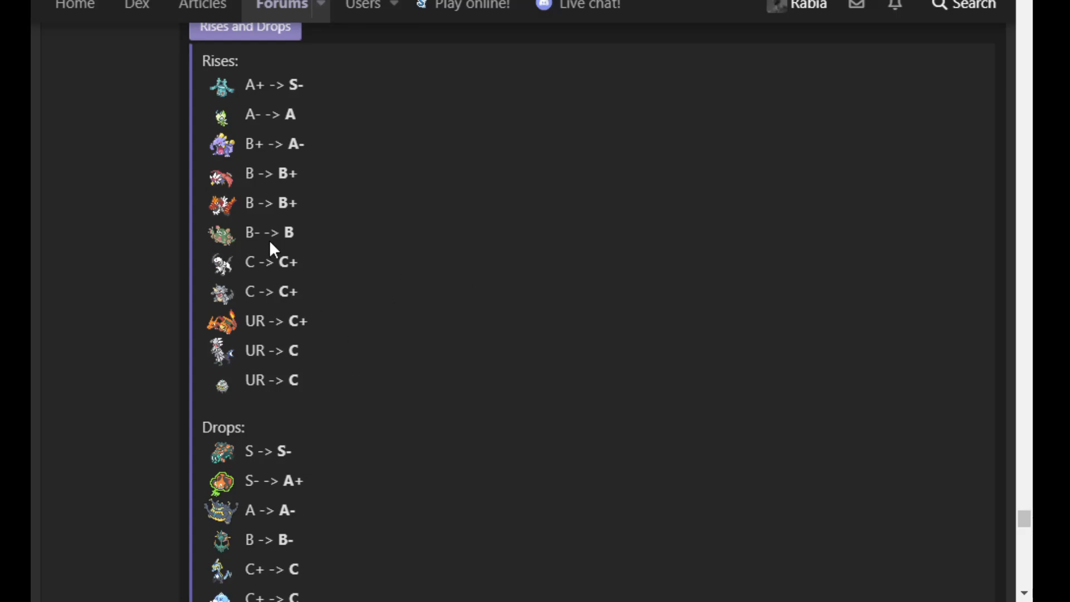
mouse_move(355, 323)
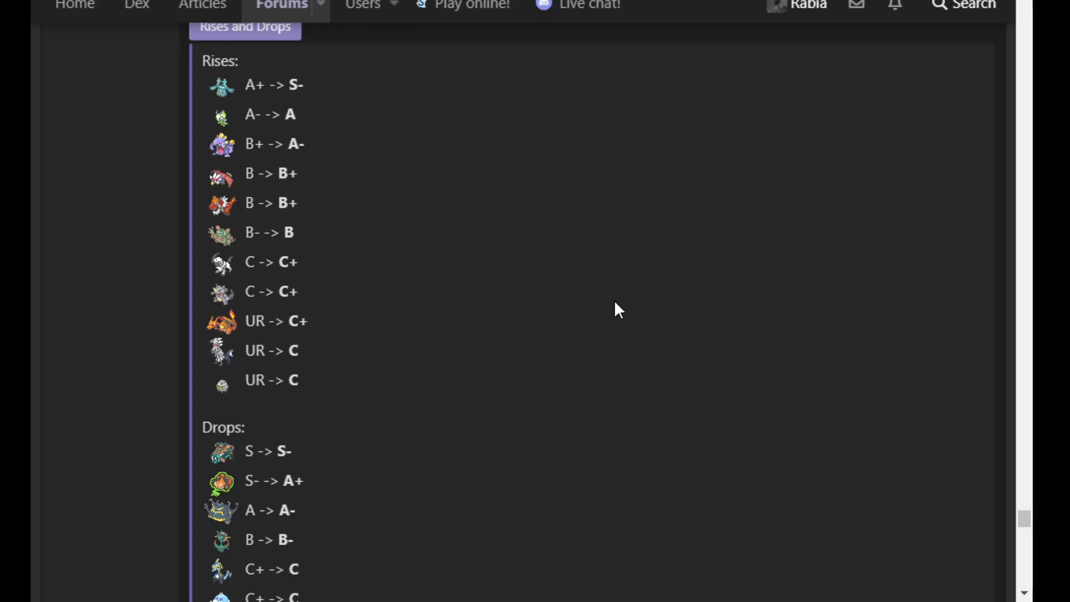
mouse_move(352, 350)
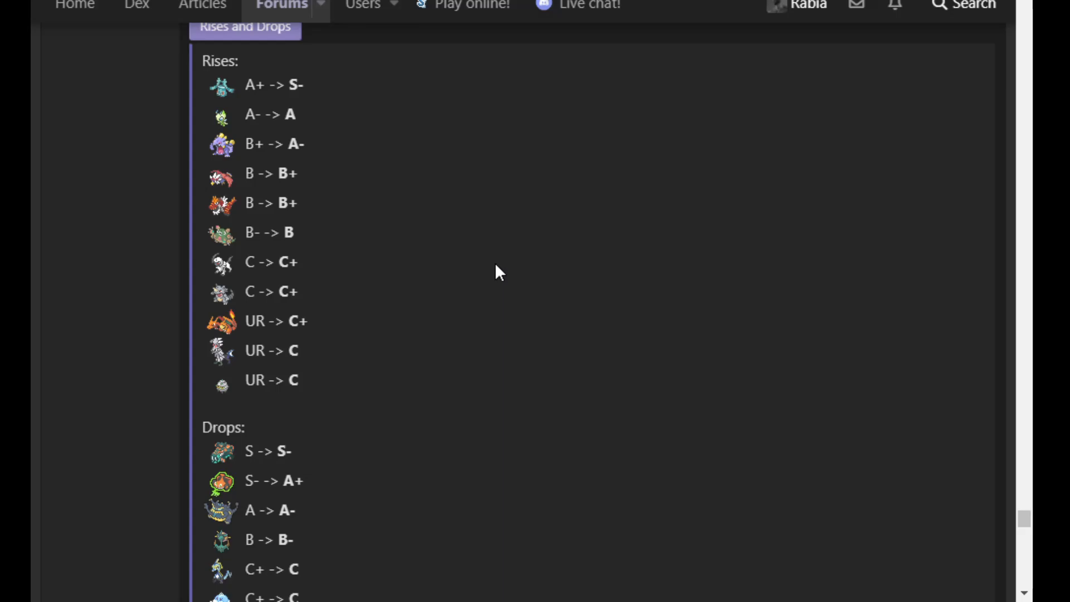
mouse_move(329, 364)
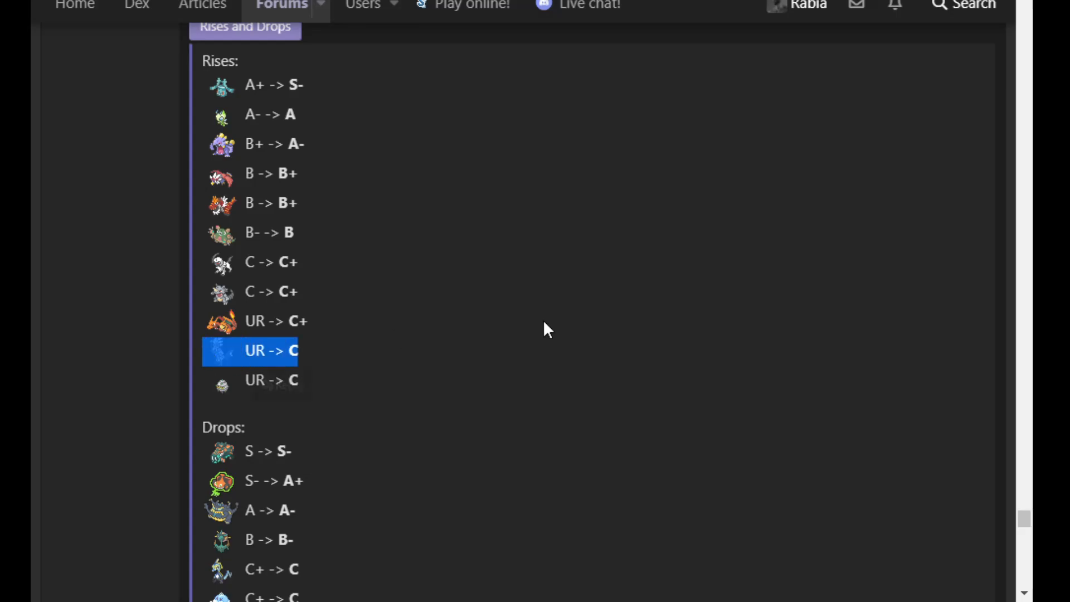
scroll("down", 3)
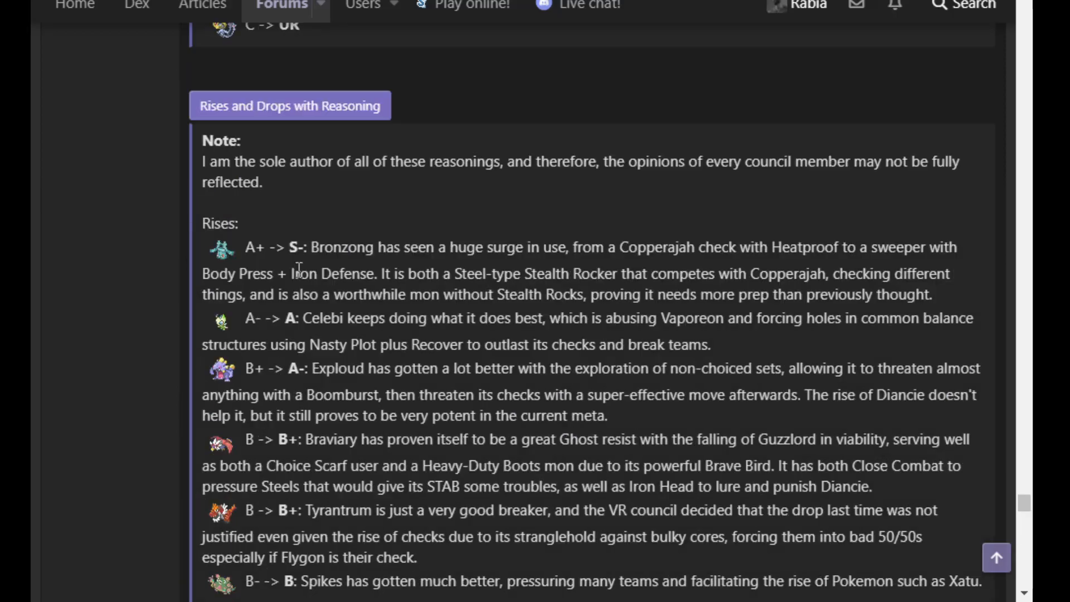
scroll("down", 3)
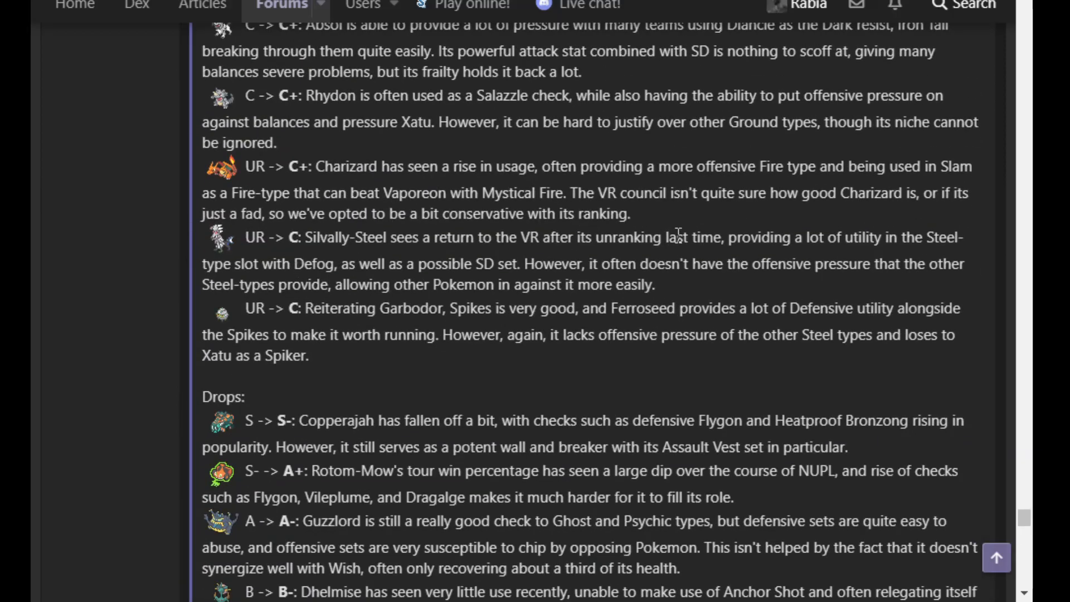
mouse_move(554, 218)
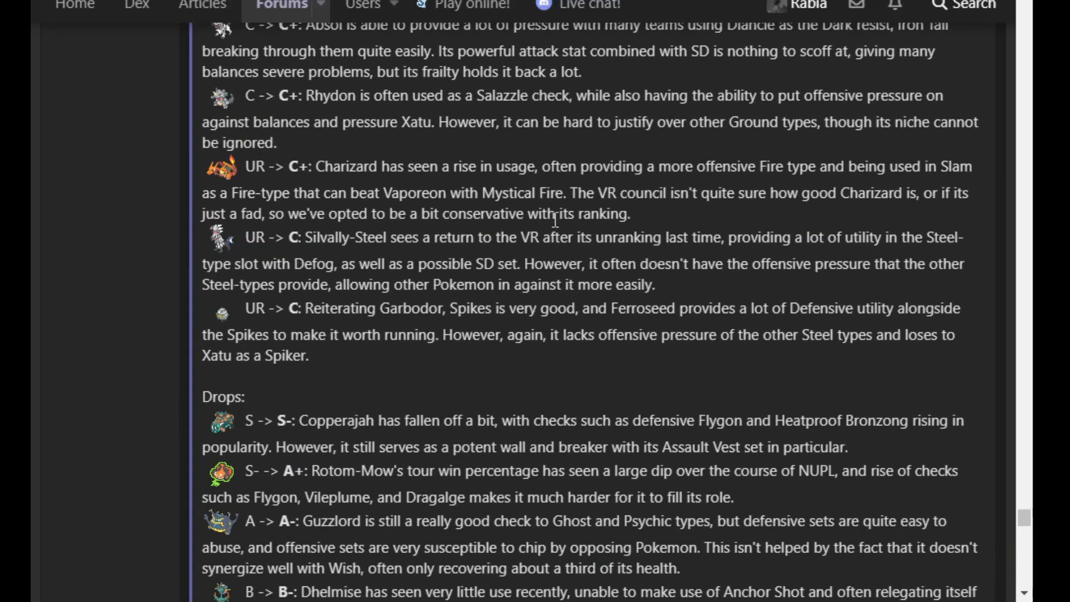
mouse_move(672, 256)
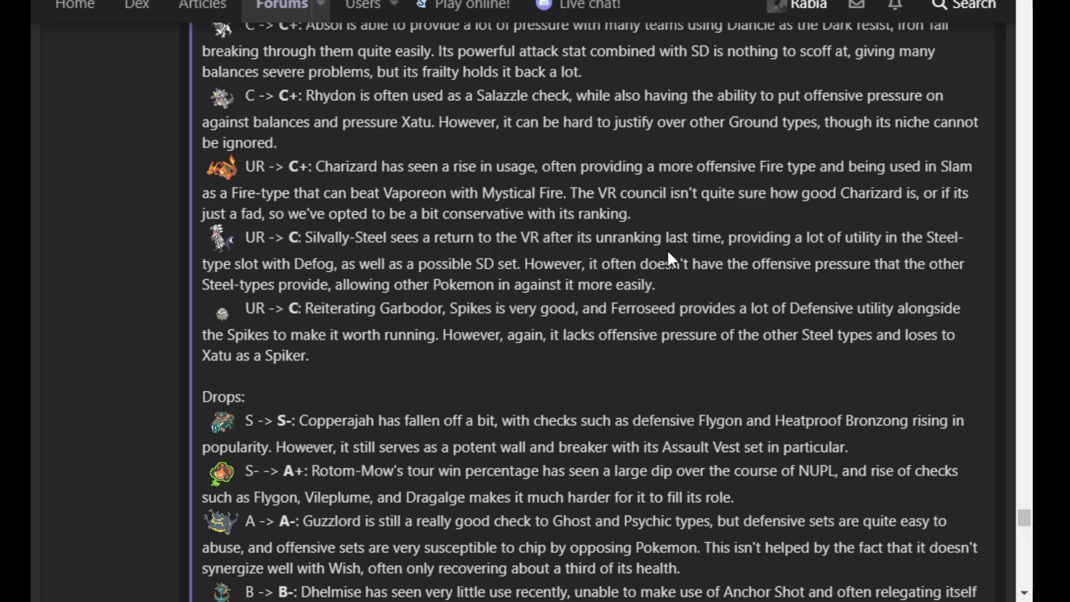
scroll("down", 3)
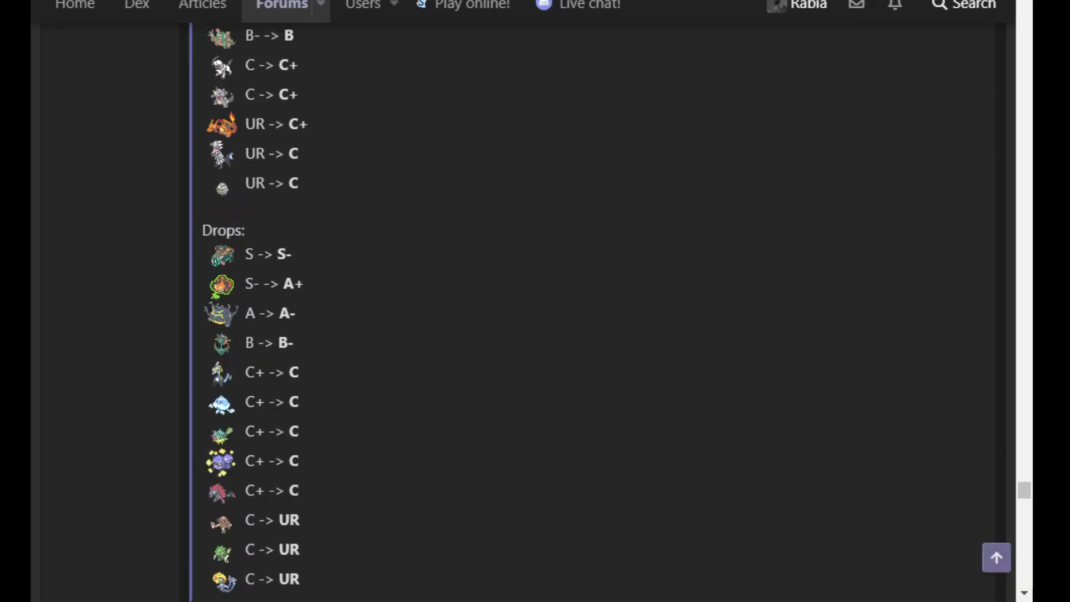
scroll("up", 3)
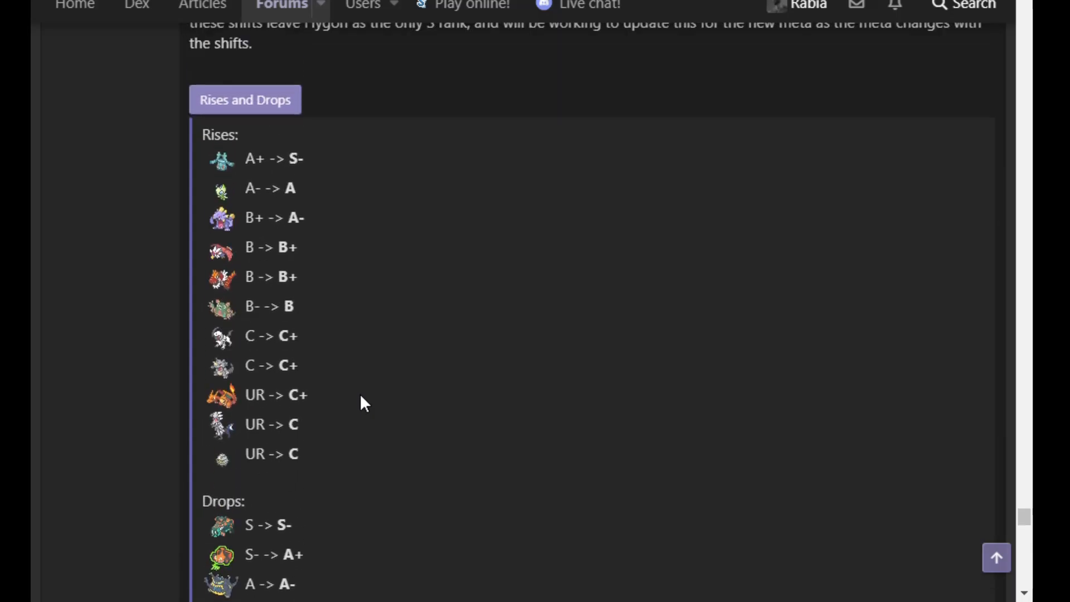
Move slightly down to show the full Rises list and Drops through the C+ -> C changes
scroll("down", 3)
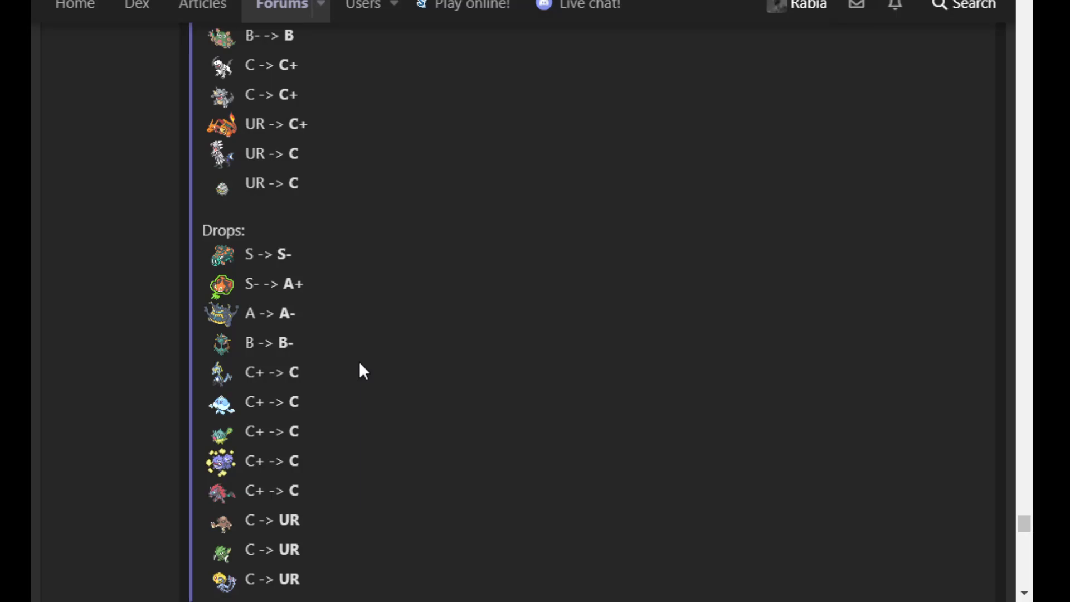
mouse_move(397, 414)
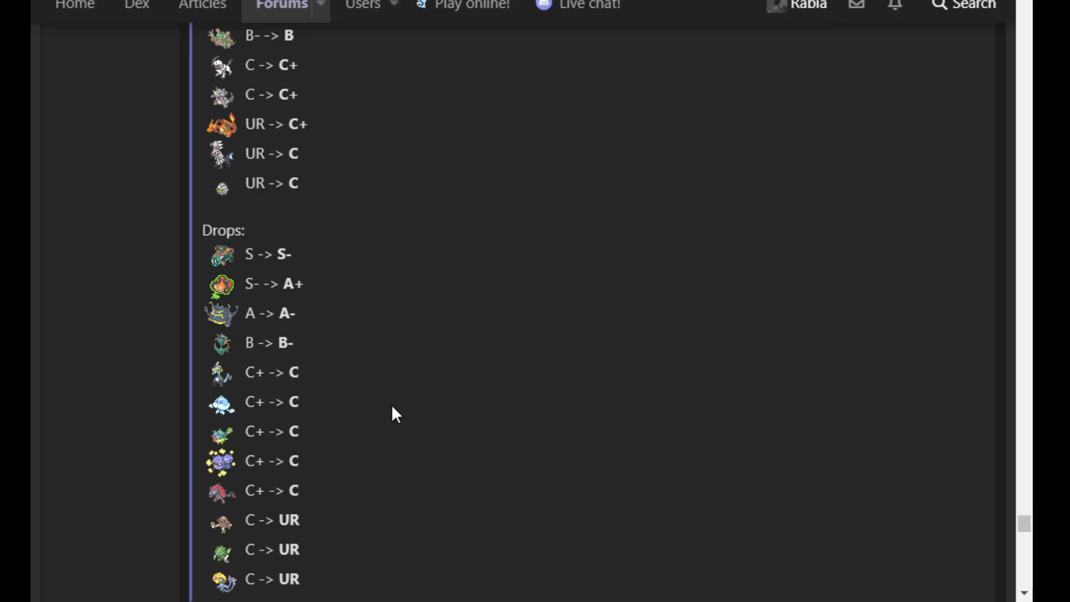
scroll("up", 3)
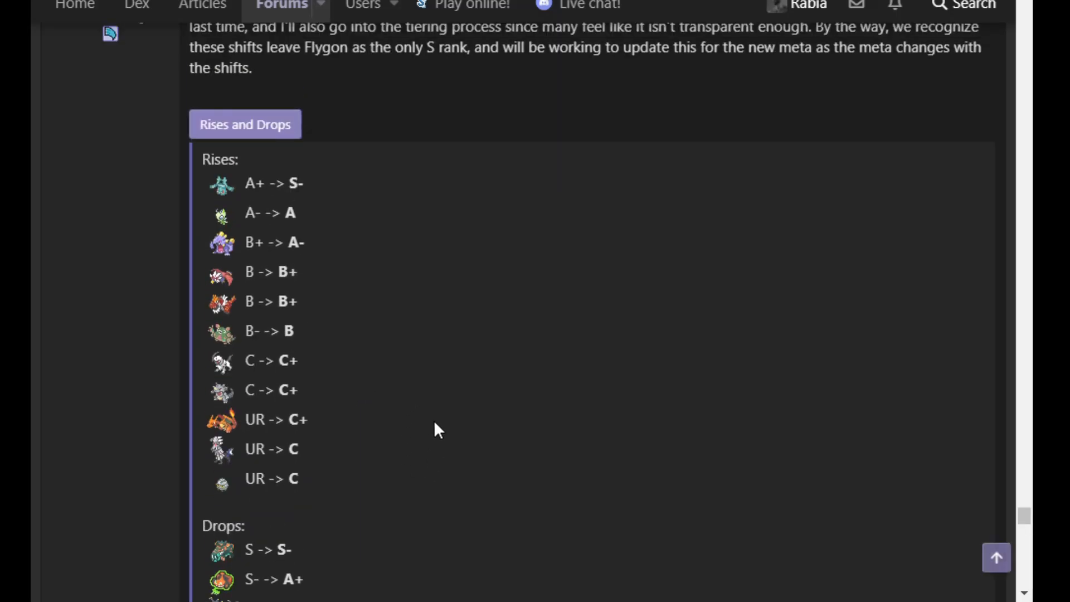
mouse_move(427, 399)
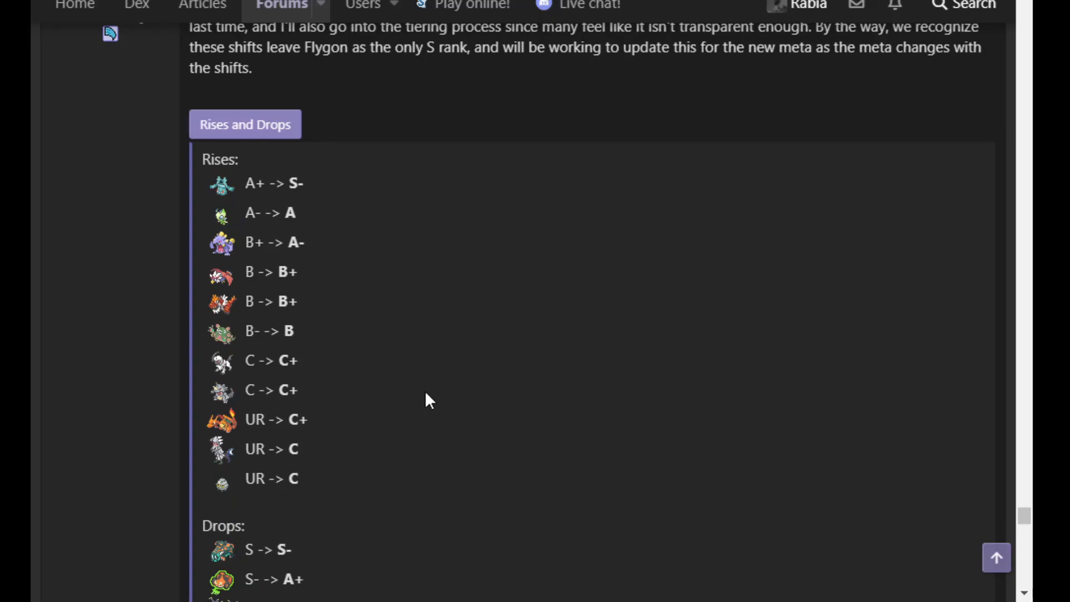
mouse_move(368, 515)
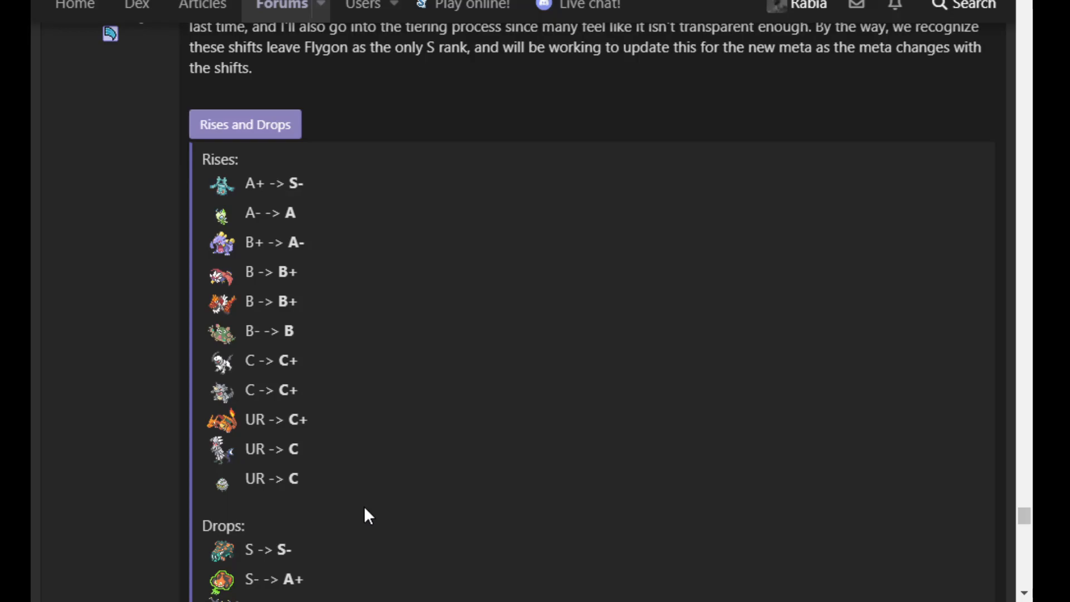
mouse_move(362, 492)
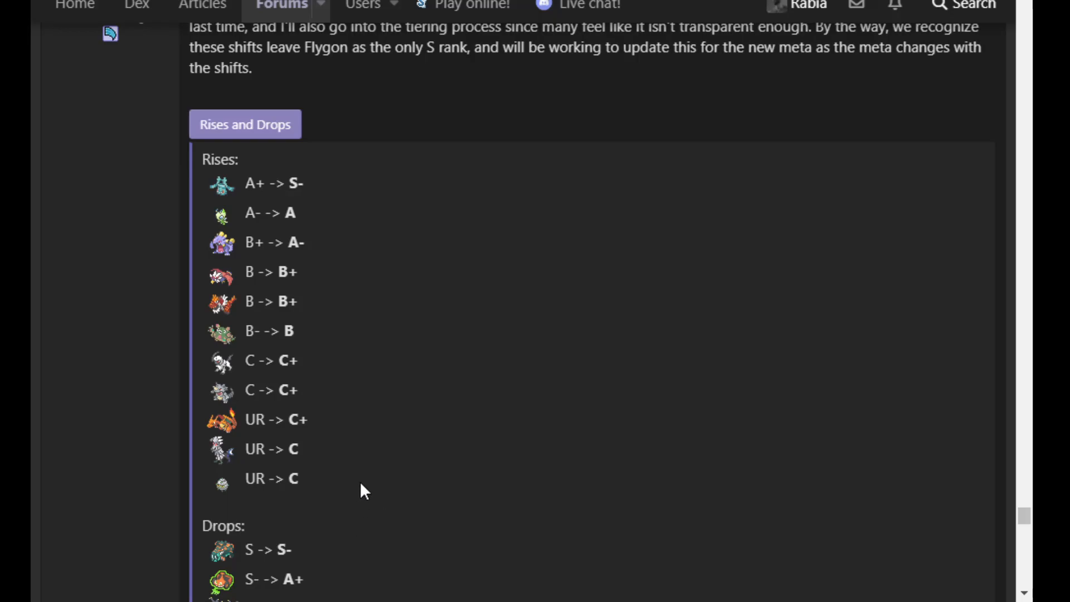
mouse_move(408, 469)
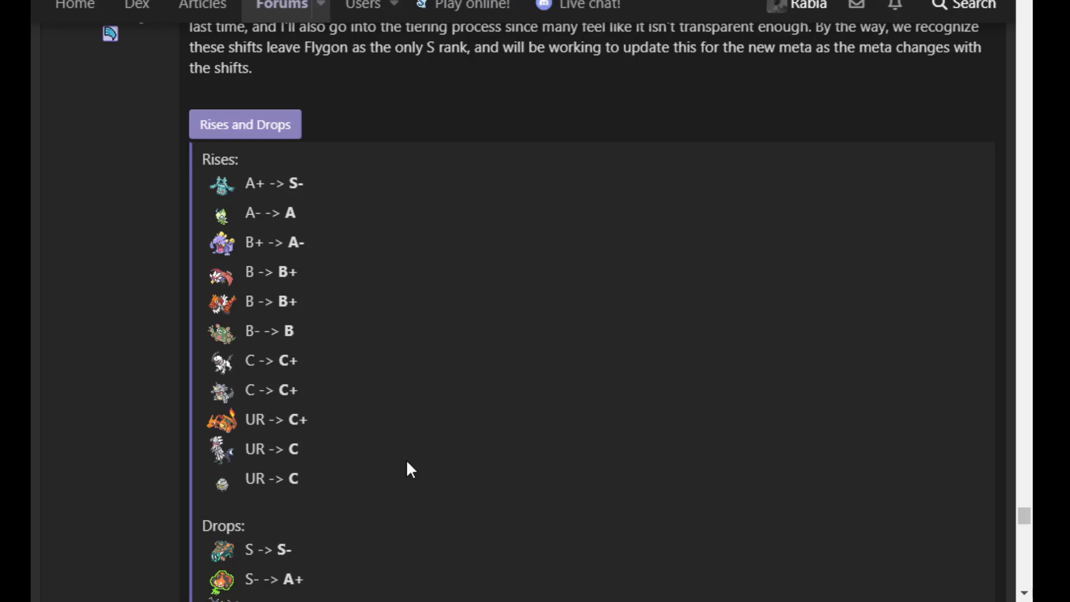
mouse_move(428, 409)
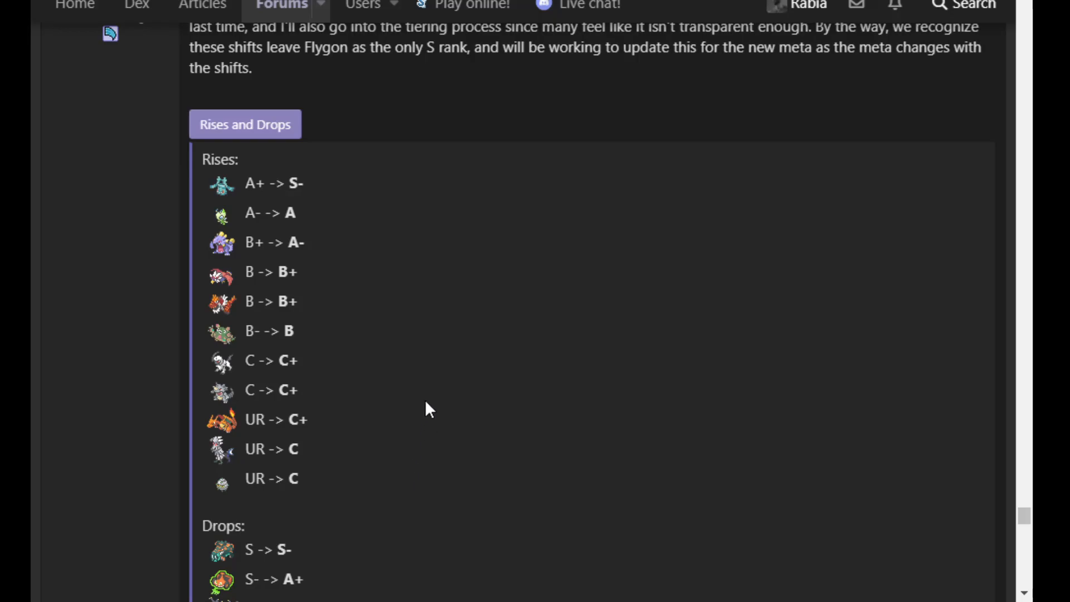
mouse_move(422, 393)
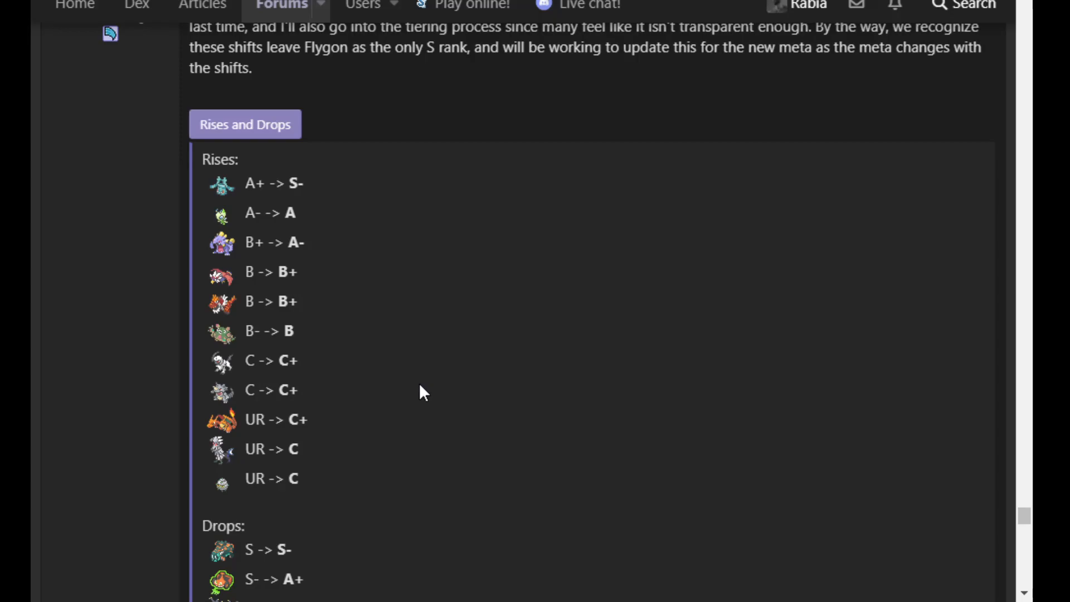
scroll("down", 3)
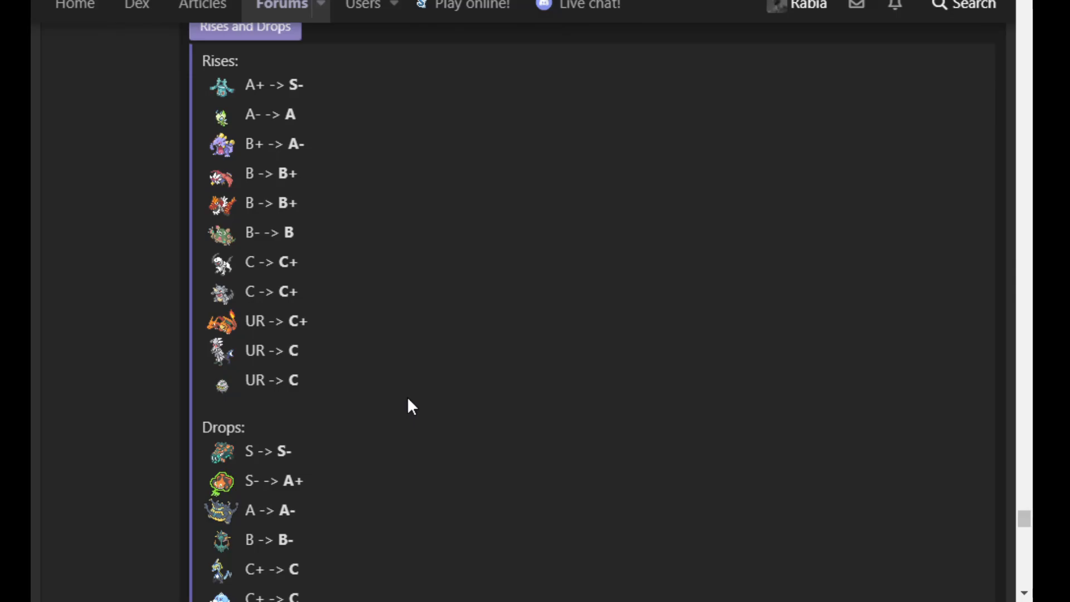
Bring the entire Drops list, from S -> S- to the final C -> UR entries, into view
scroll("down", 3)
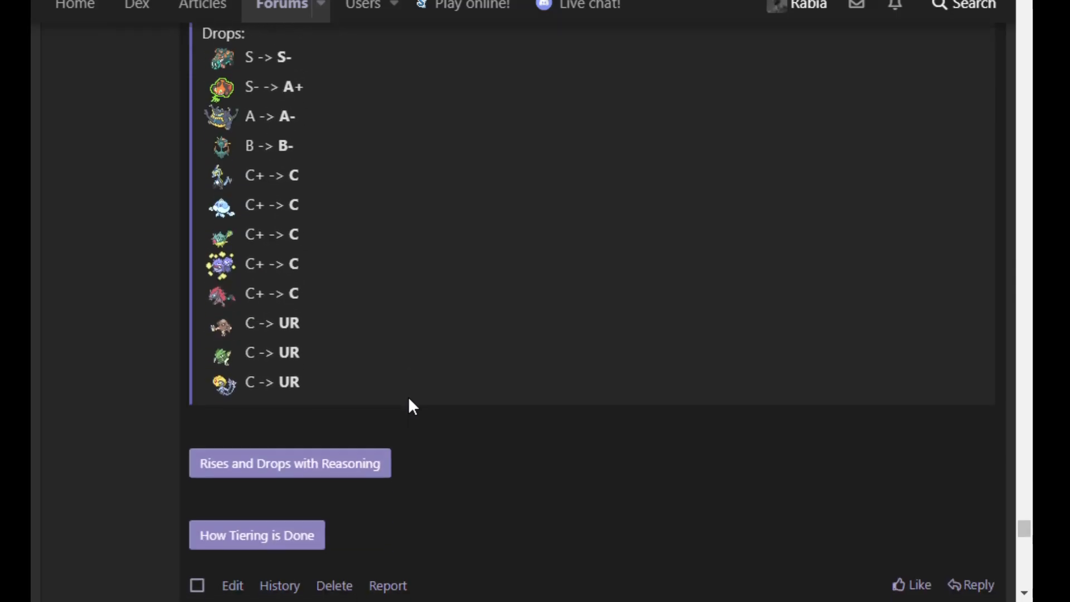
scroll("up", 3)
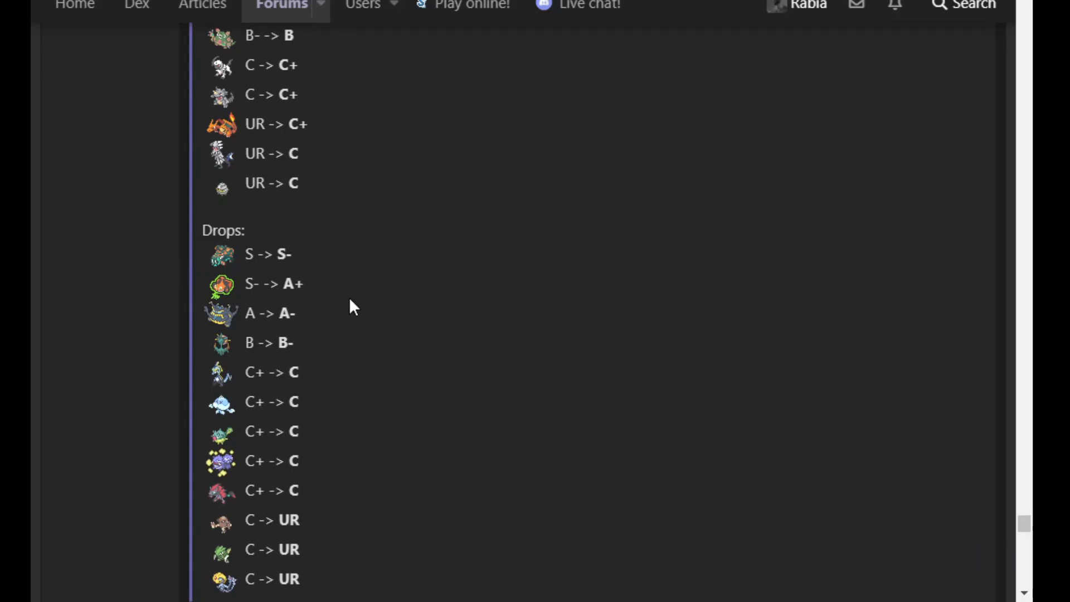
mouse_move(515, 301)
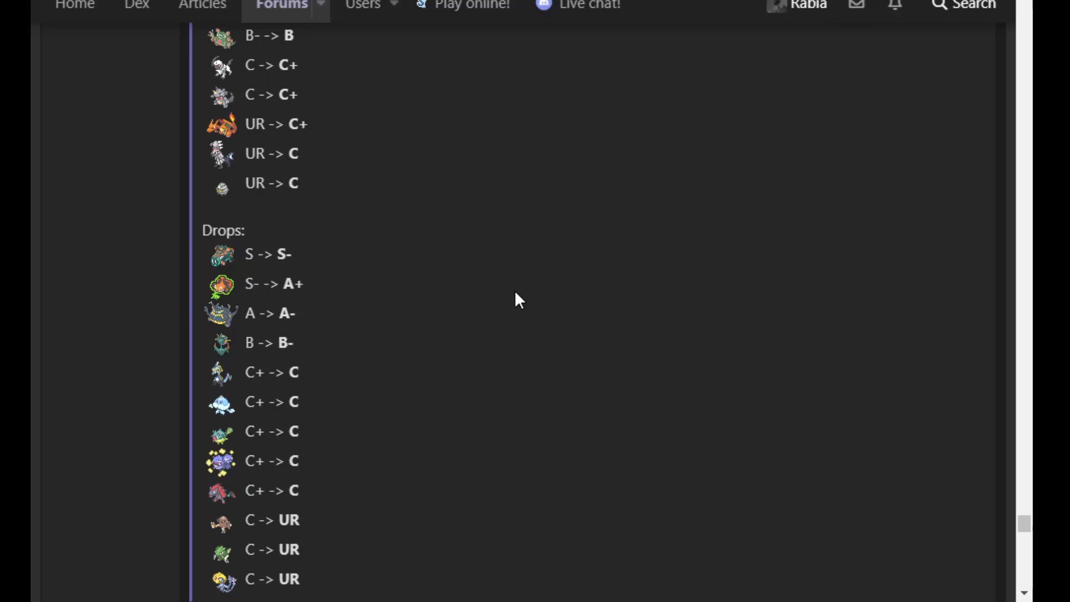
mouse_move(411, 292)
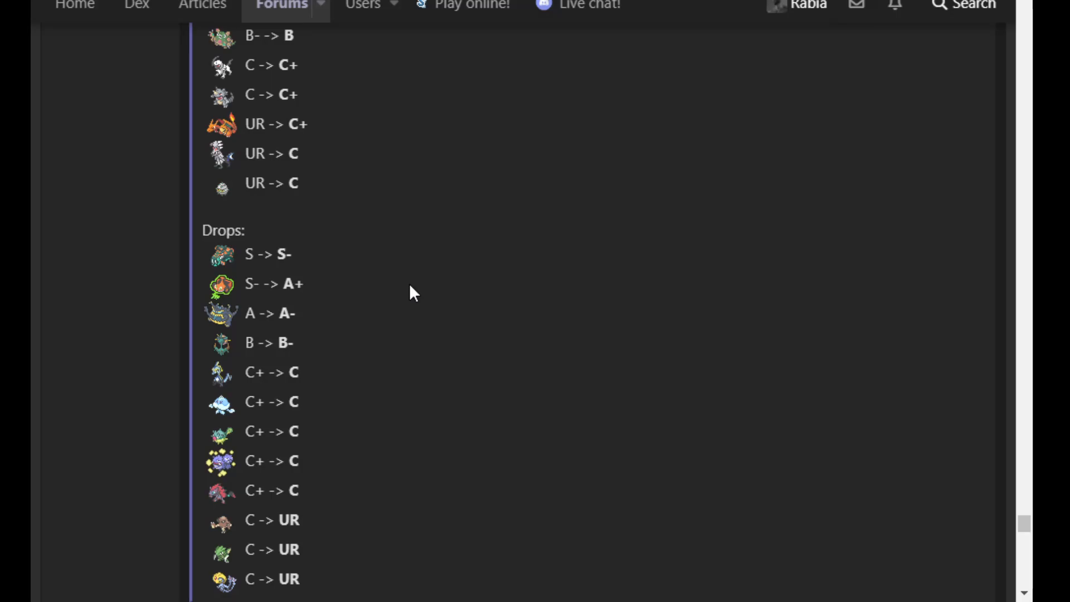
mouse_move(381, 279)
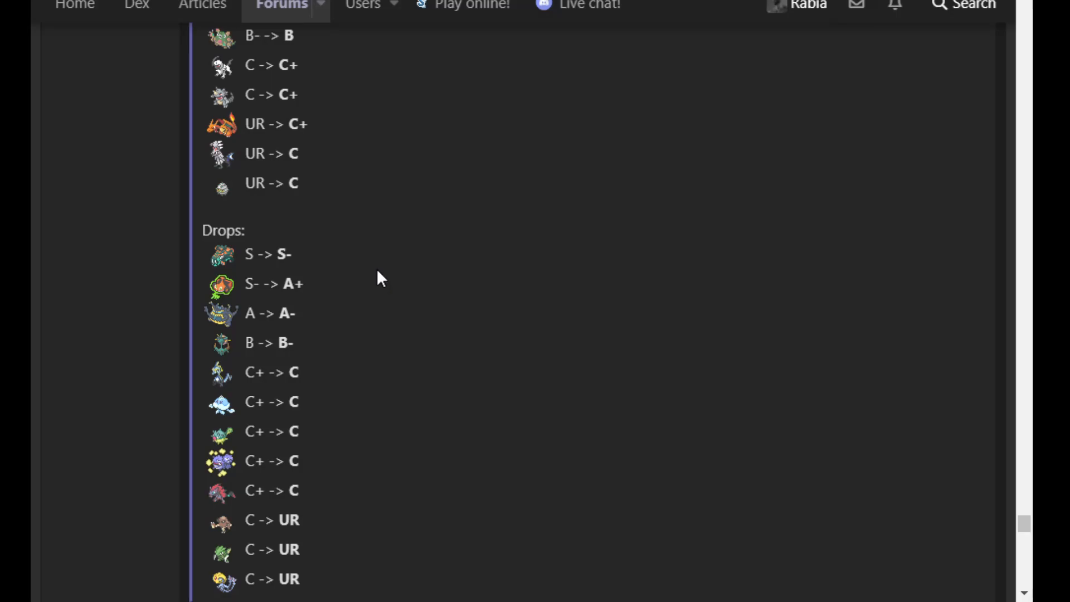
mouse_move(388, 261)
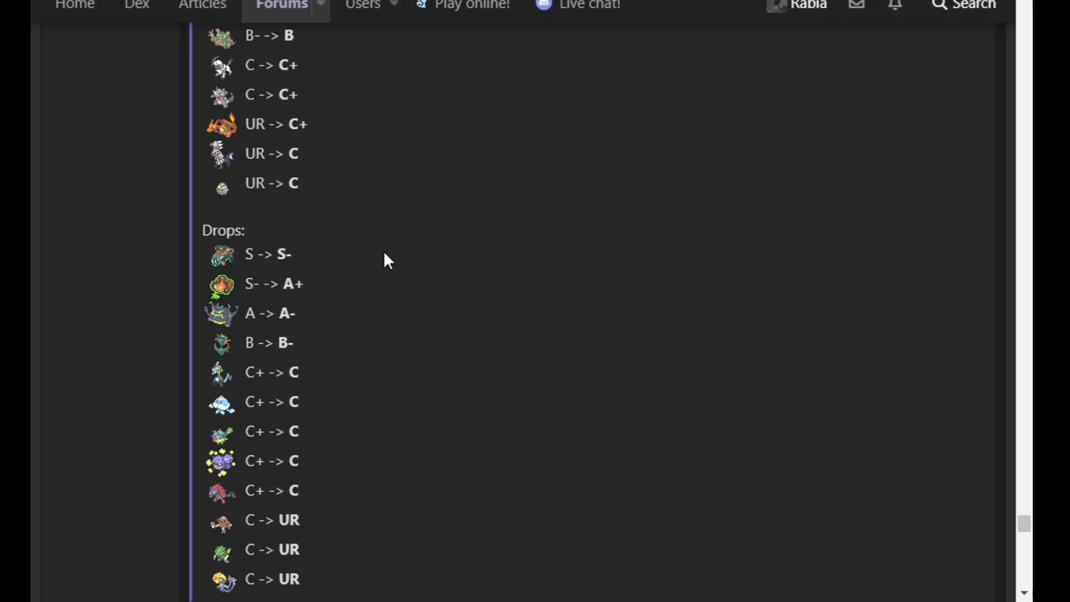
mouse_move(361, 276)
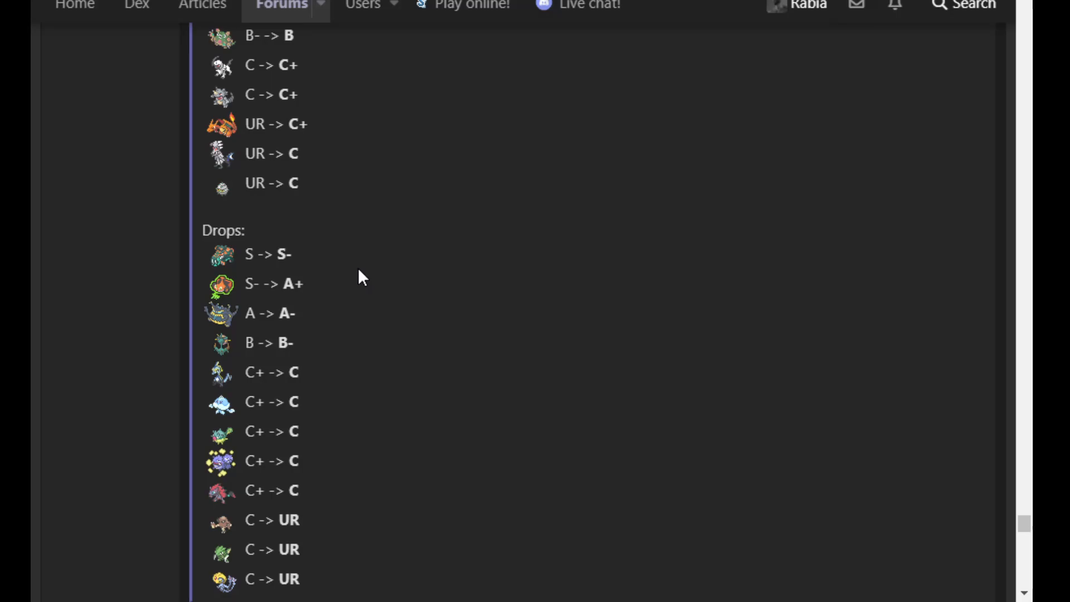
mouse_move(335, 329)
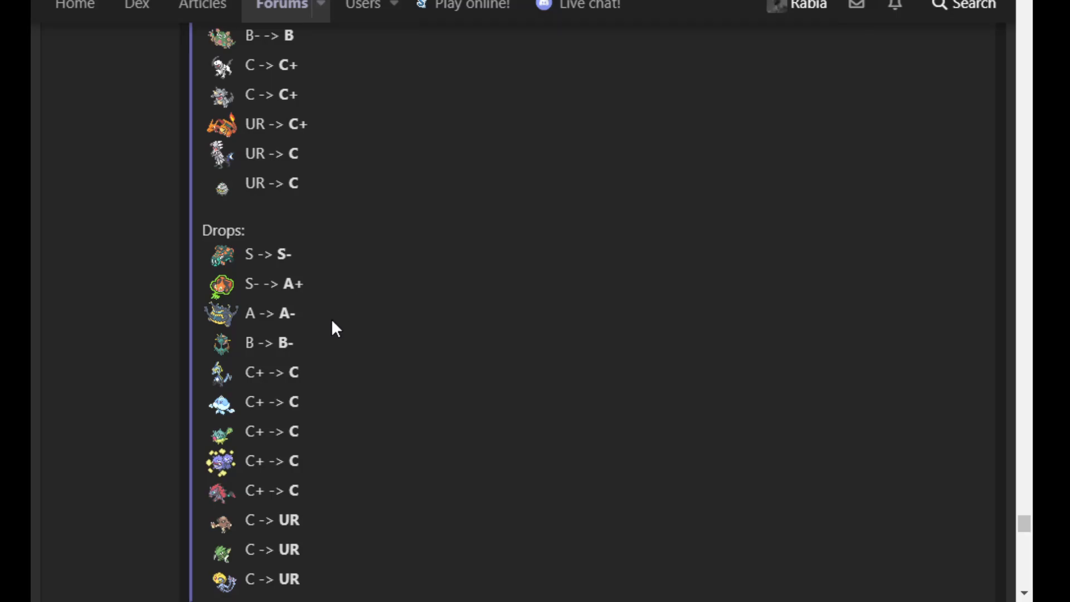
Scroll past the usage-stat tables to the A+ Rank, listing Diancie, Dragalge and Glastrier
scroll("up", 3)
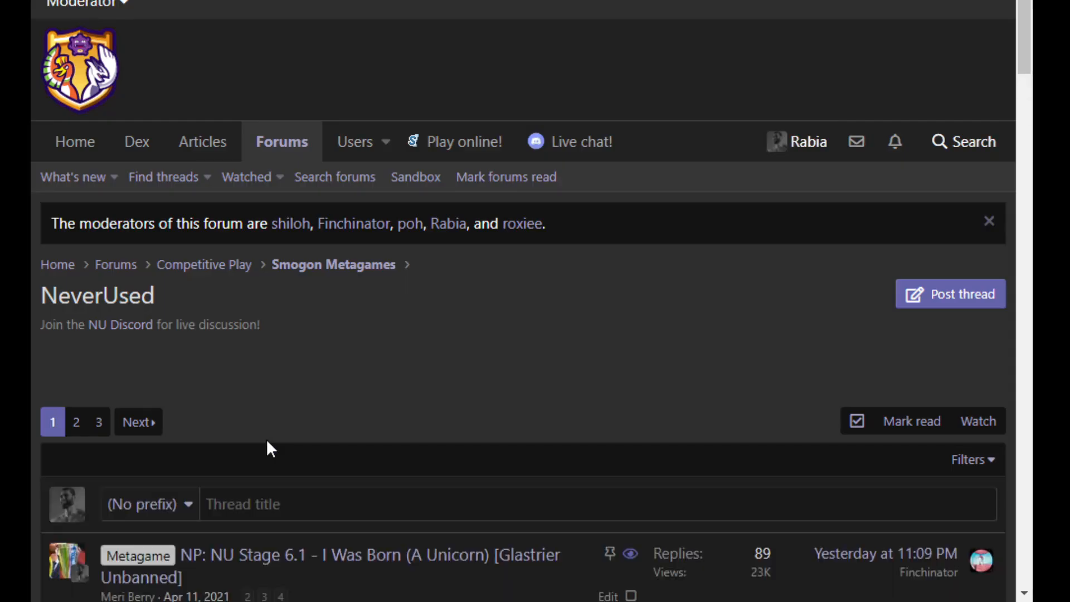
scroll("down", 3)
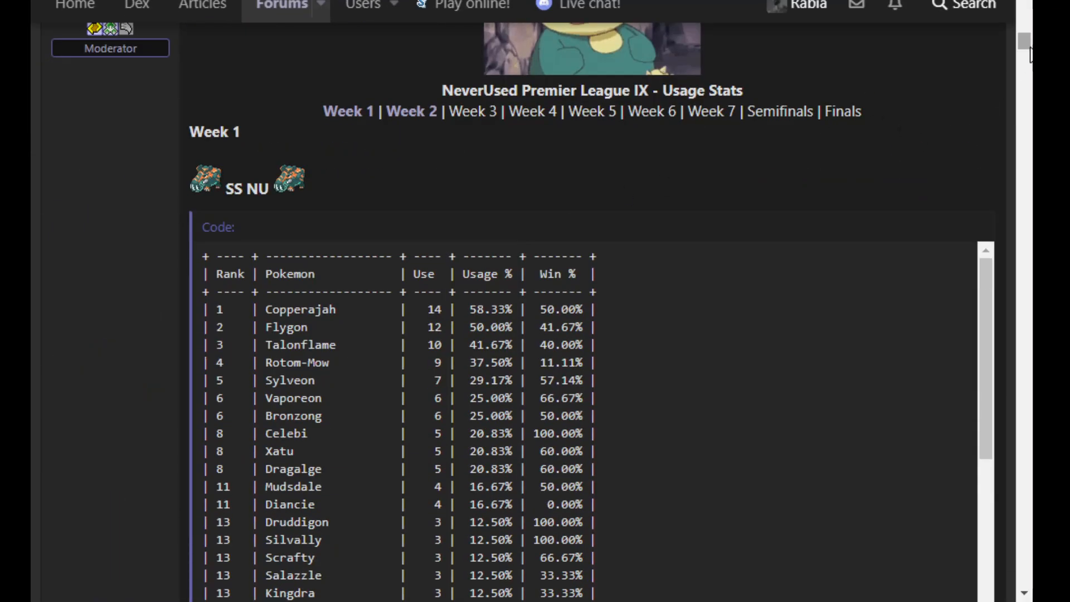
scroll("down", 3)
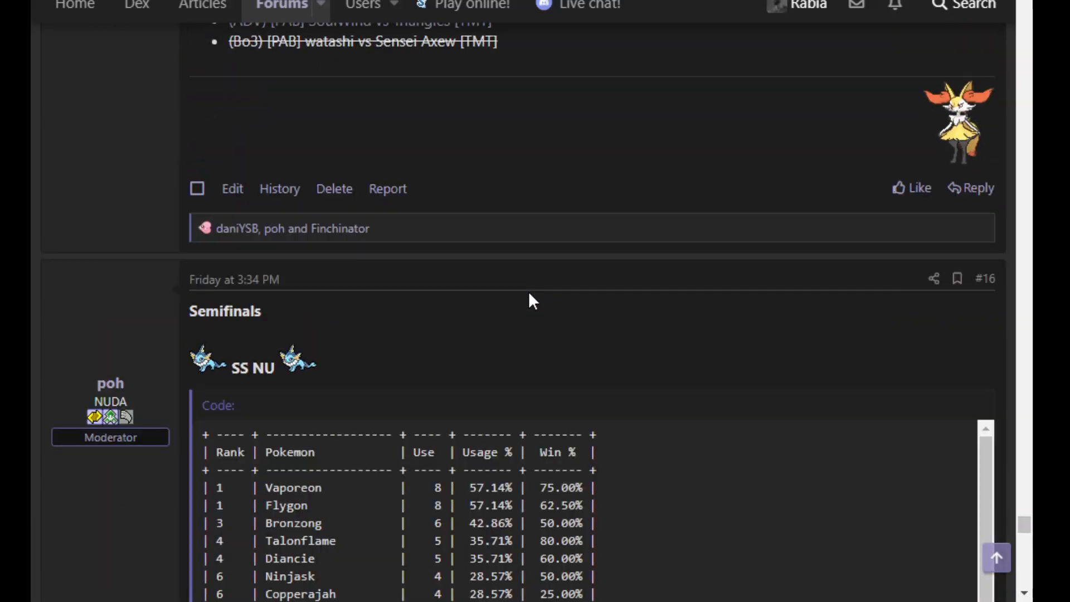
scroll("down", 3)
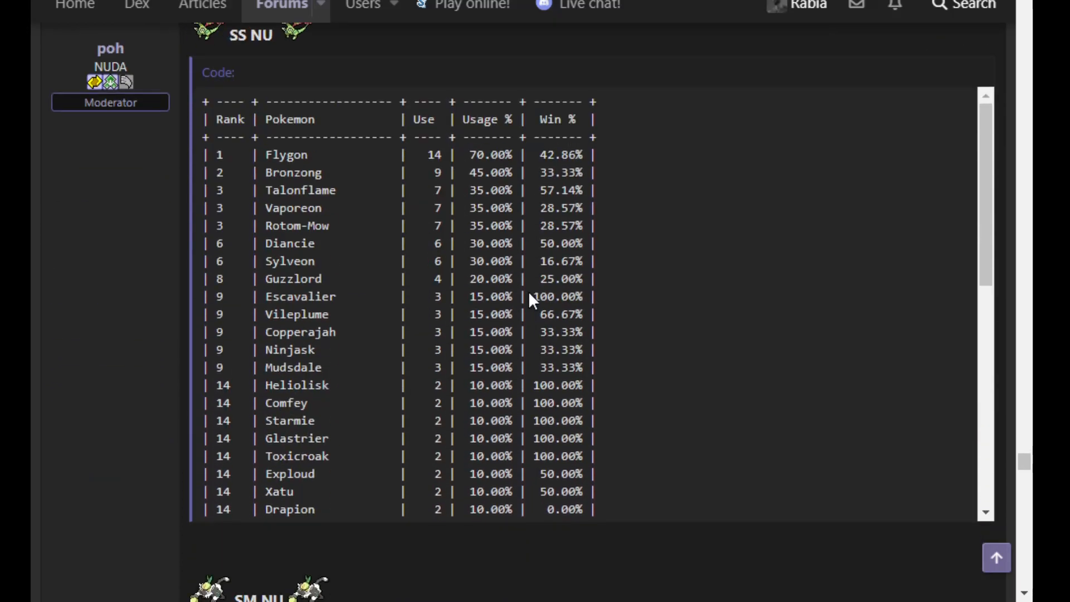
mouse_move(607, 237)
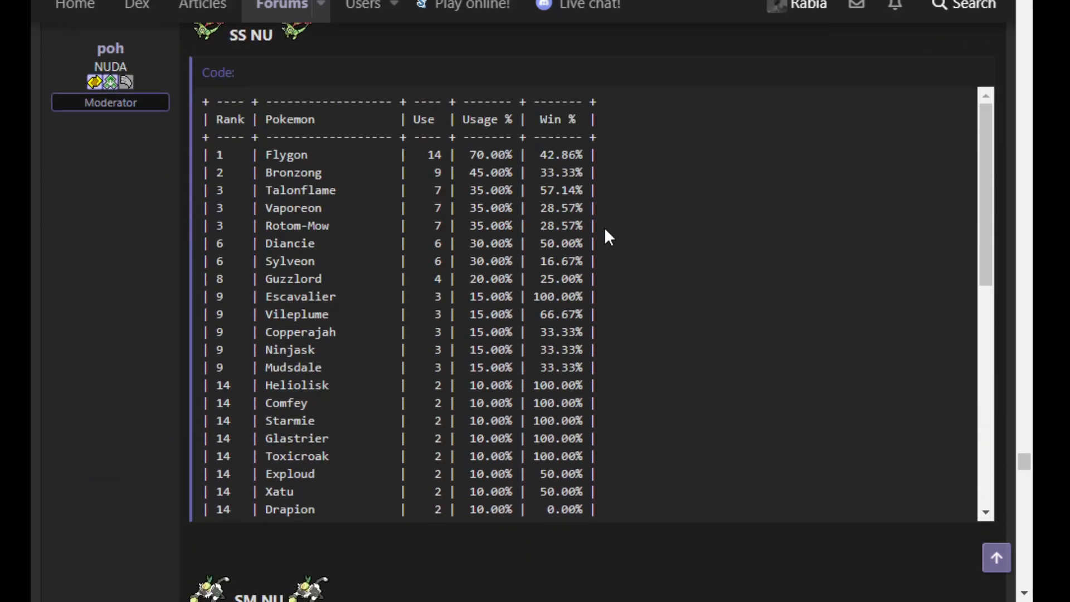
scroll("down", 3)
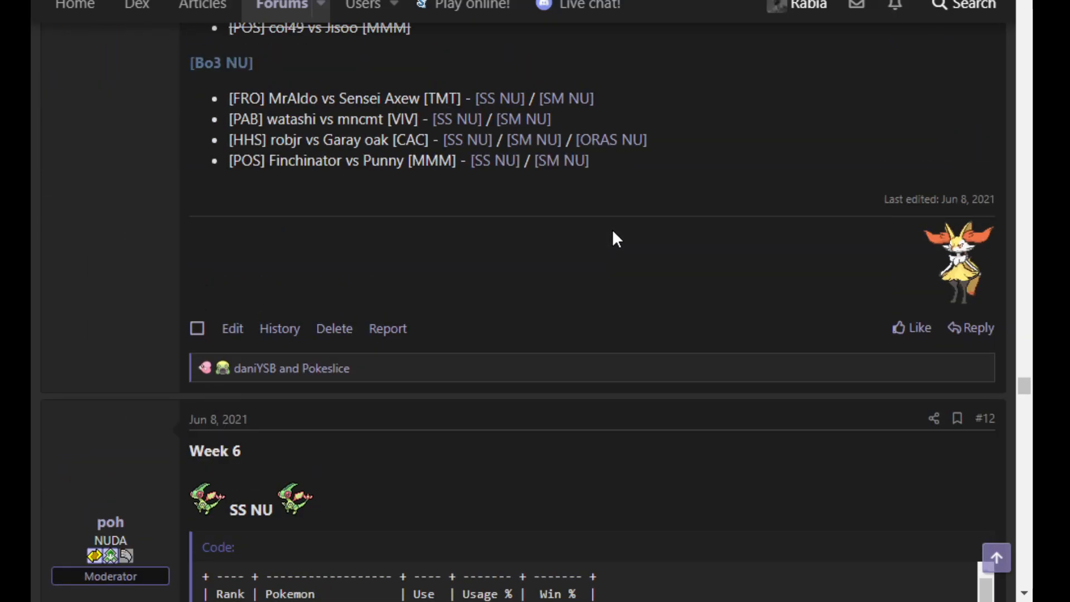
scroll("down", 3)
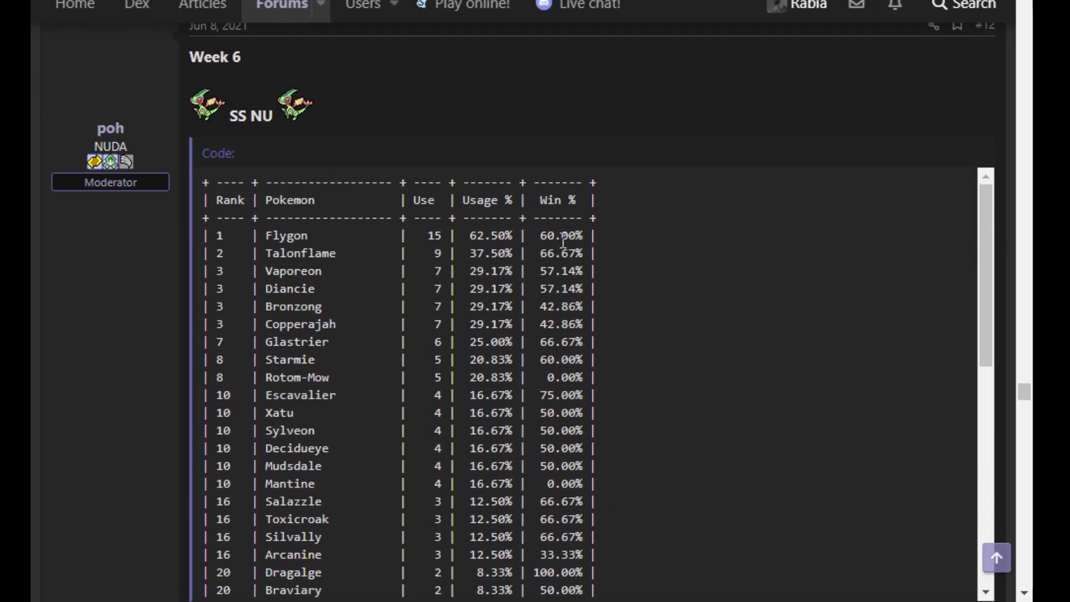
scroll("down", 3)
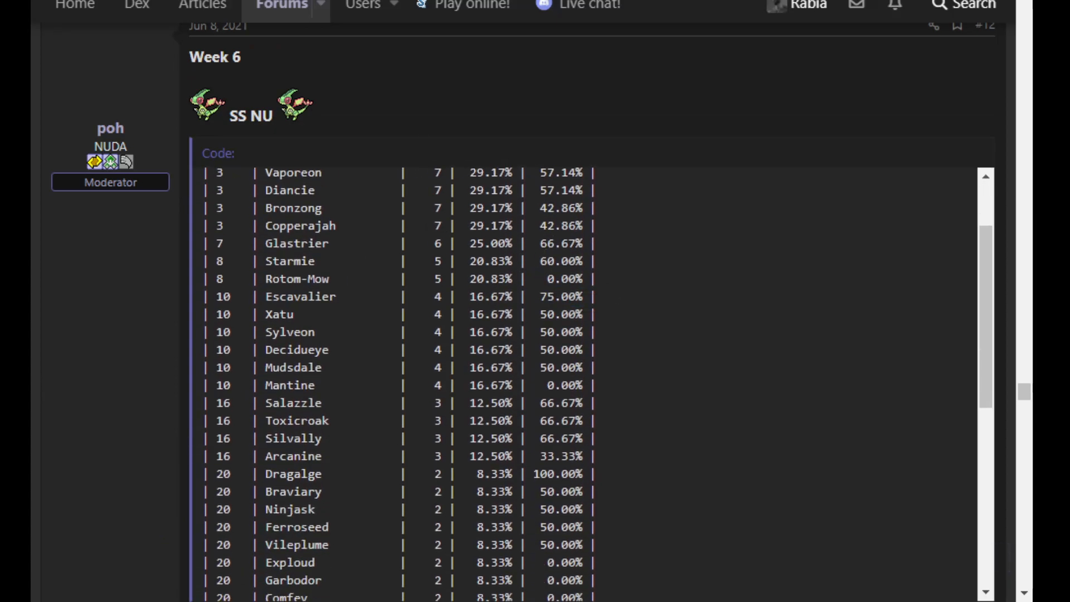
scroll("down", 3)
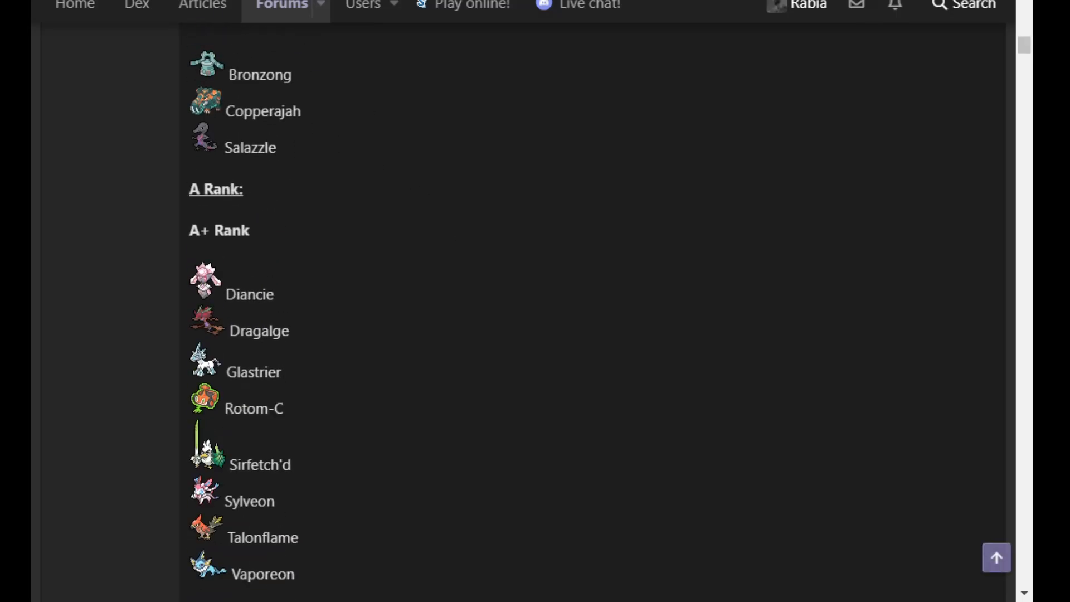
Return to the update post showing the last Rises and full Drops list down to C -> UR
scroll("down", 3)
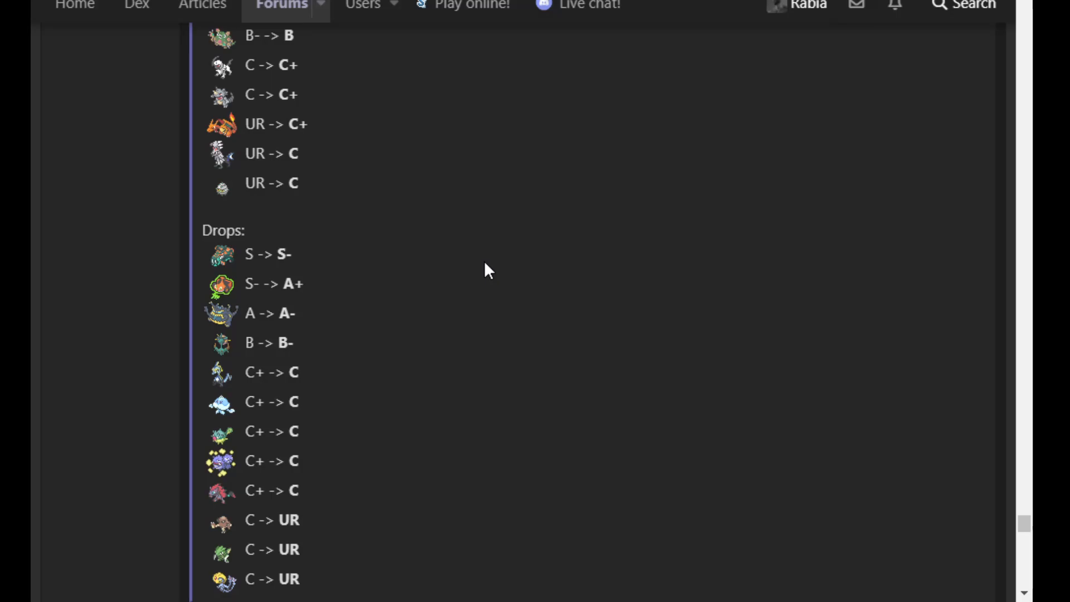
mouse_move(457, 405)
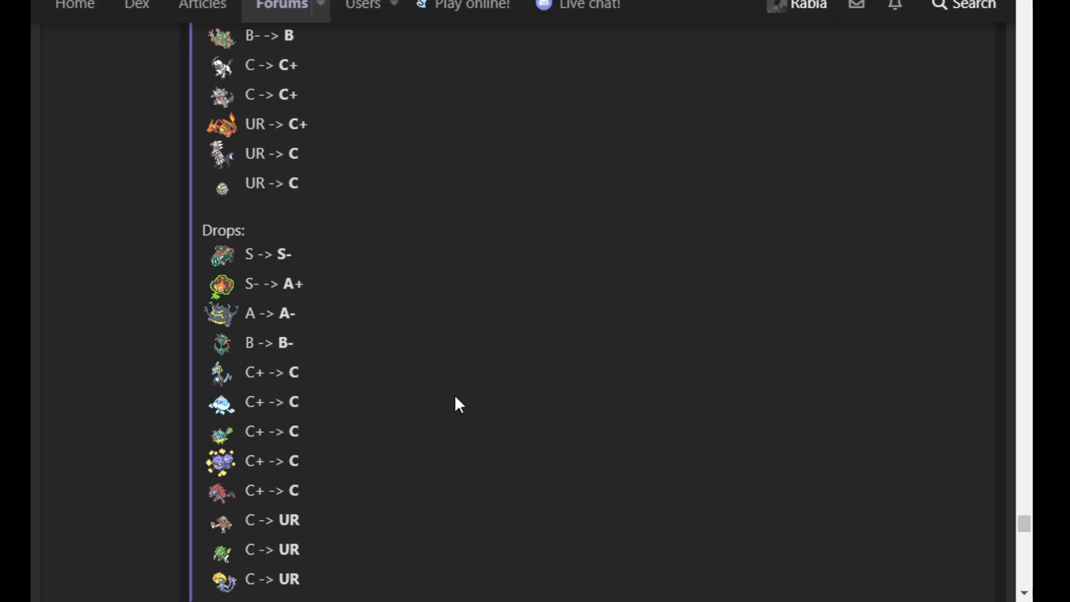
mouse_move(378, 273)
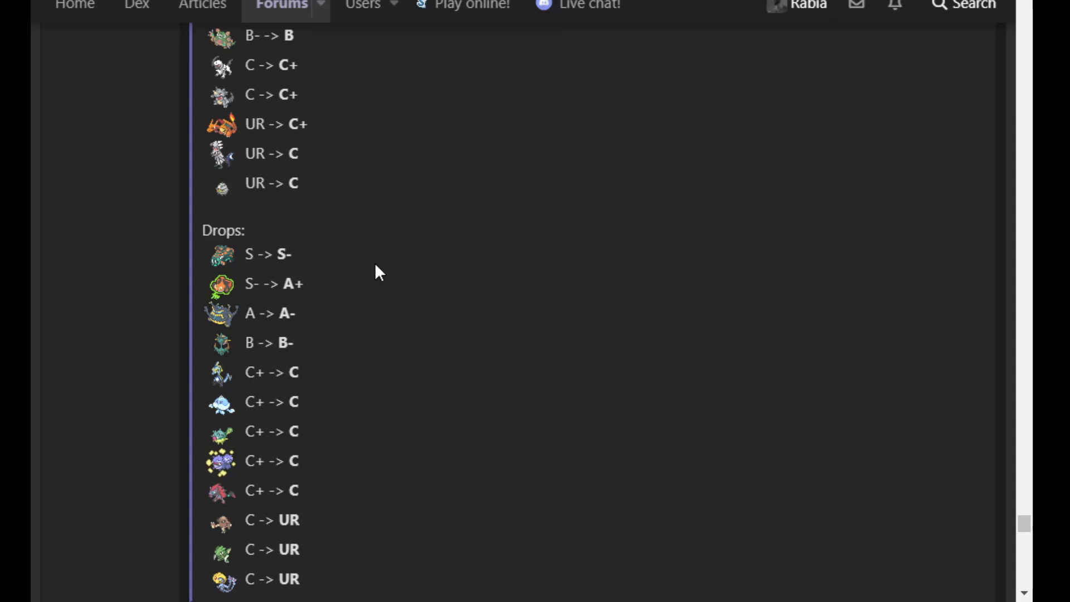
mouse_move(455, 428)
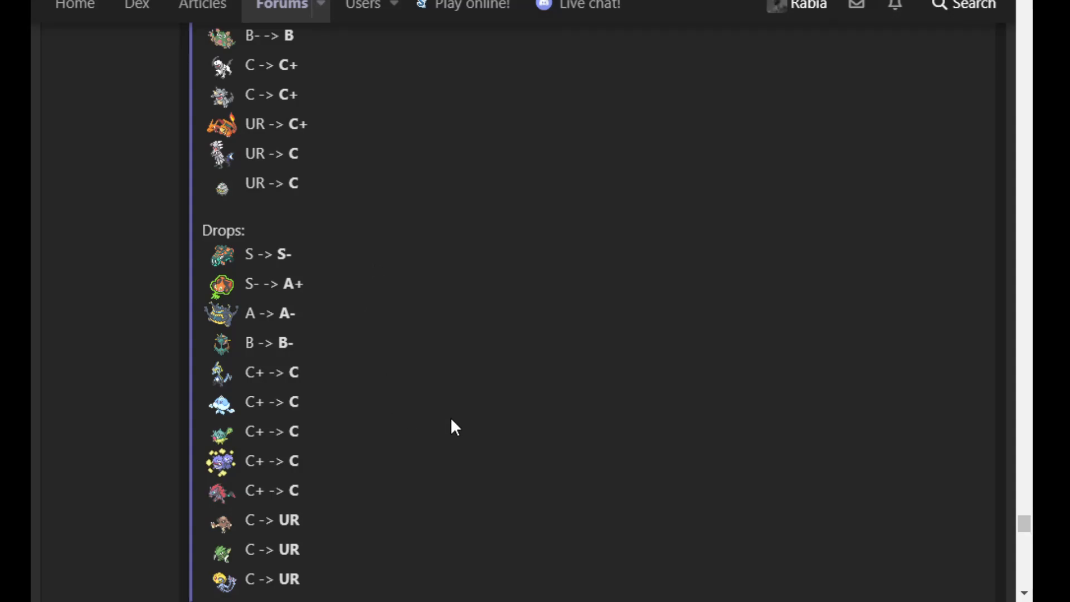
mouse_move(418, 505)
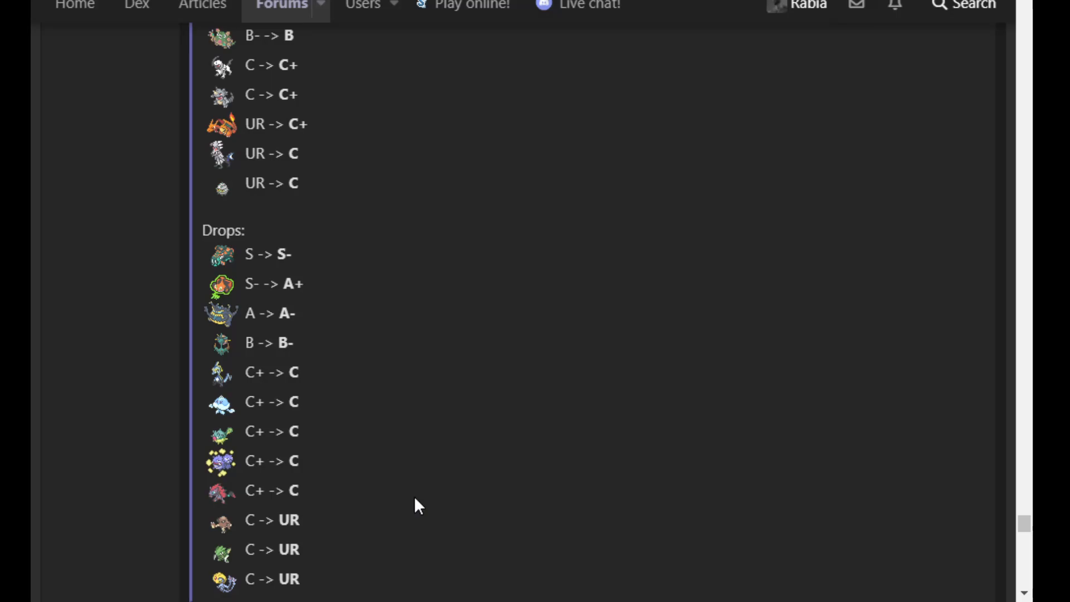
mouse_move(415, 497)
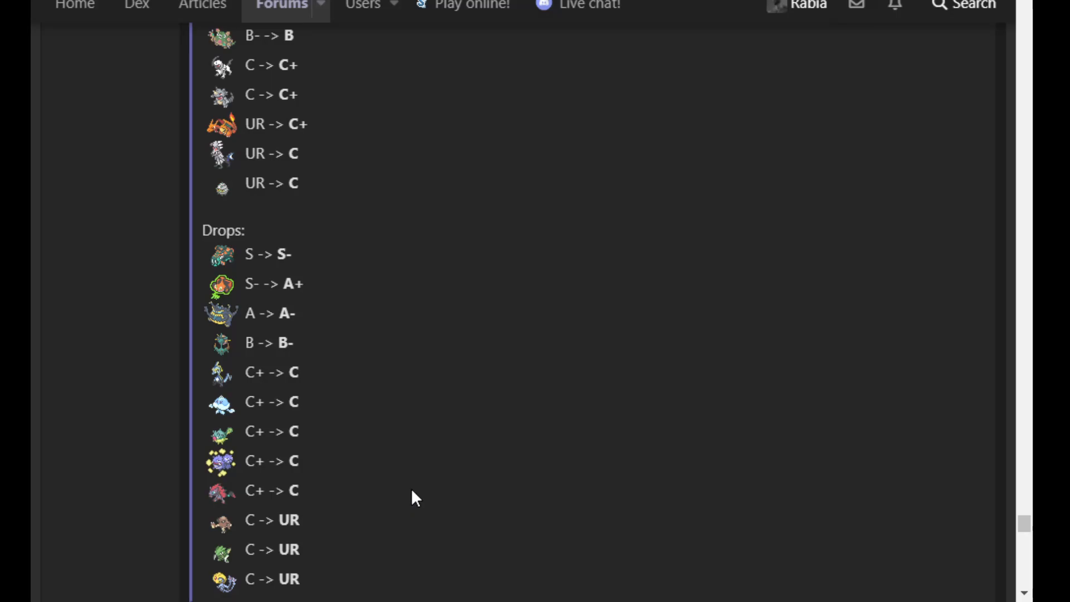
Expand 'Rises and Drops with Reasoning' to read explanations like Copperajah's S to S- drop, then return up
scroll("down", 3)
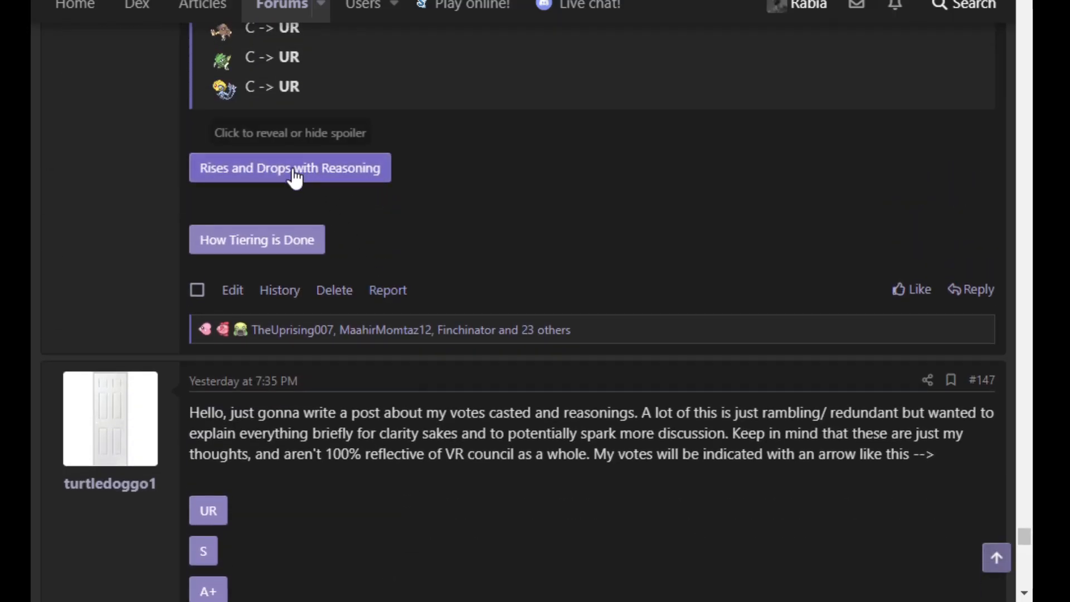
left_click(290, 167)
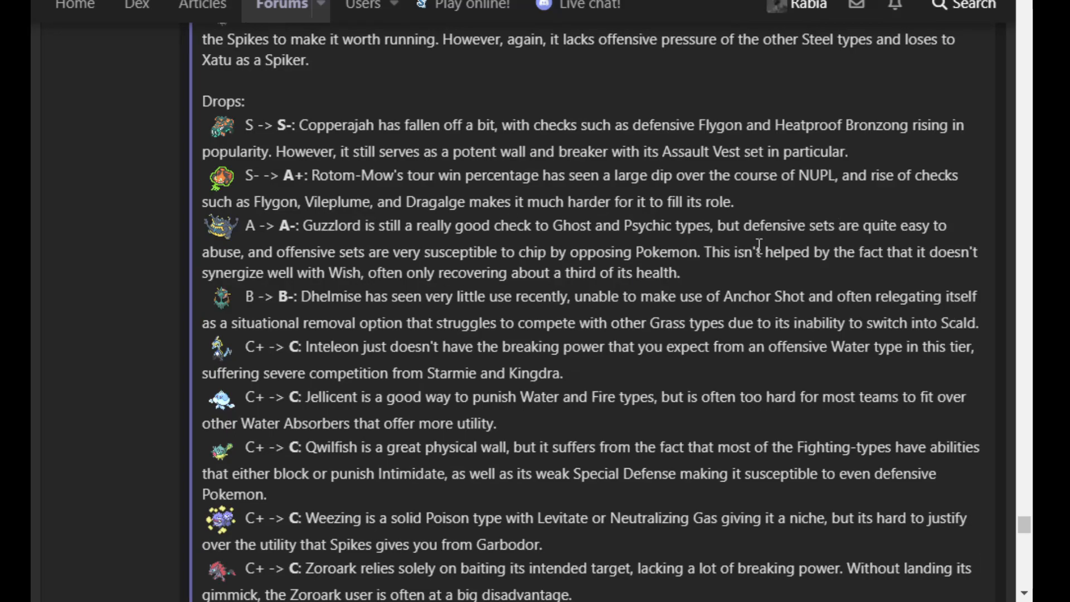
mouse_move(553, 270)
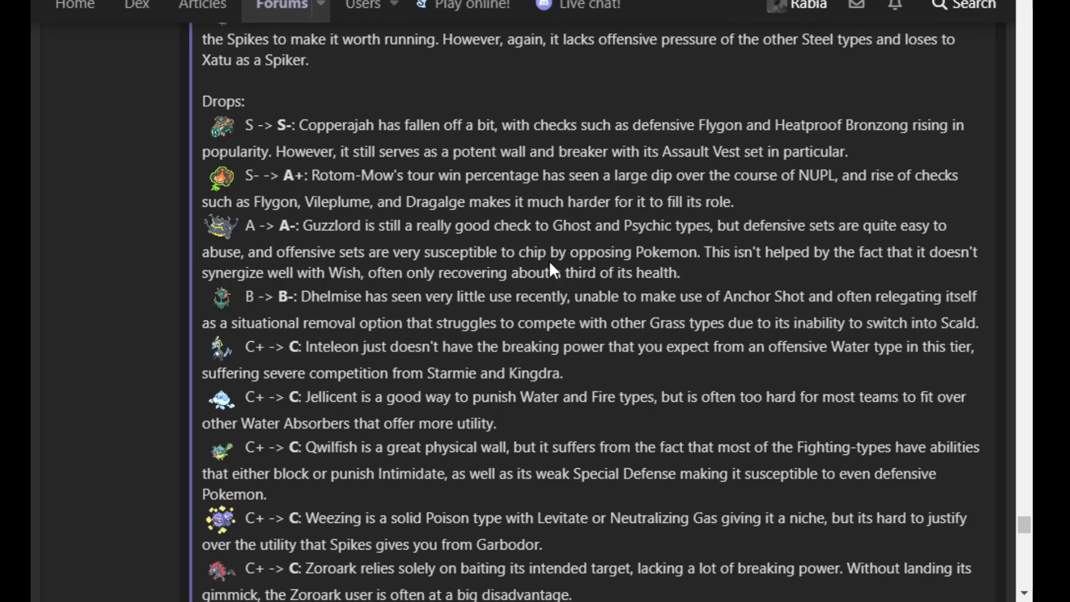
mouse_move(697, 230)
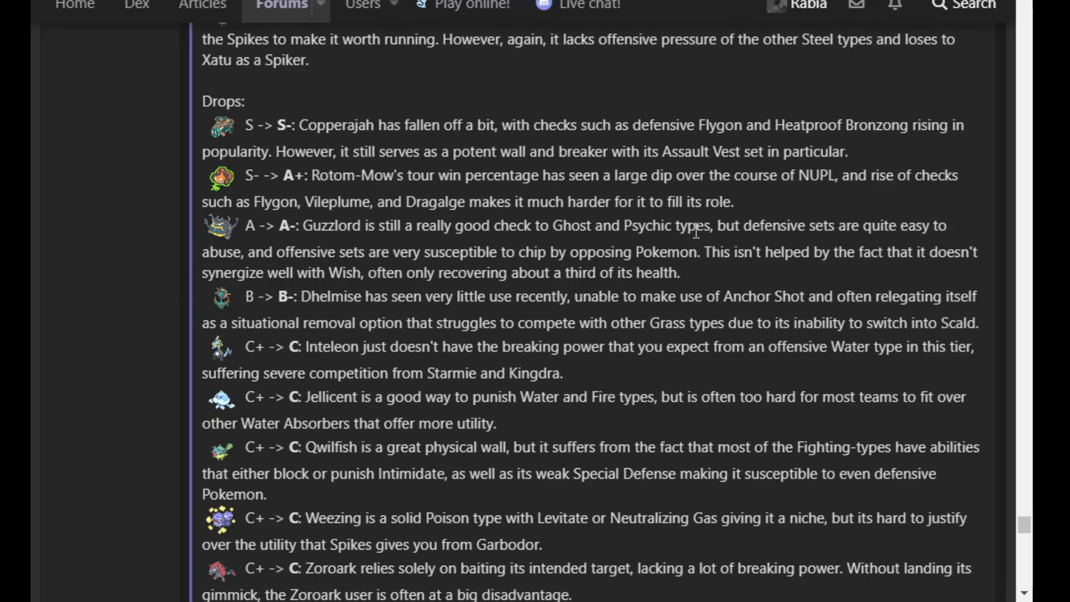
mouse_move(697, 246)
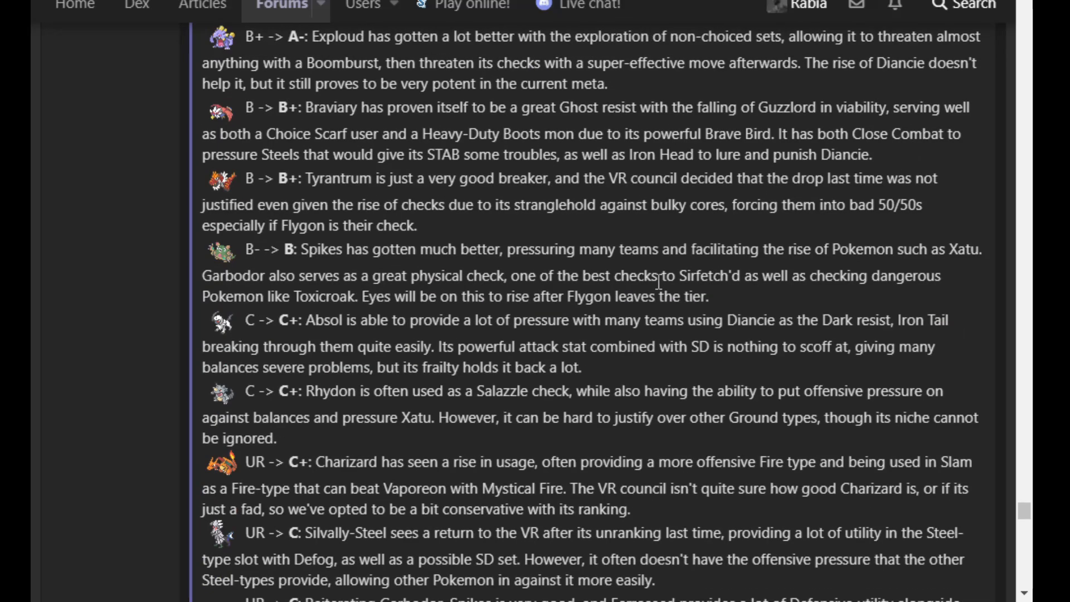
scroll("up", 3)
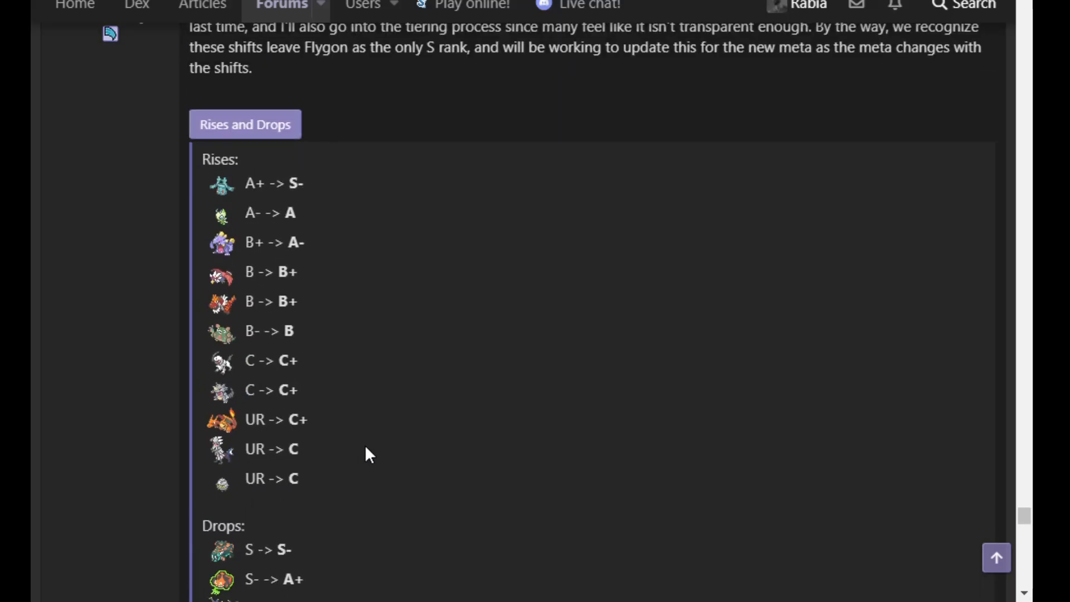
Show the final Rises and complete Drops ending at C -> UR, above the reasoning spoiler toggle
scroll("down", 3)
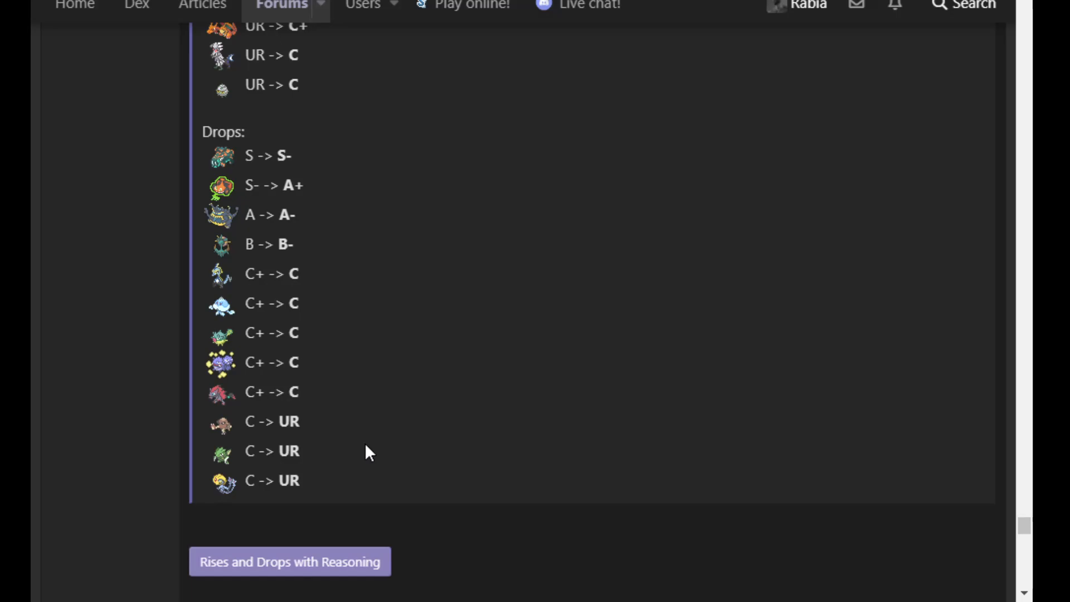
mouse_move(360, 231)
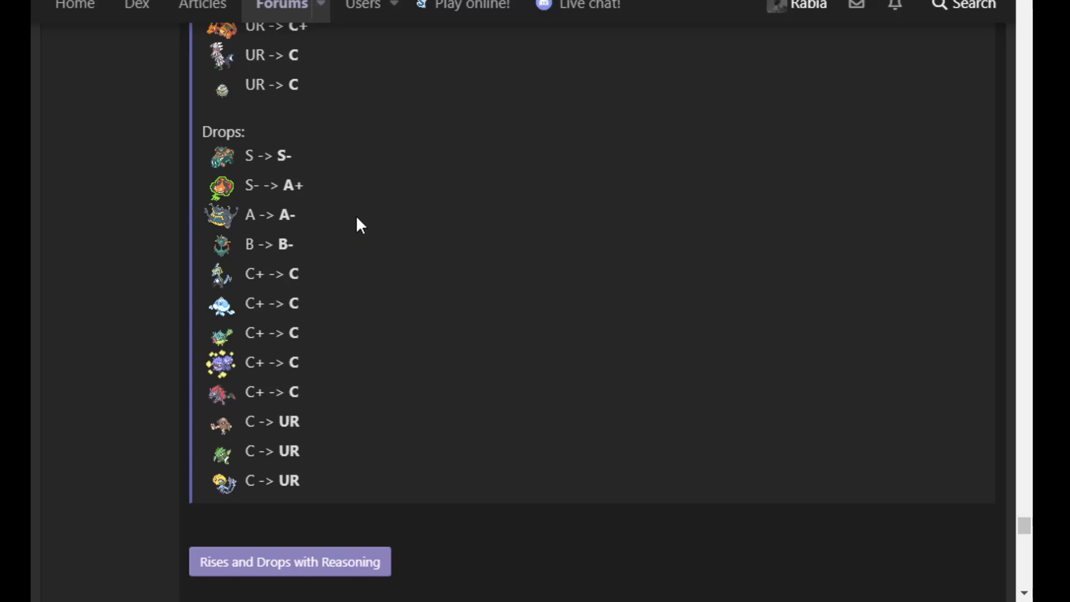
mouse_move(329, 244)
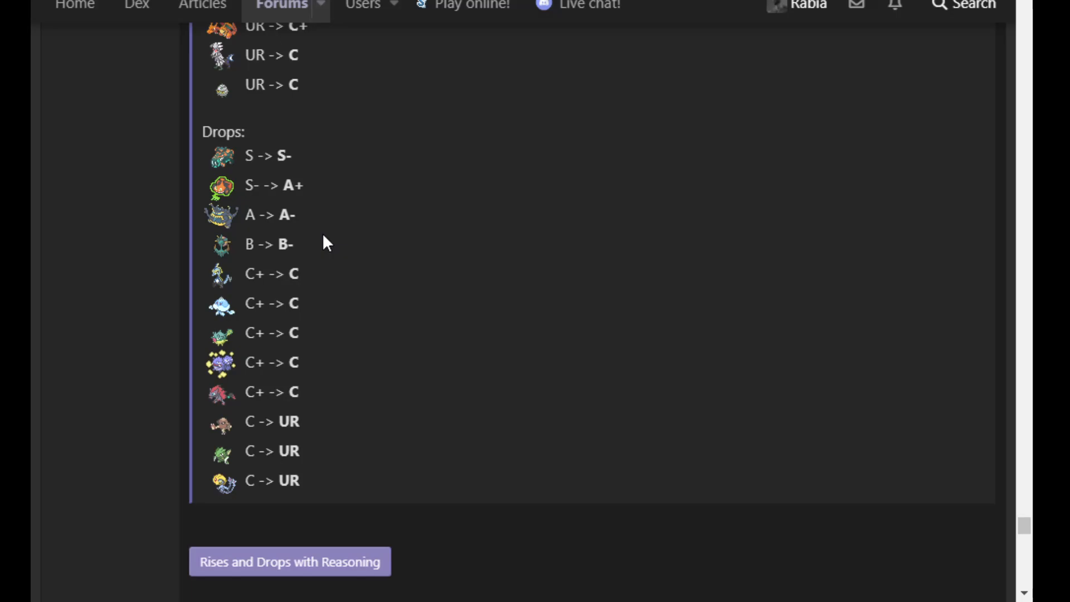
mouse_move(313, 224)
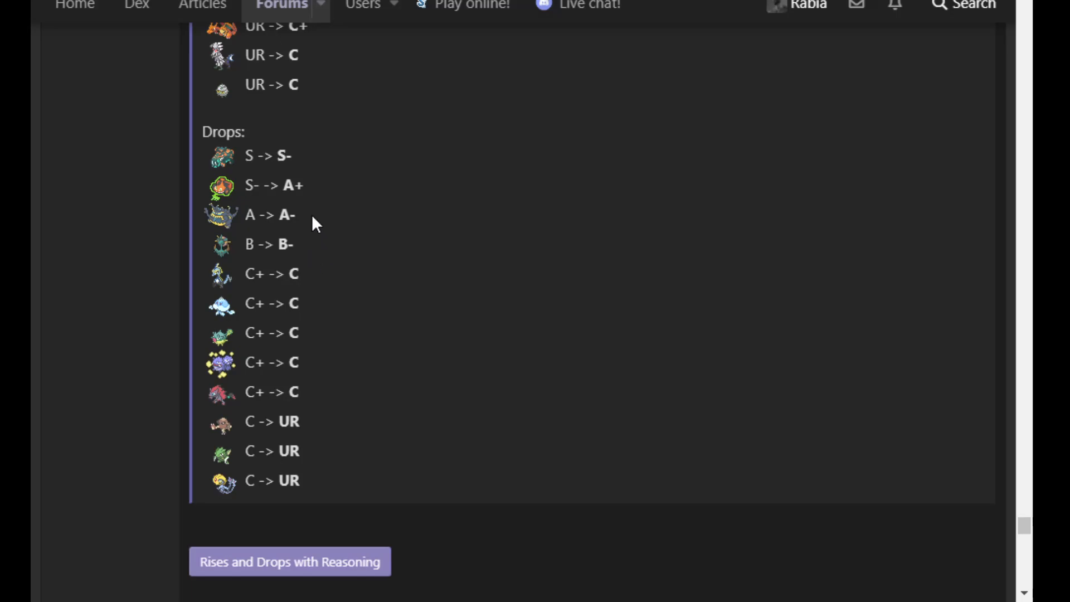
mouse_move(334, 222)
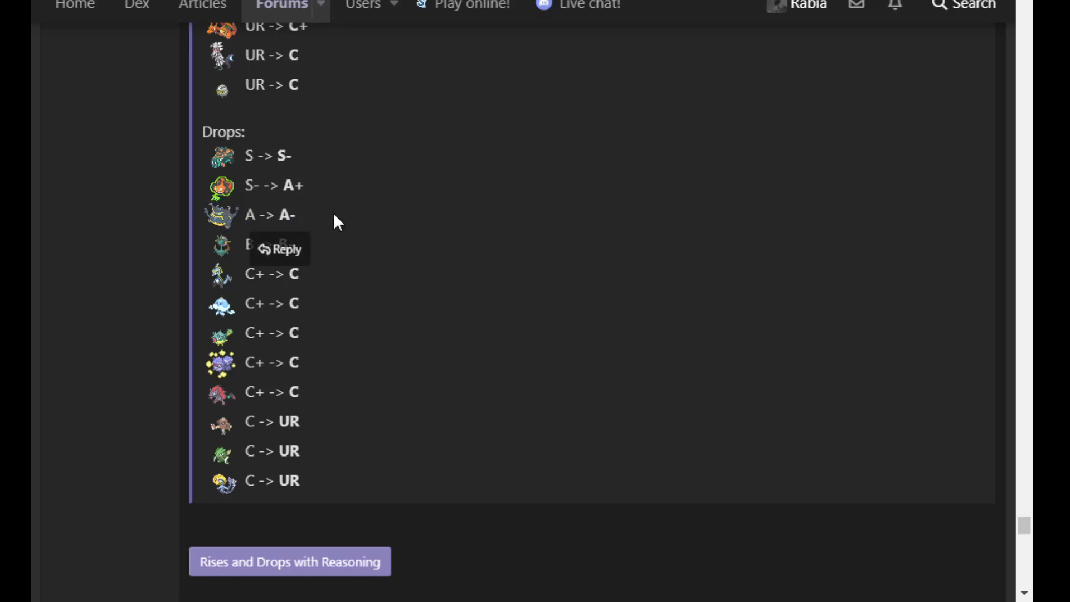
mouse_move(383, 262)
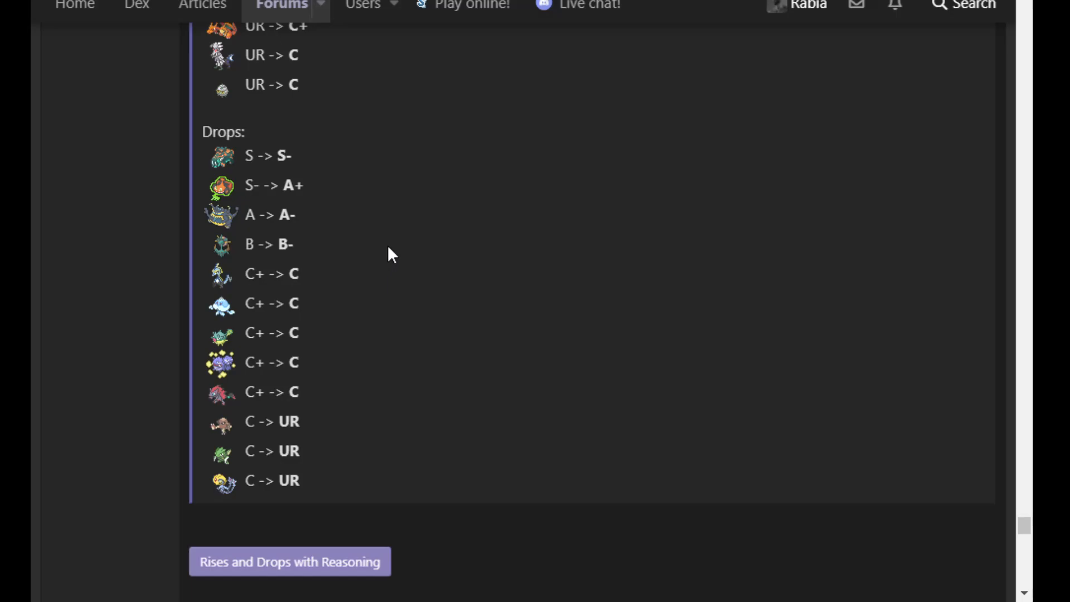
mouse_move(398, 181)
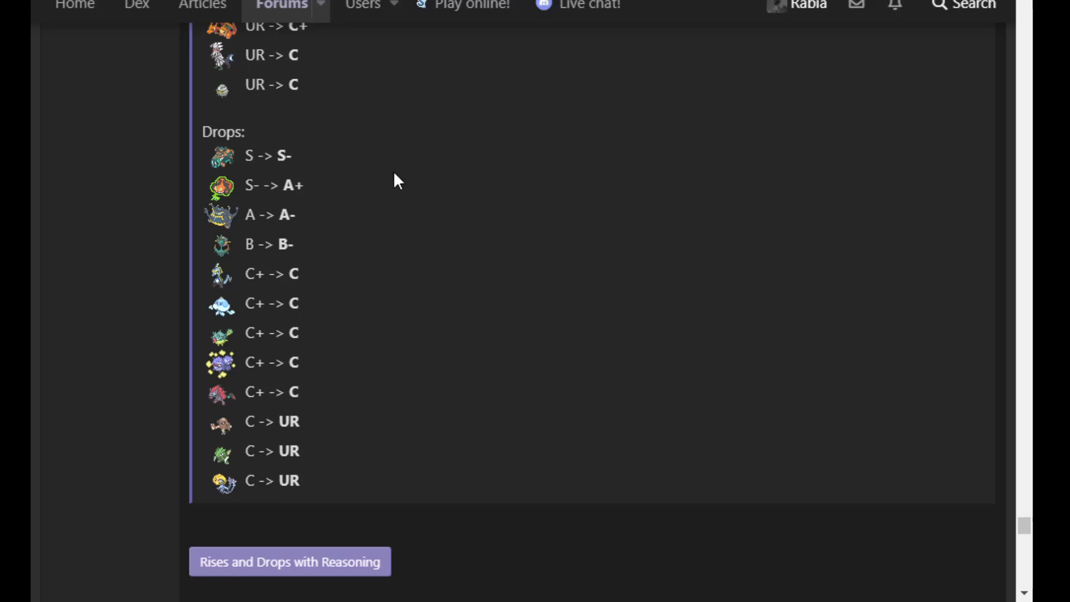
mouse_move(413, 294)
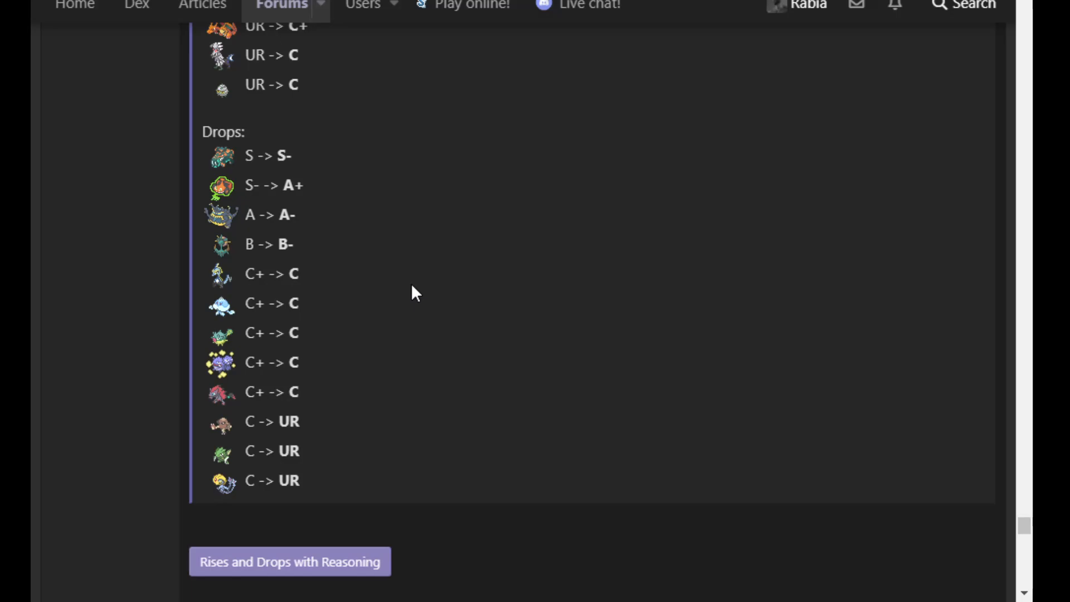
mouse_move(414, 326)
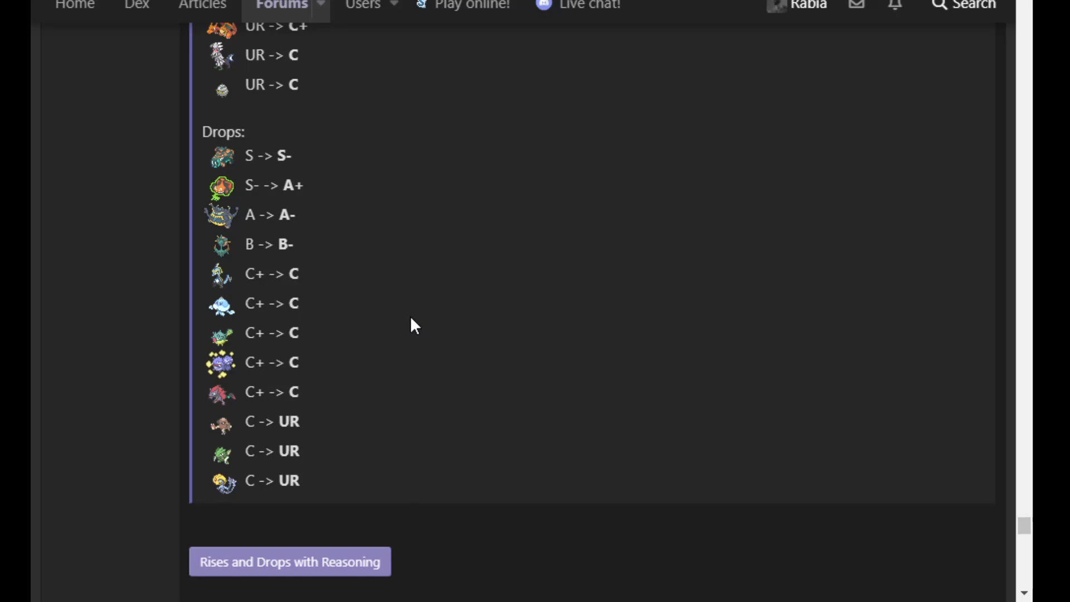
mouse_move(409, 333)
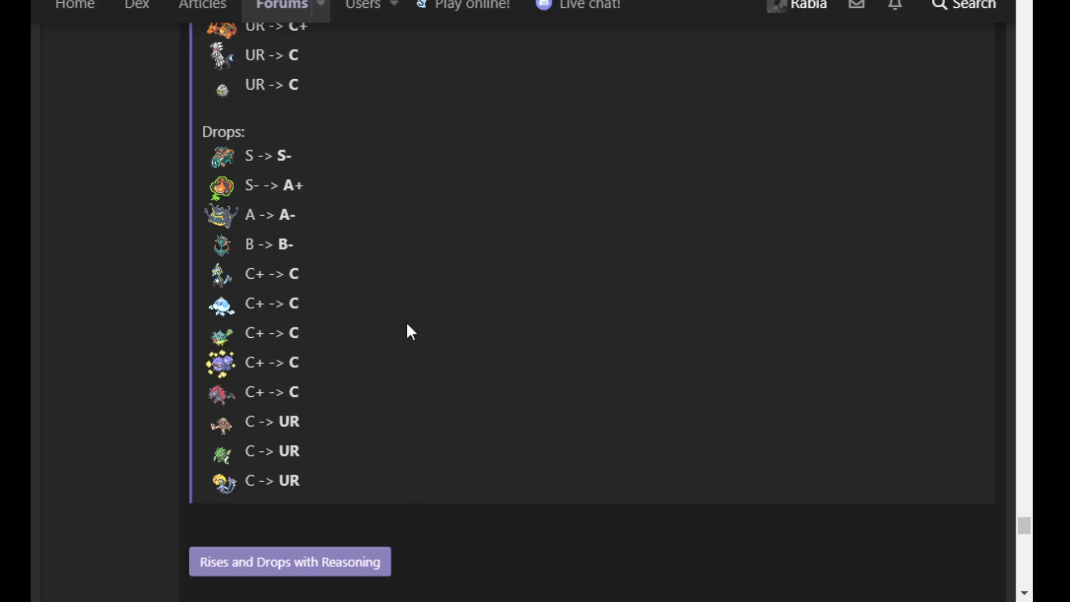
mouse_move(393, 353)
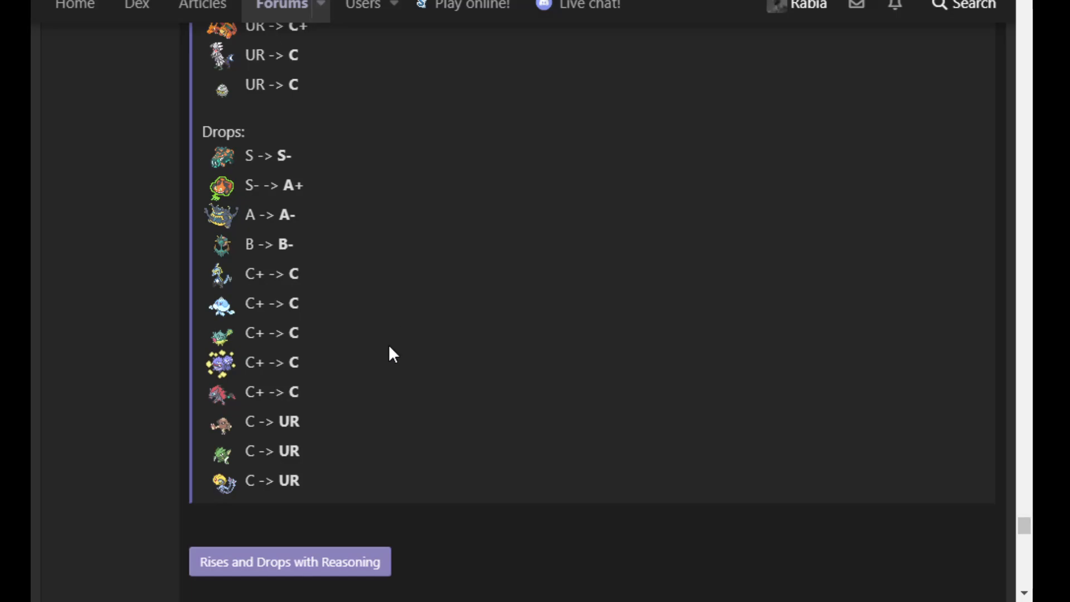
mouse_move(387, 322)
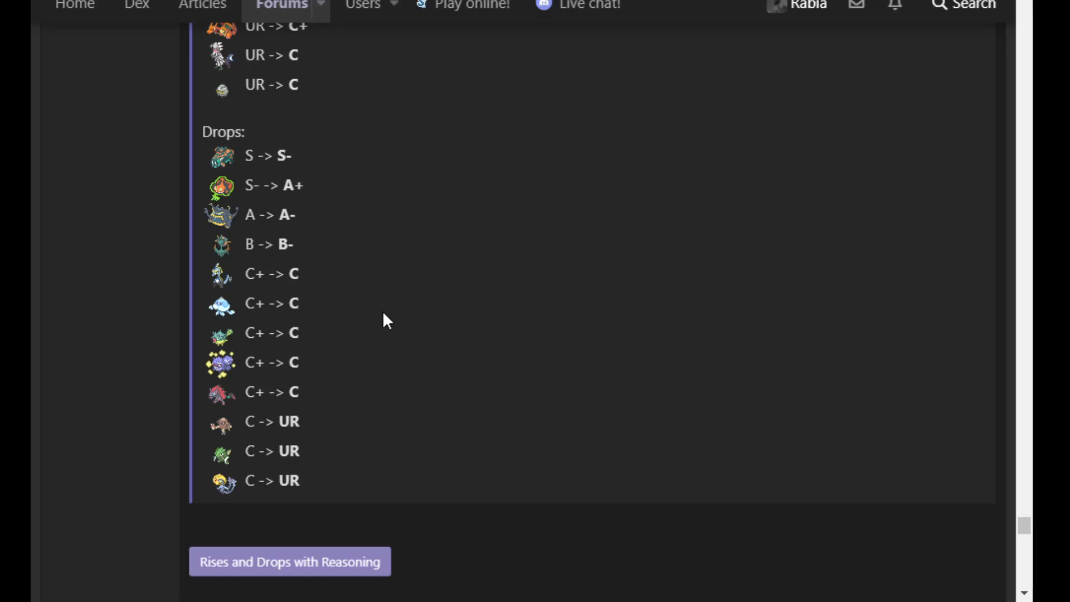
mouse_move(376, 343)
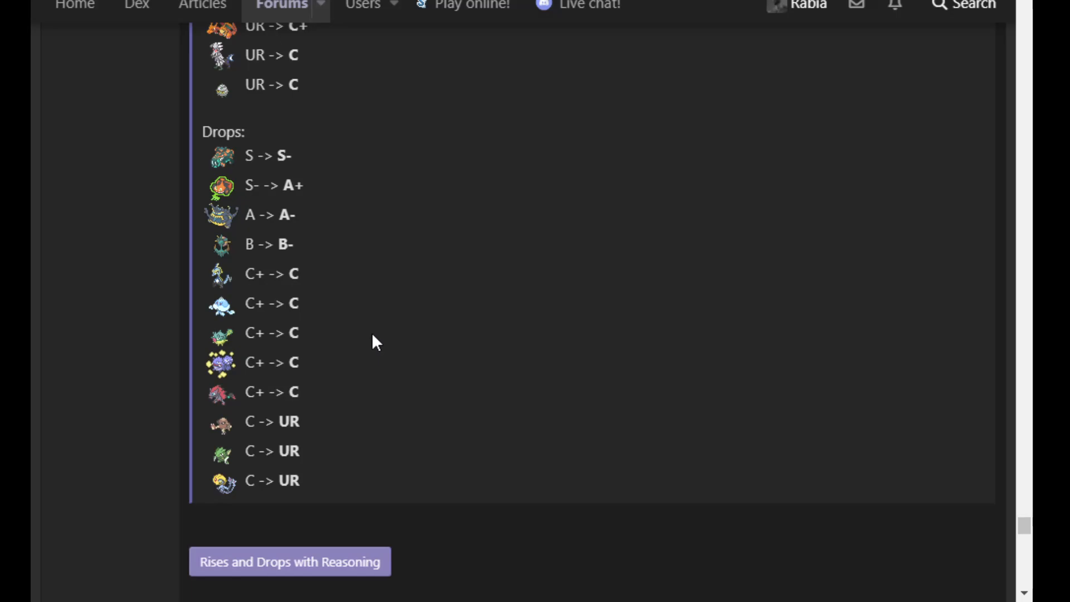
mouse_move(498, 361)
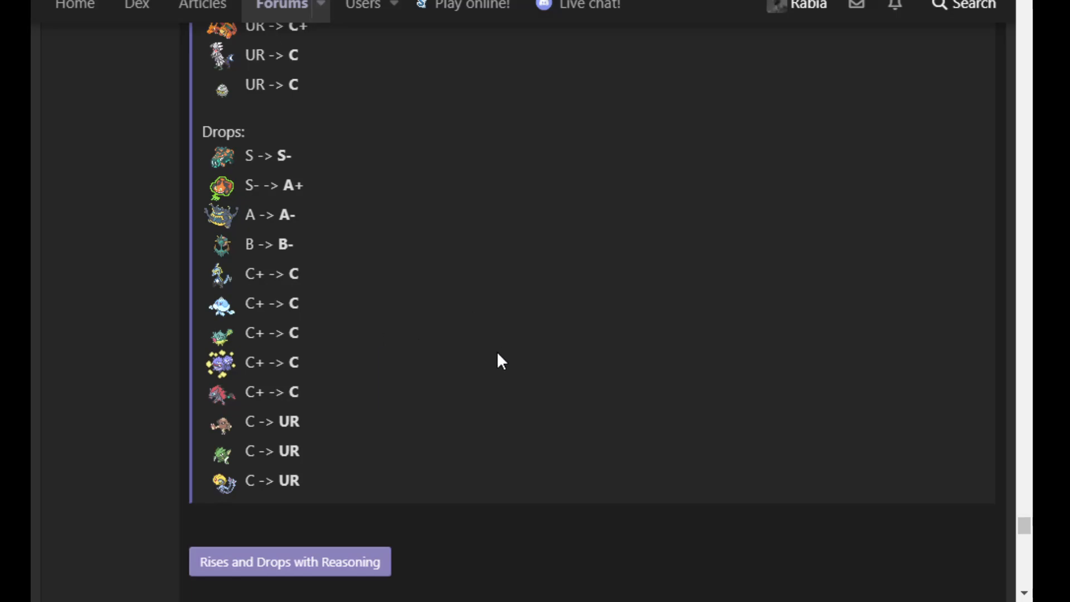
mouse_move(331, 294)
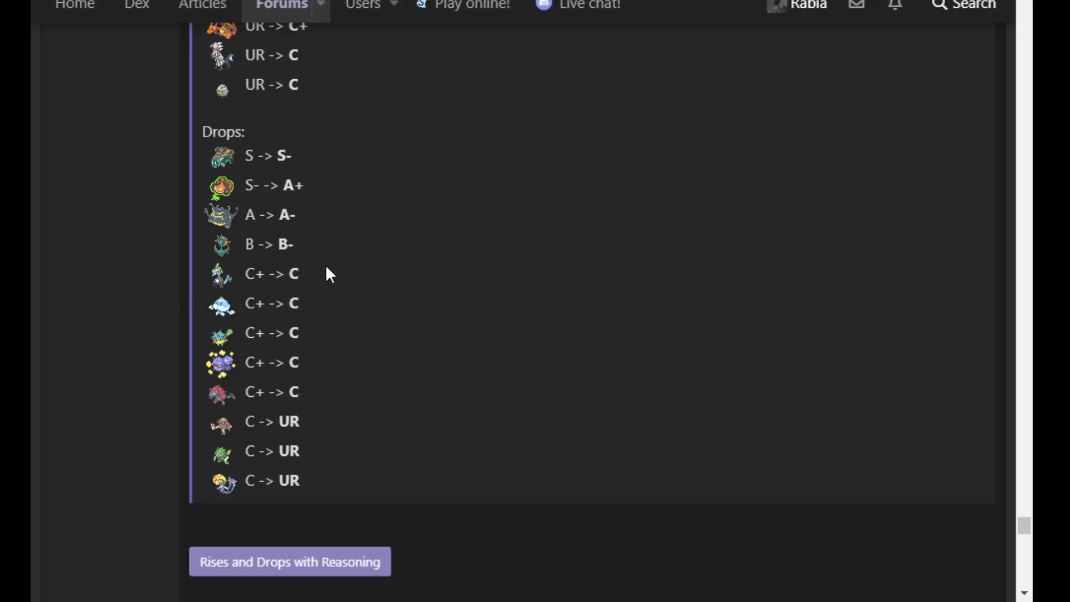
mouse_move(323, 285)
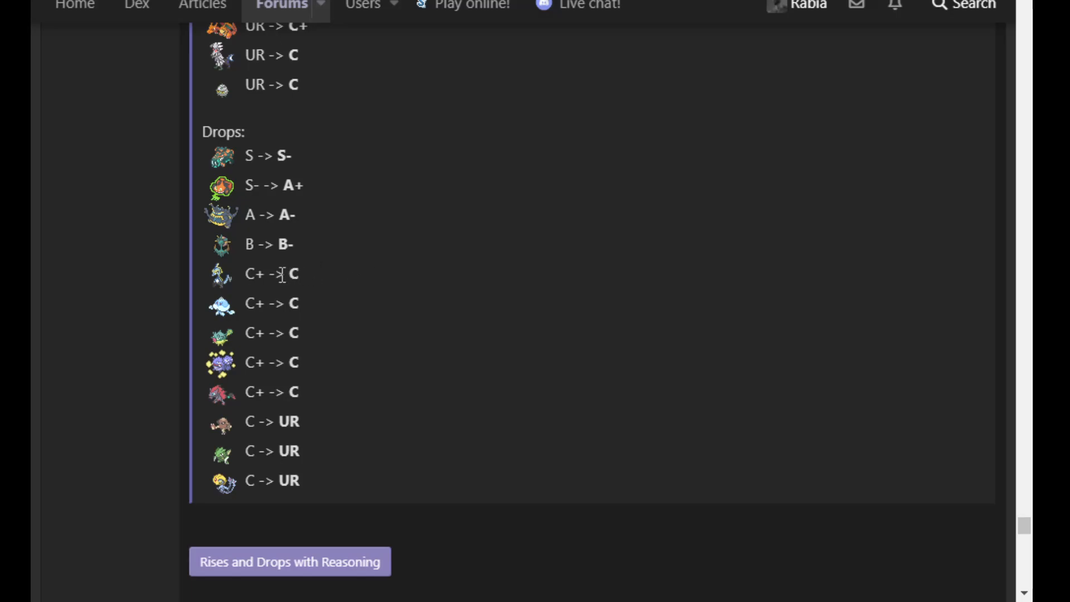
mouse_move(437, 177)
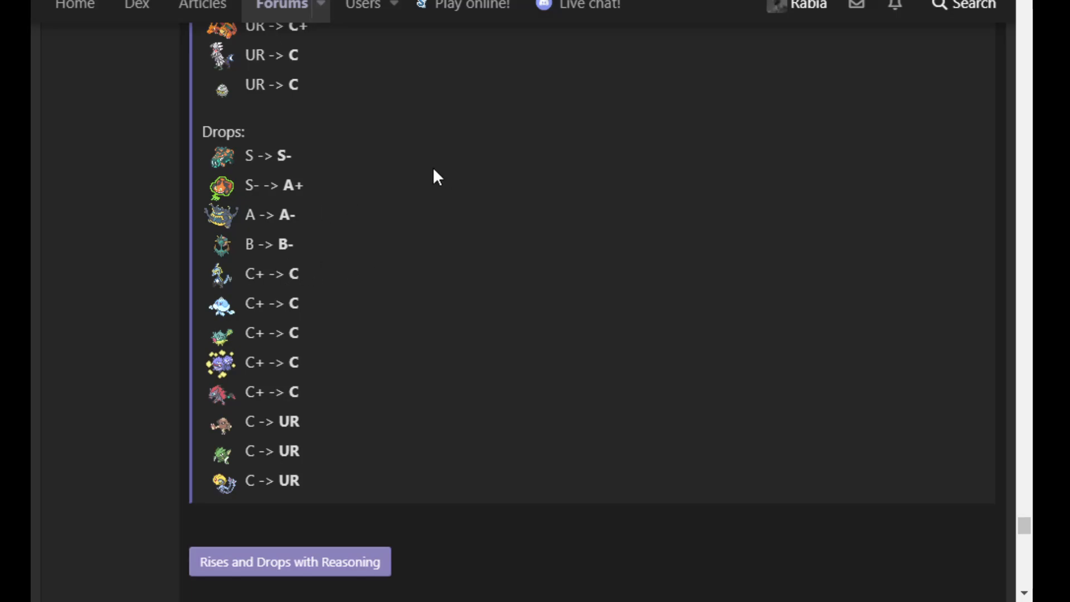
mouse_move(321, 267)
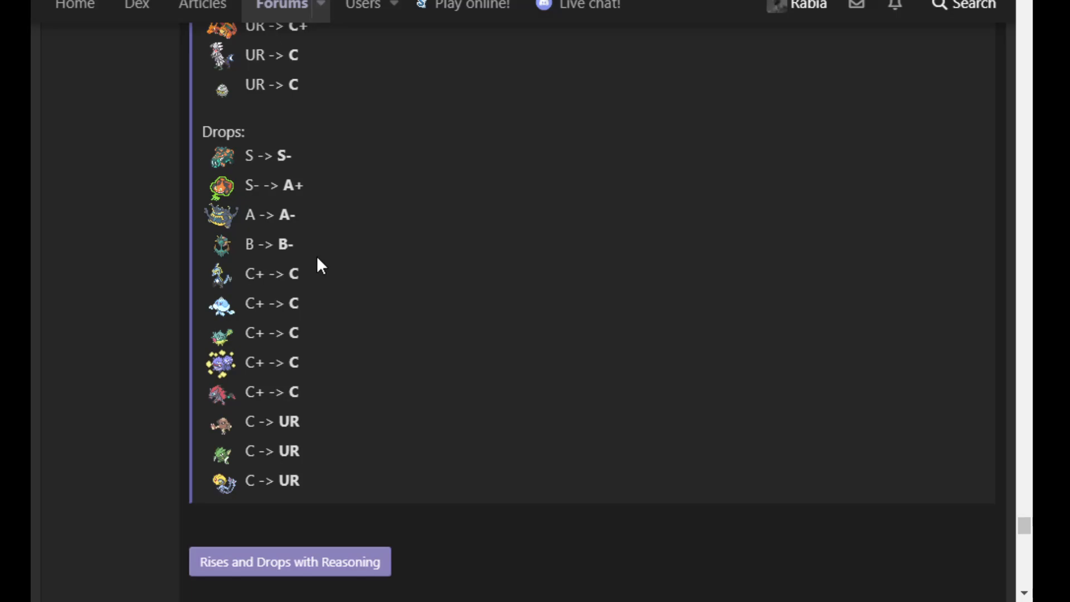
mouse_move(334, 260)
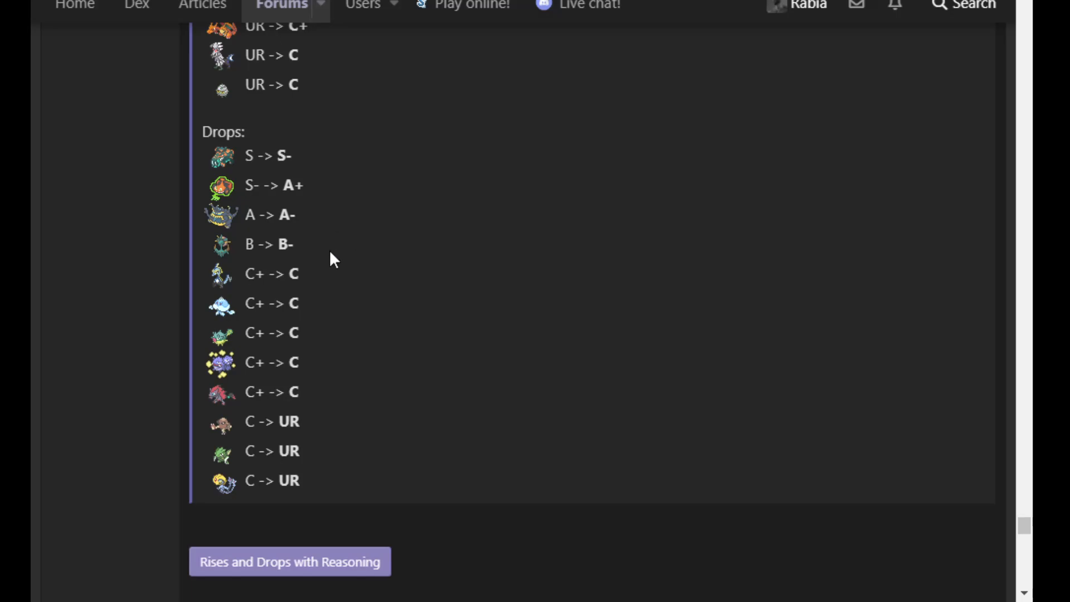
mouse_move(275, 269)
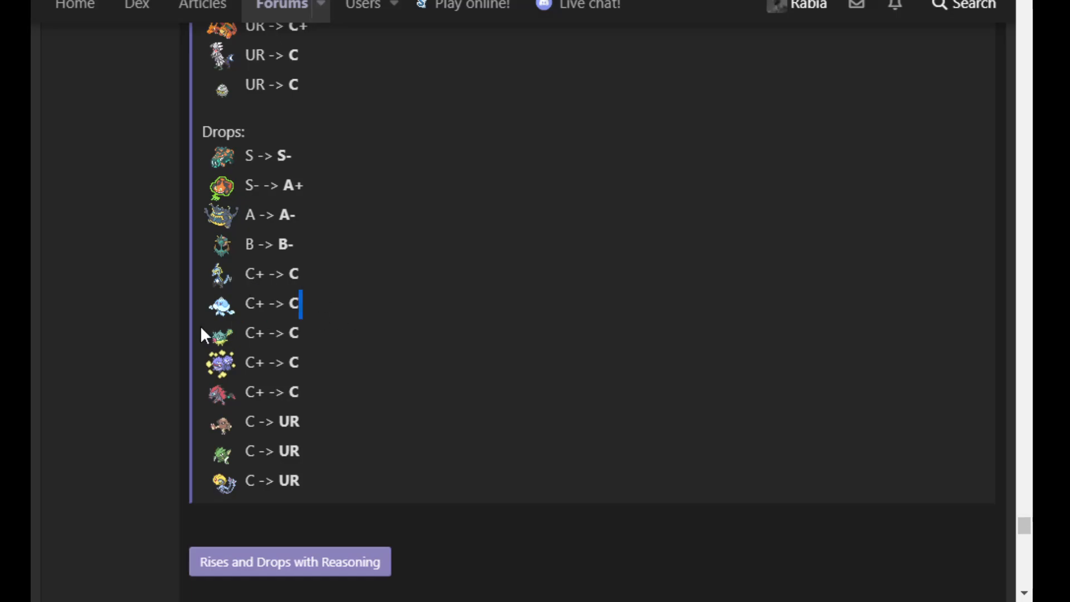
mouse_move(375, 297)
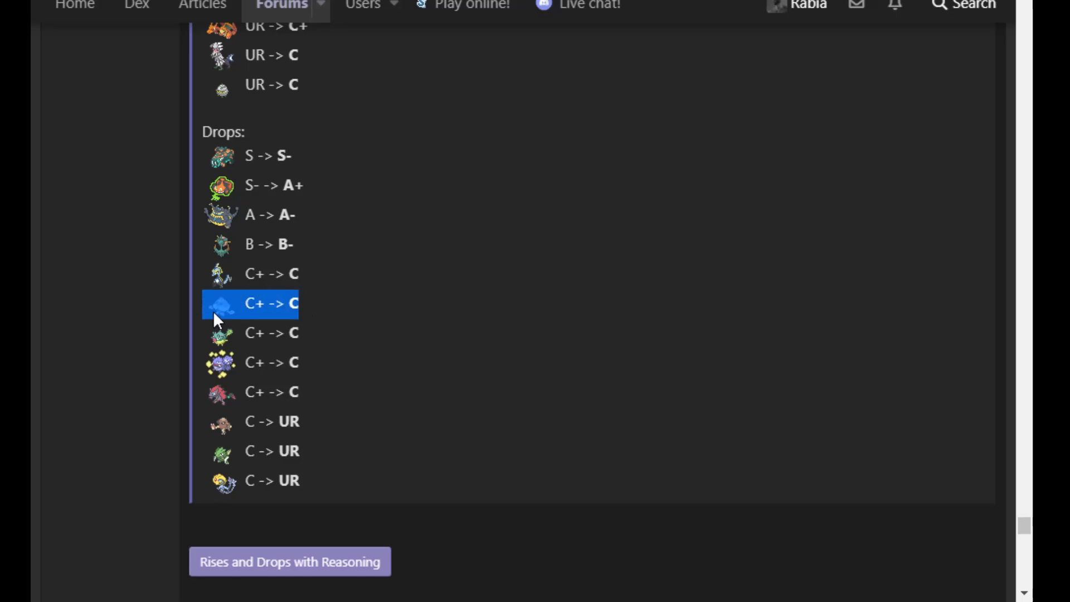
mouse_move(344, 295)
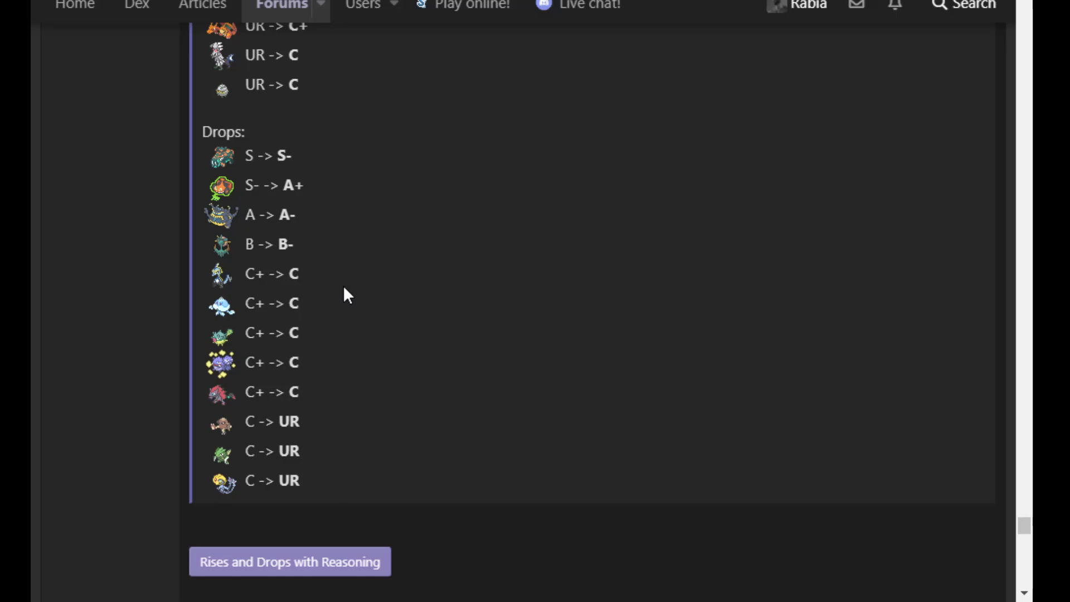
double_click(270, 304)
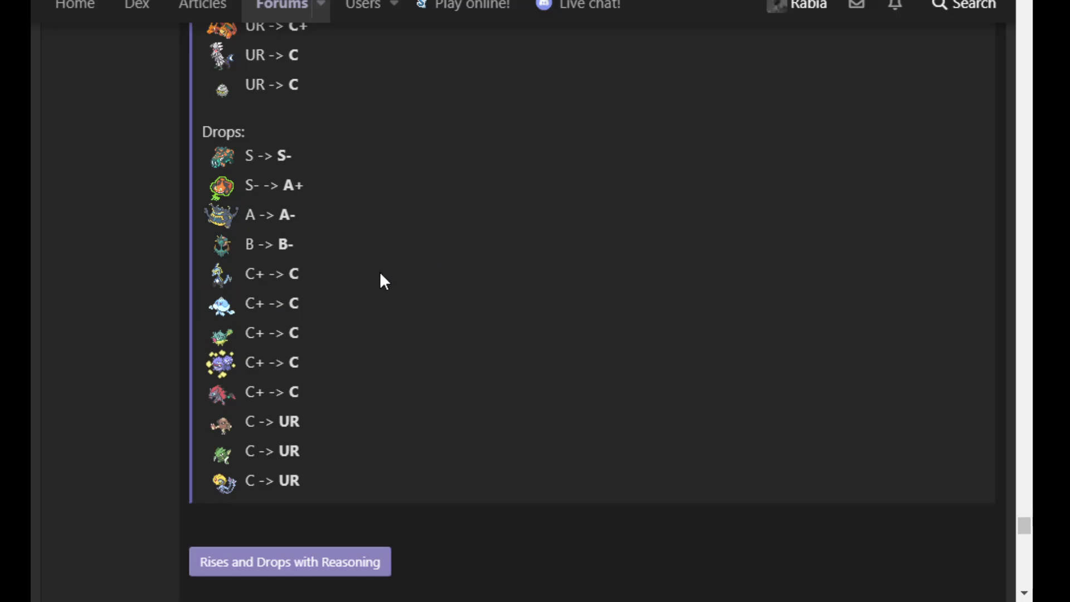
mouse_move(398, 274)
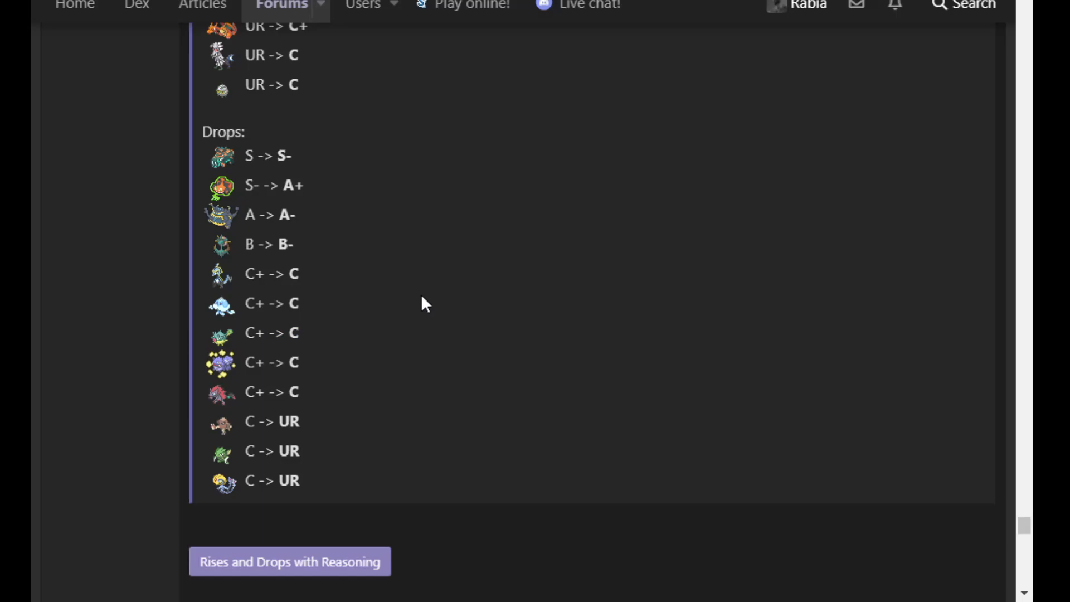
scroll("down", 3)
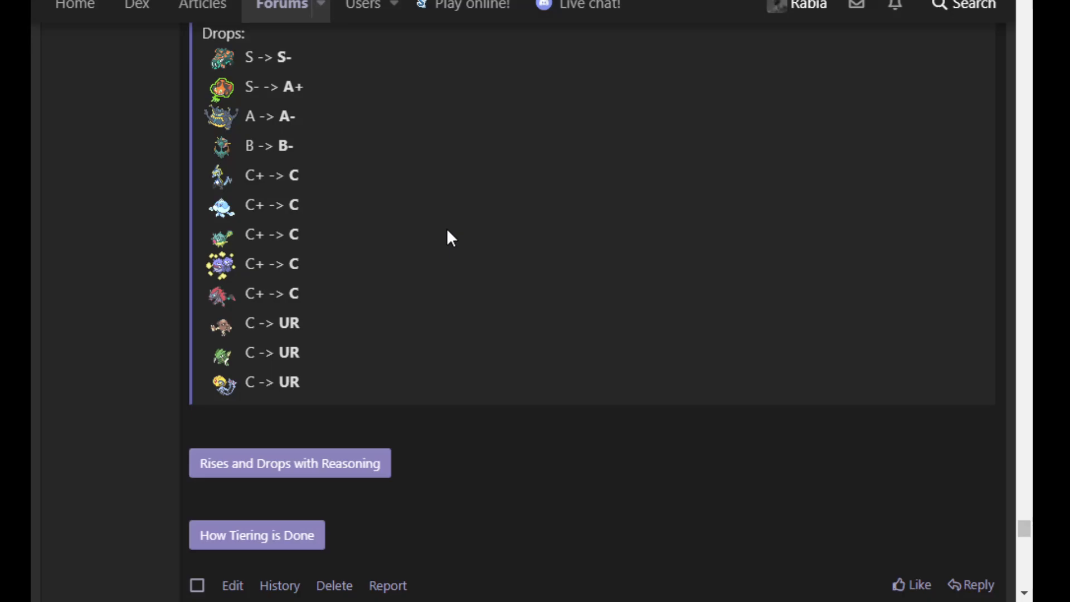
mouse_move(362, 434)
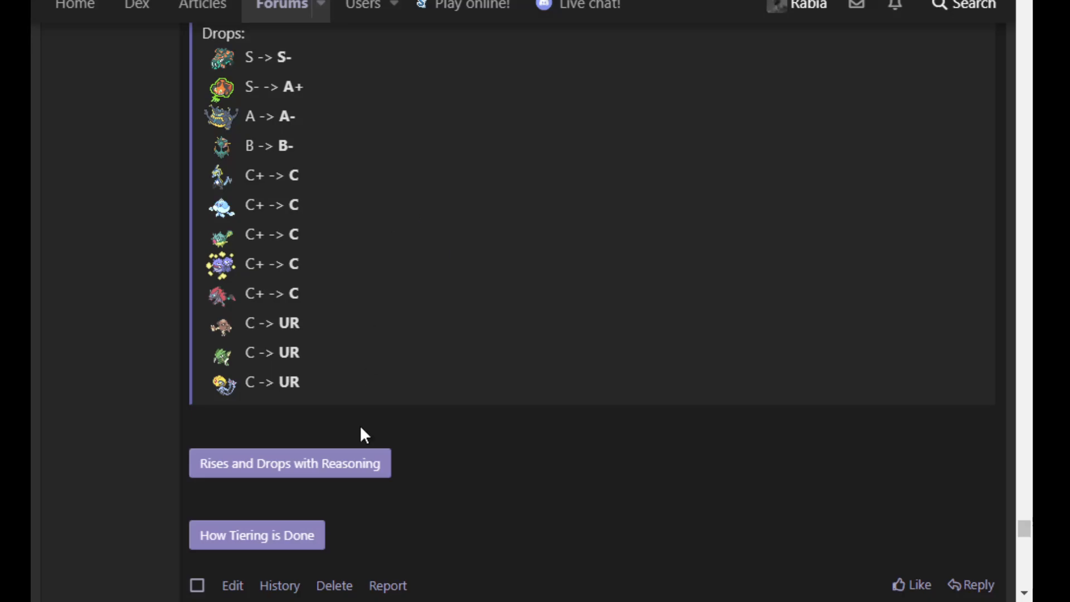
mouse_move(355, 432)
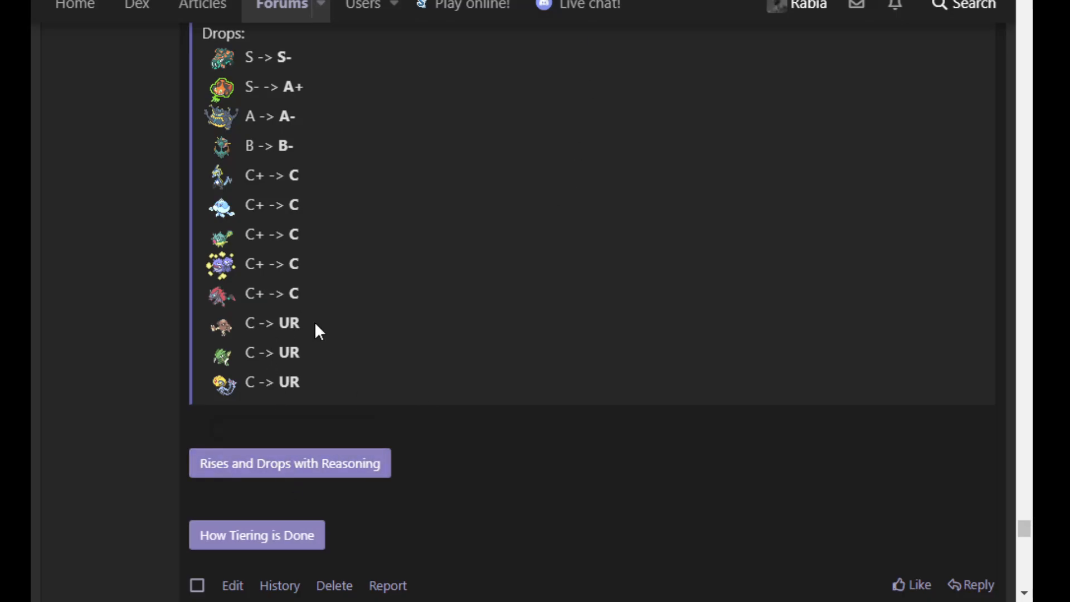
mouse_move(342, 325)
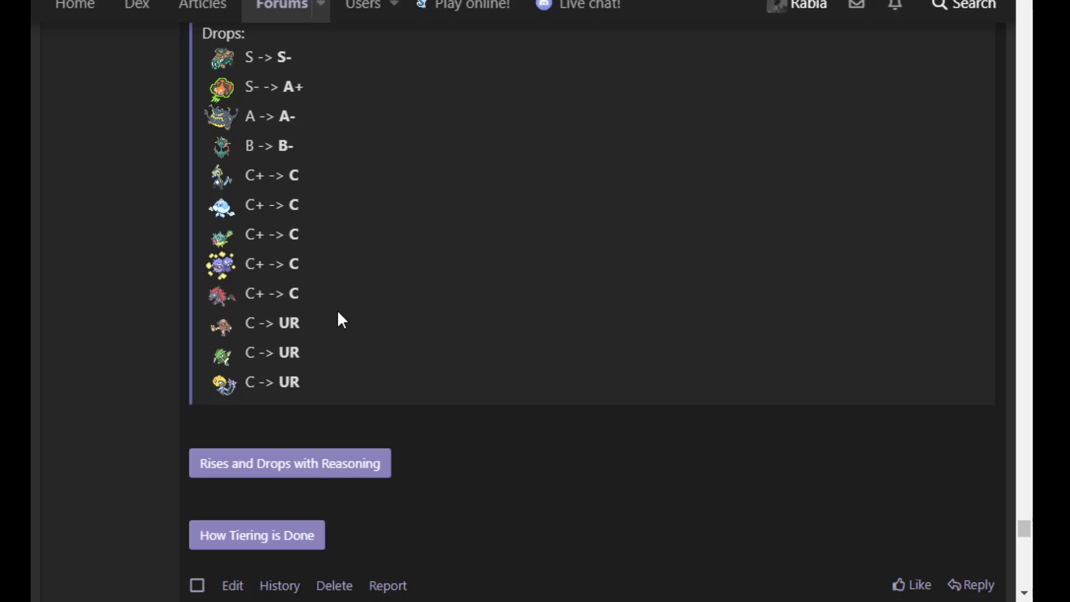
mouse_move(522, 262)
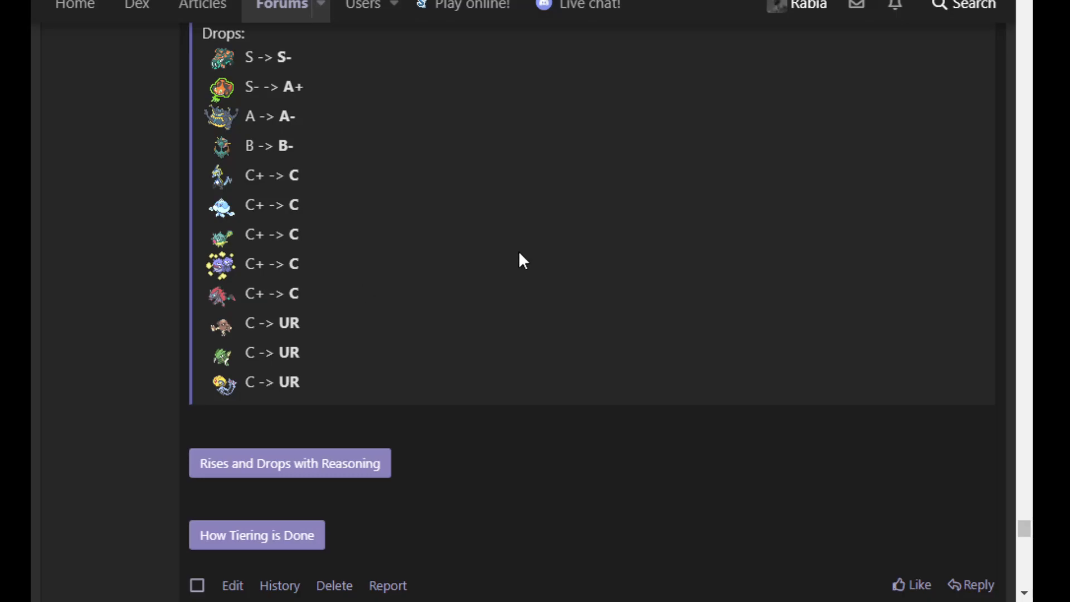
mouse_move(335, 243)
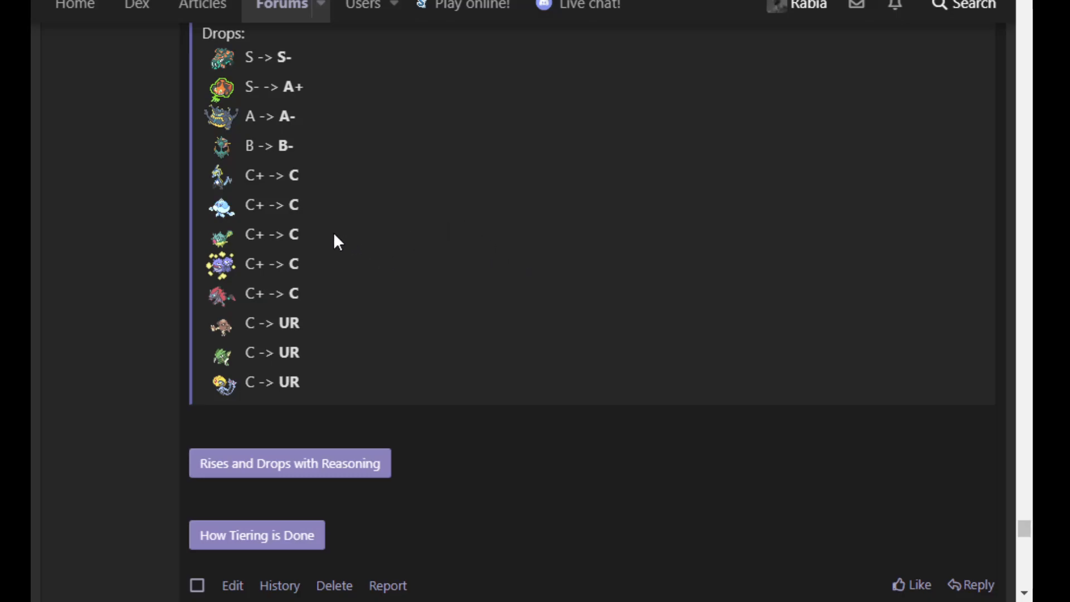
mouse_move(382, 275)
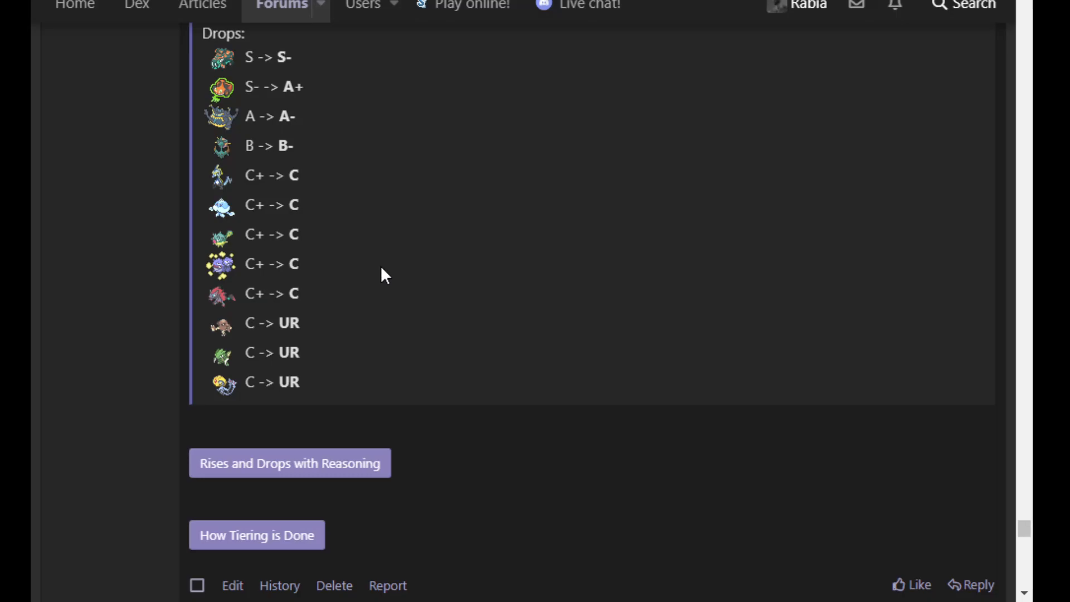
mouse_move(325, 368)
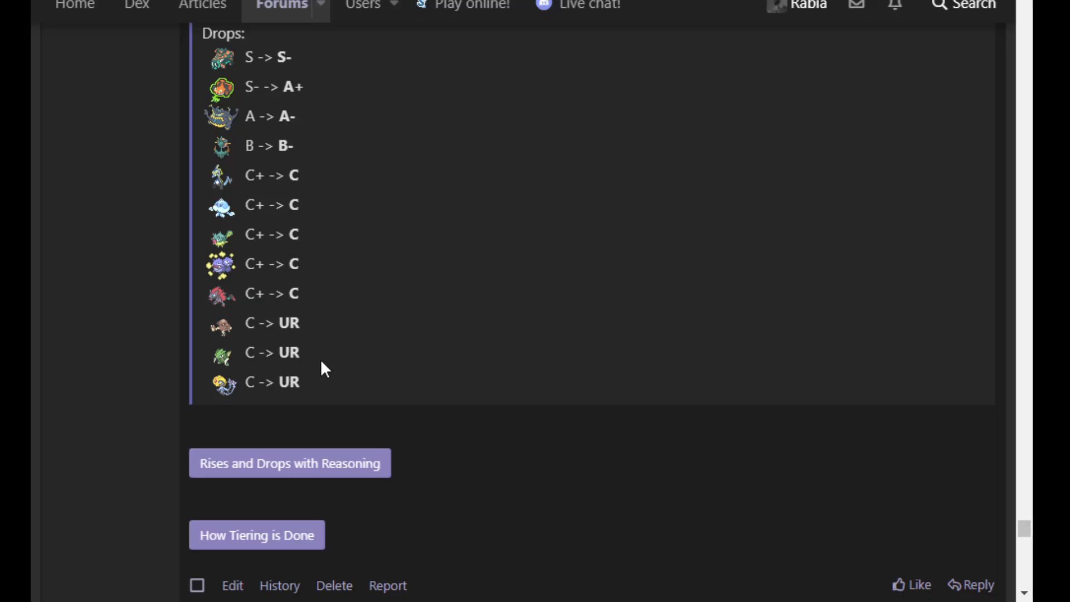
mouse_move(457, 323)
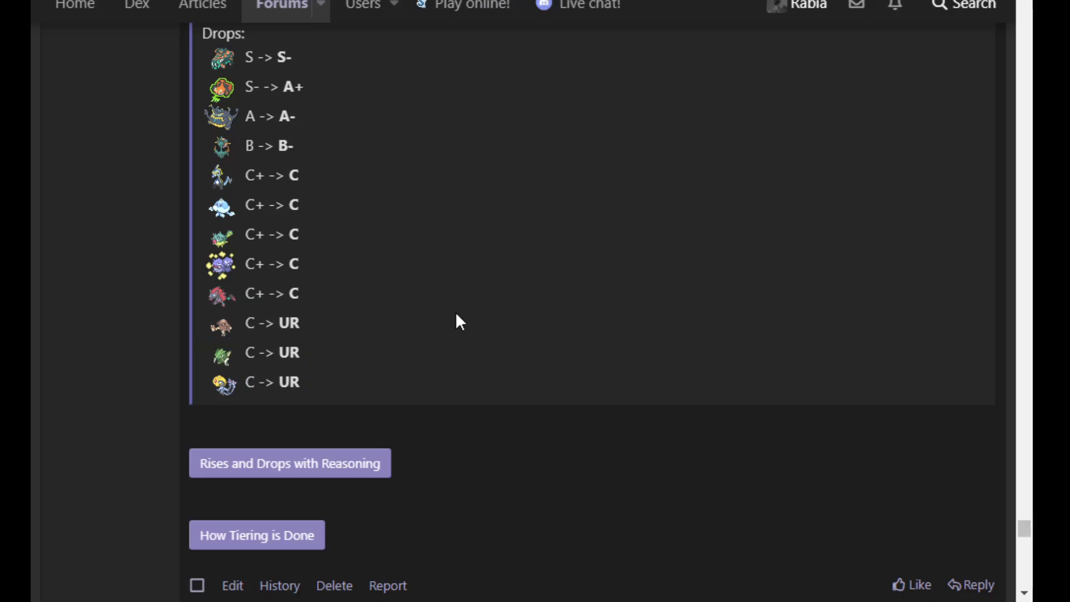
mouse_move(328, 388)
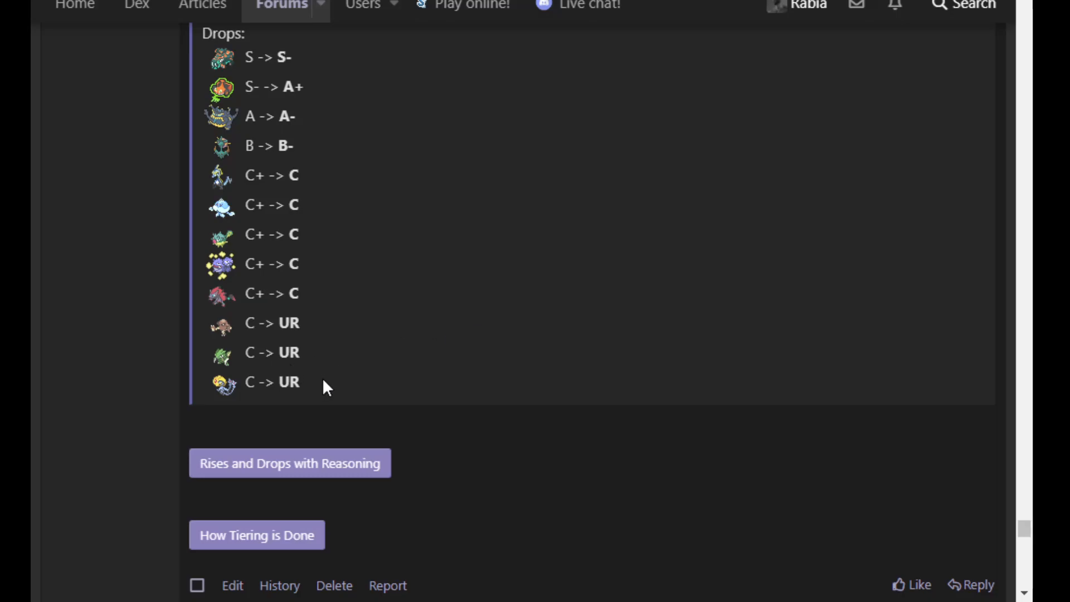
mouse_move(420, 367)
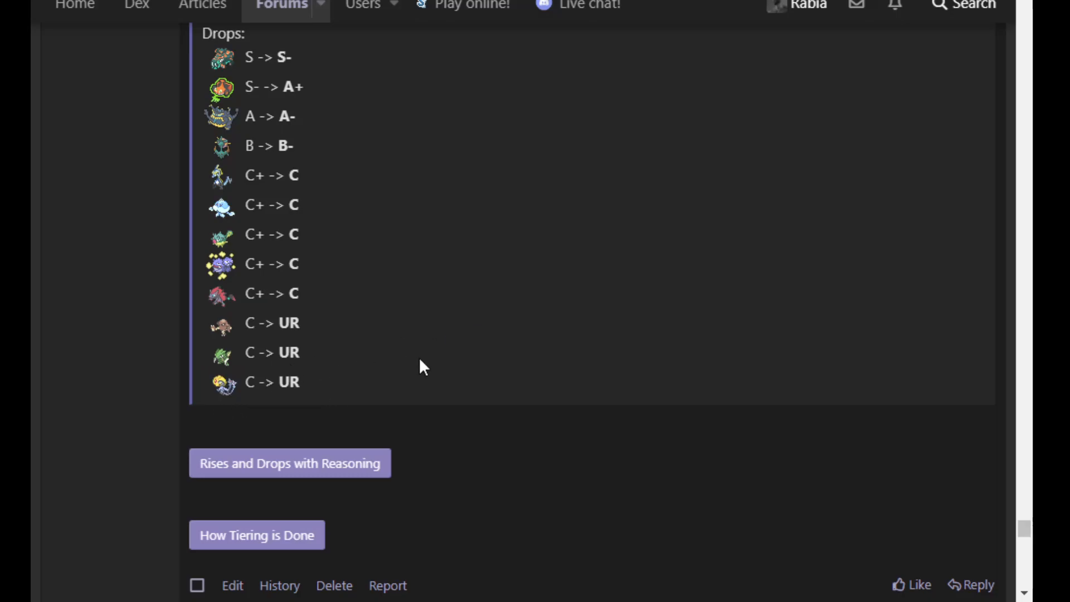
mouse_move(481, 437)
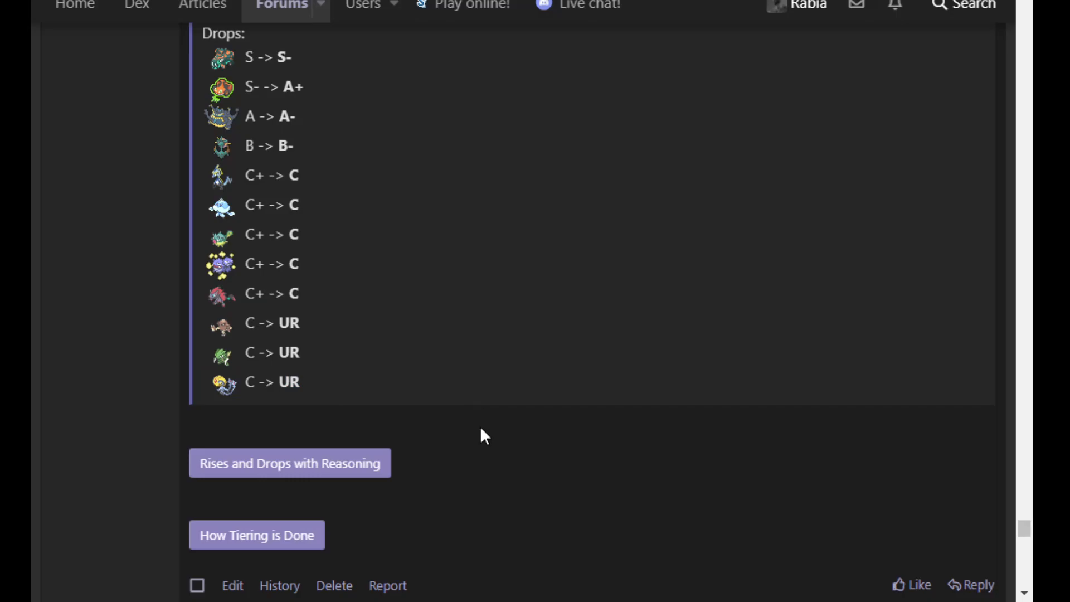
mouse_move(478, 422)
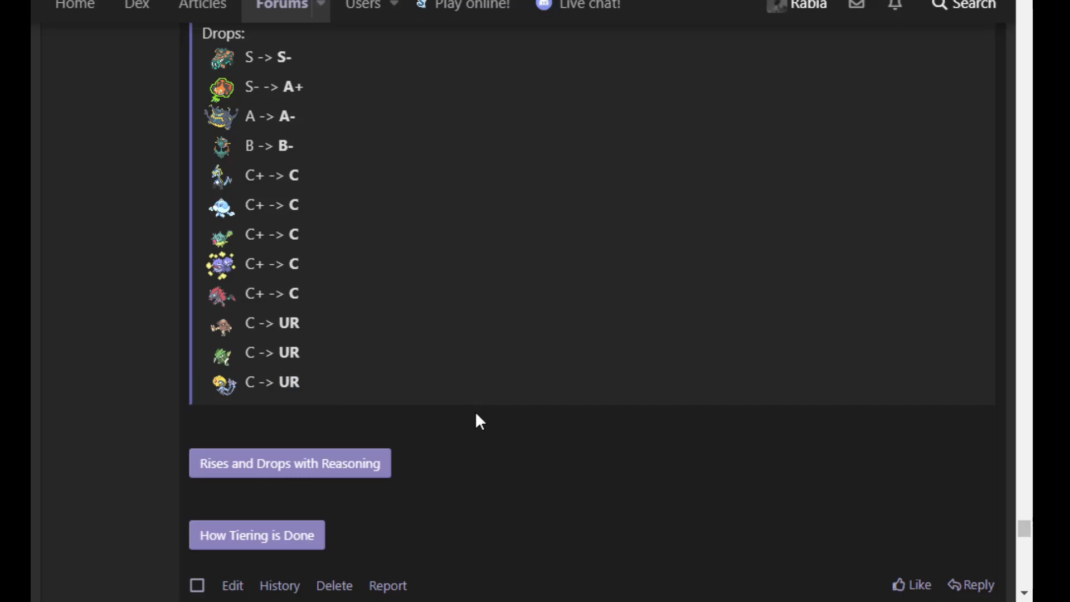
mouse_move(437, 457)
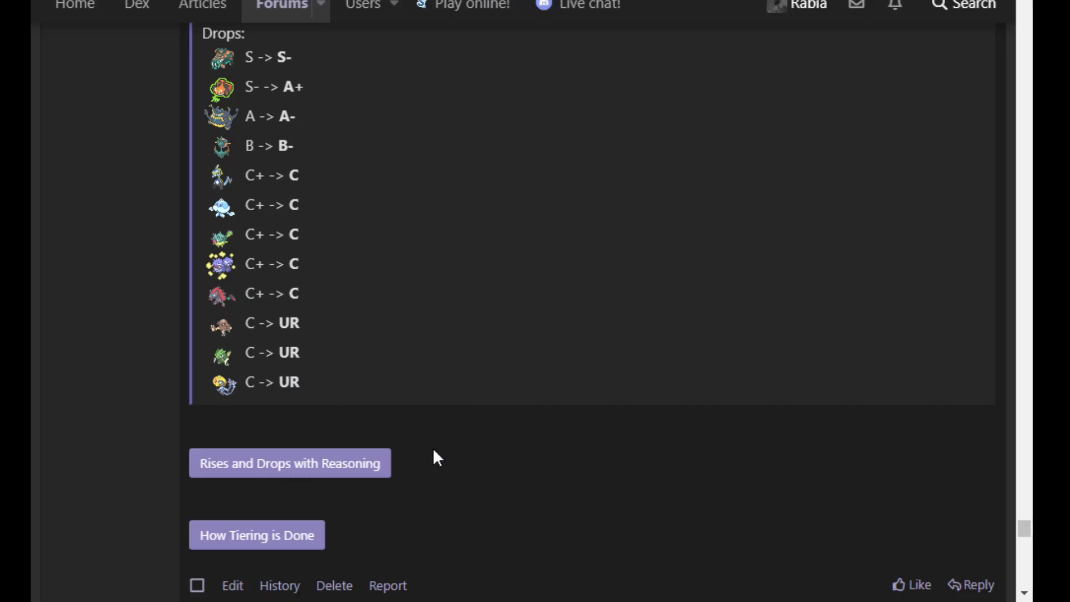
Scroll back up to Meri Berry's Tiering Update introduction and the first Rises entries
scroll("up", 3)
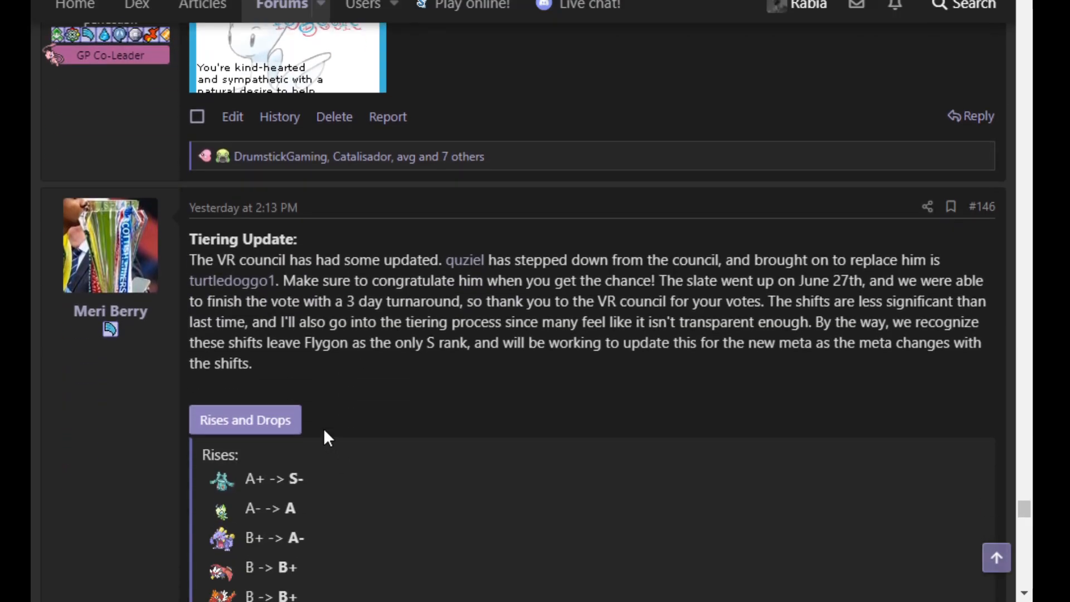
scroll("up", 3)
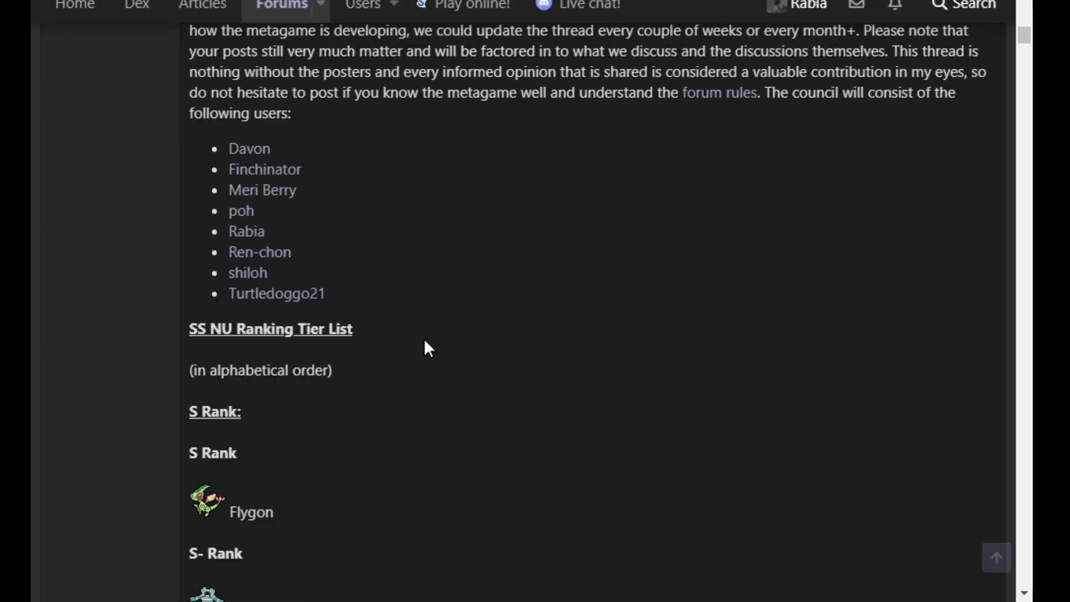
scroll("down", 3)
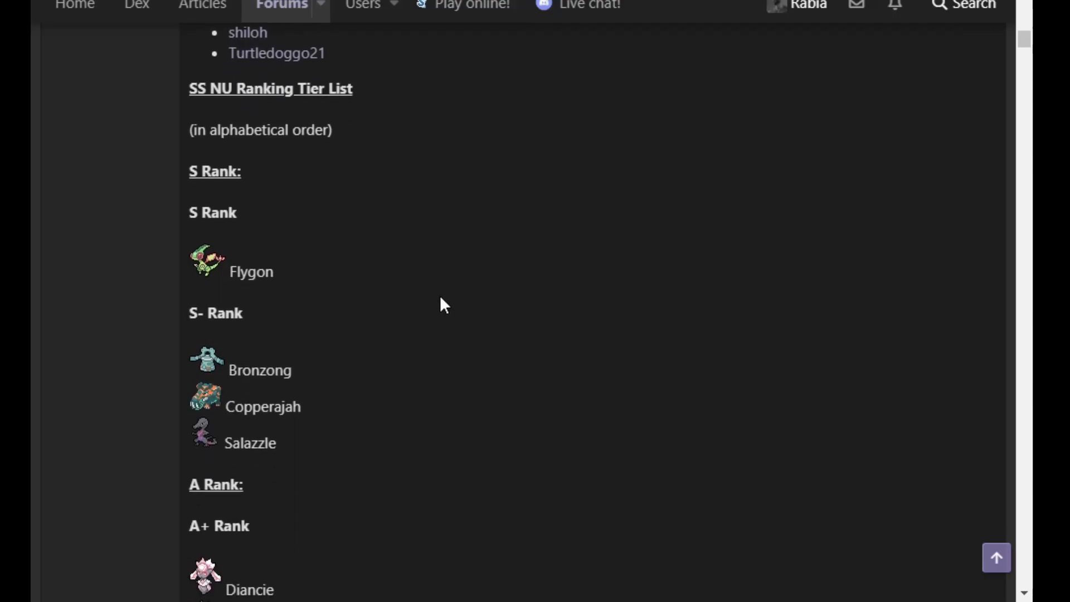
scroll("down", 3)
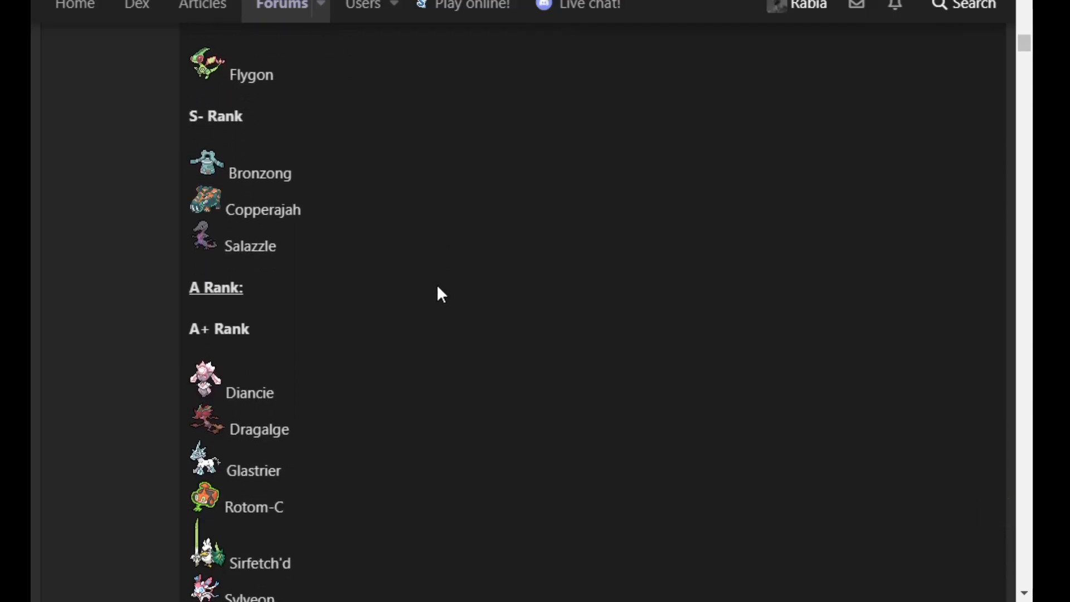
scroll("down", 3)
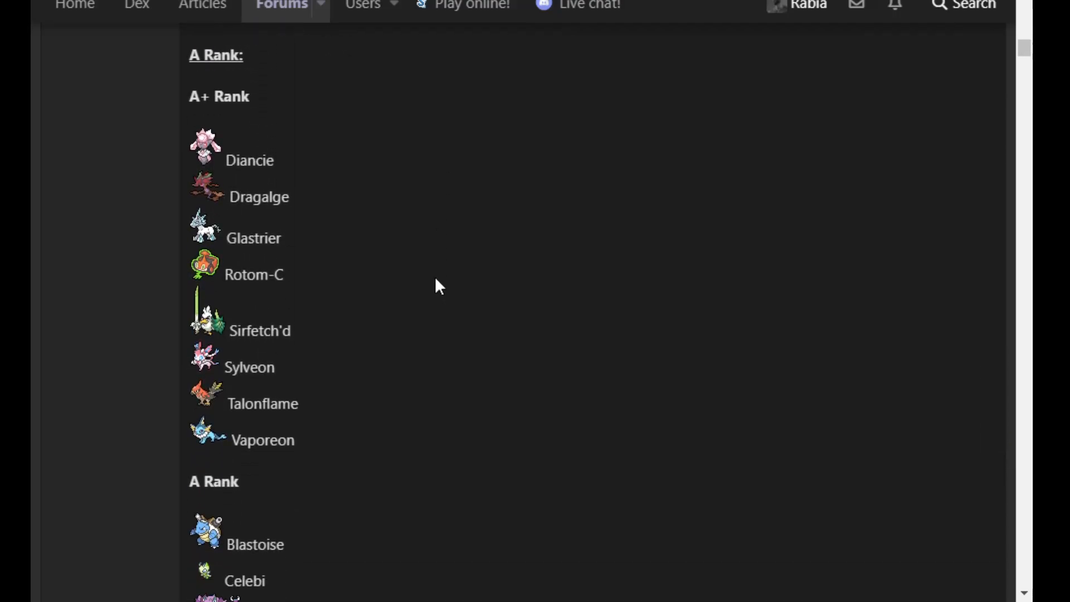
scroll("down", 3)
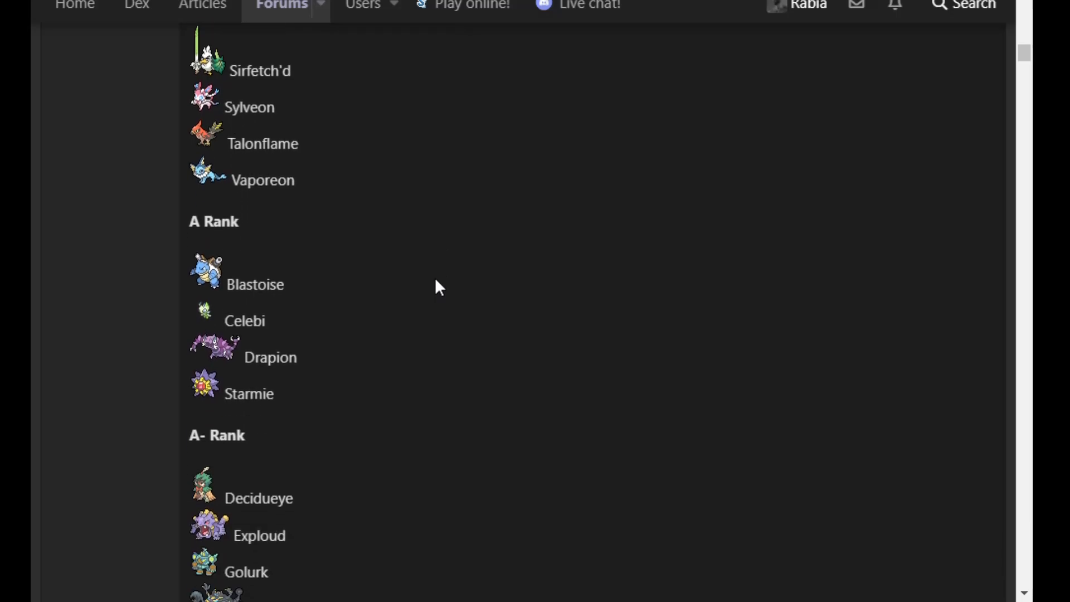
scroll("down", 3)
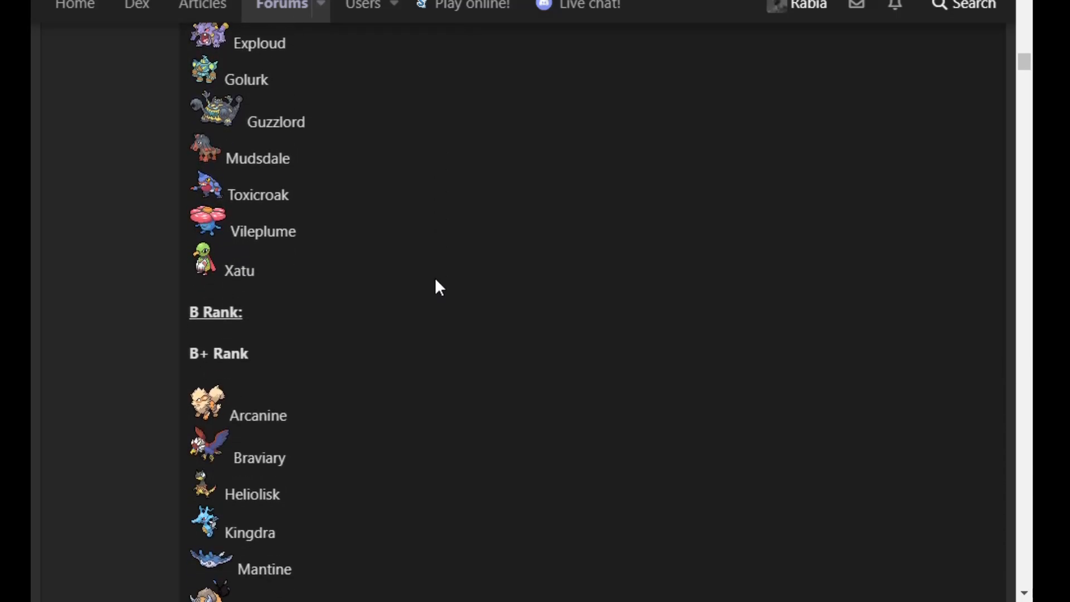
scroll("down", 3)
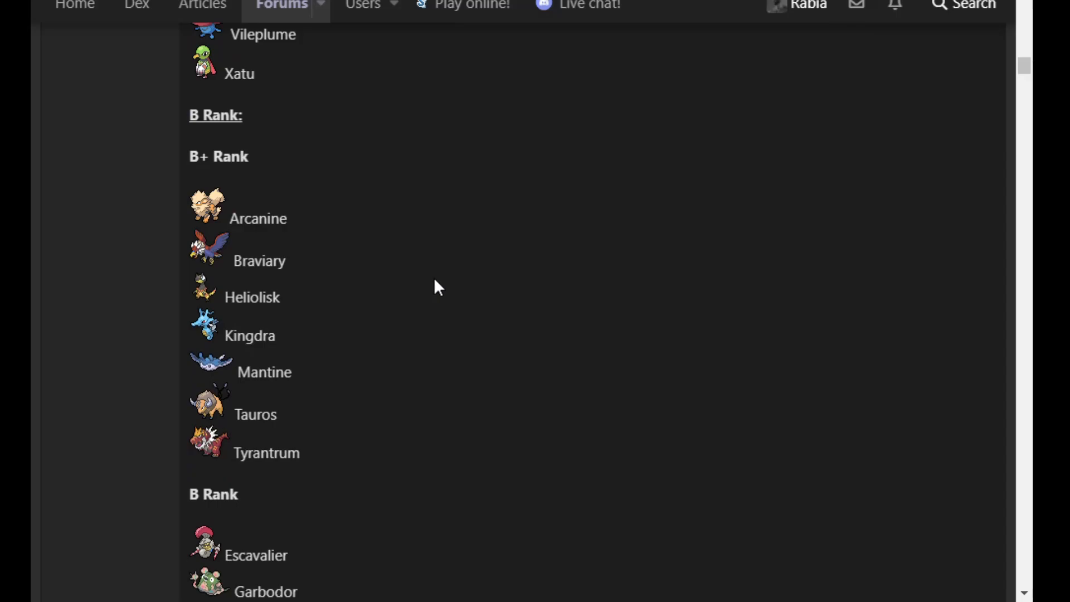
scroll("down", 3)
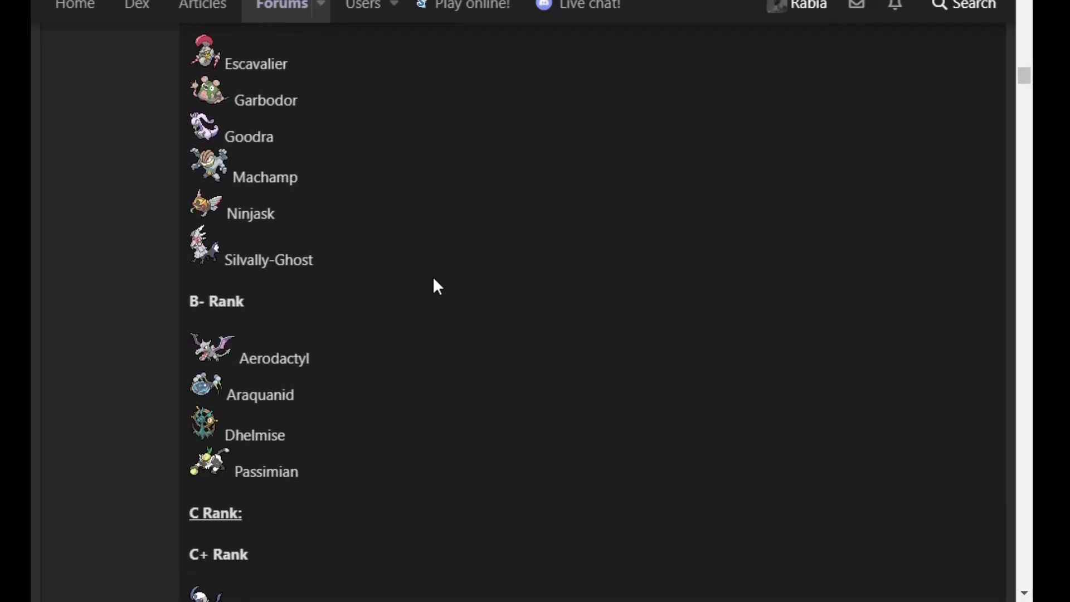
scroll("down", 3)
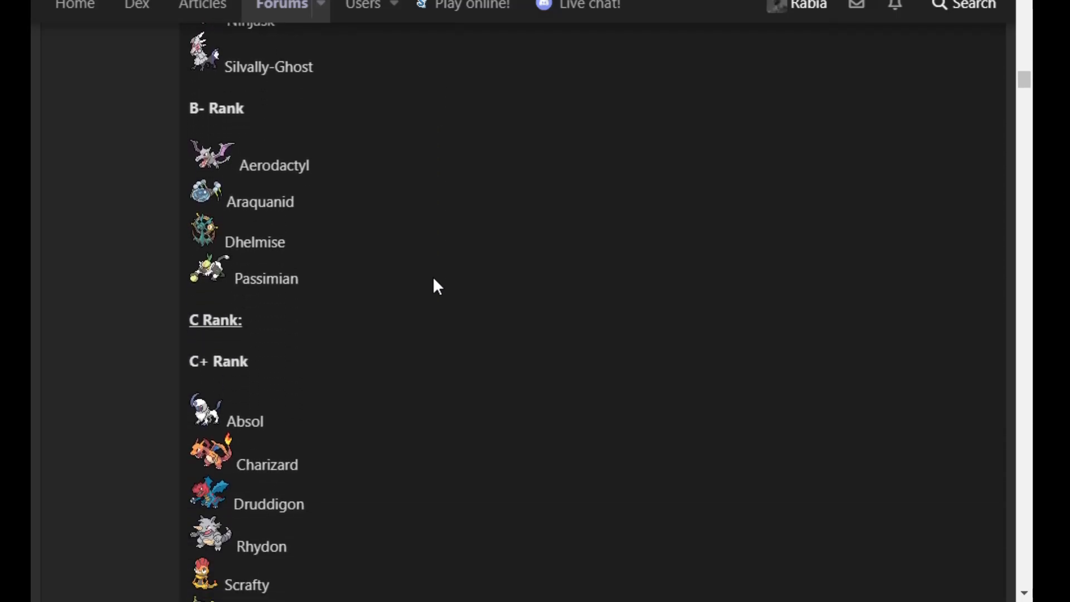
scroll("down", 3)
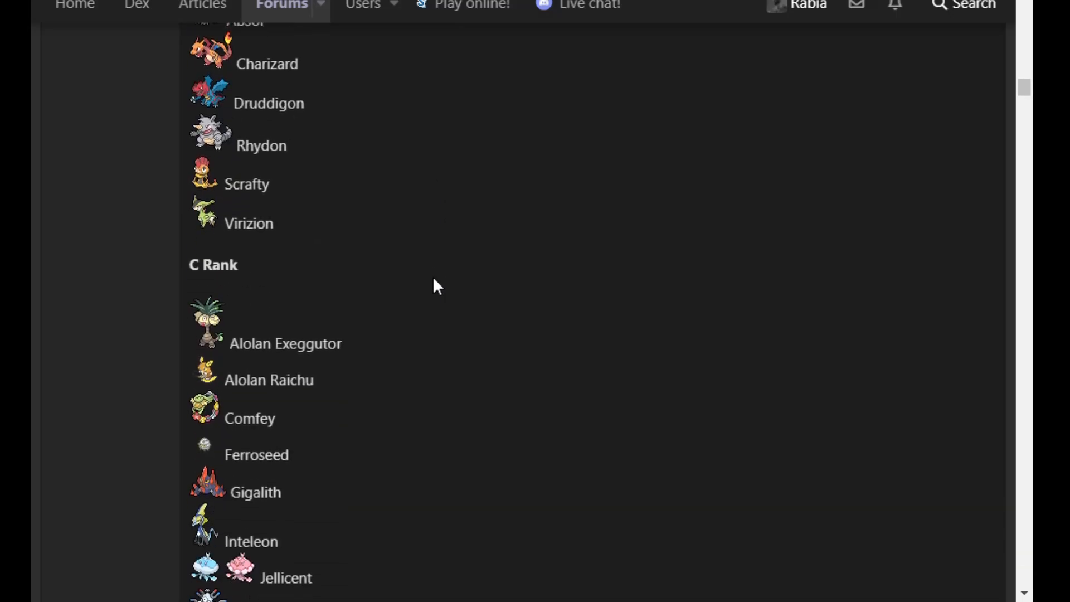
scroll("down", 3)
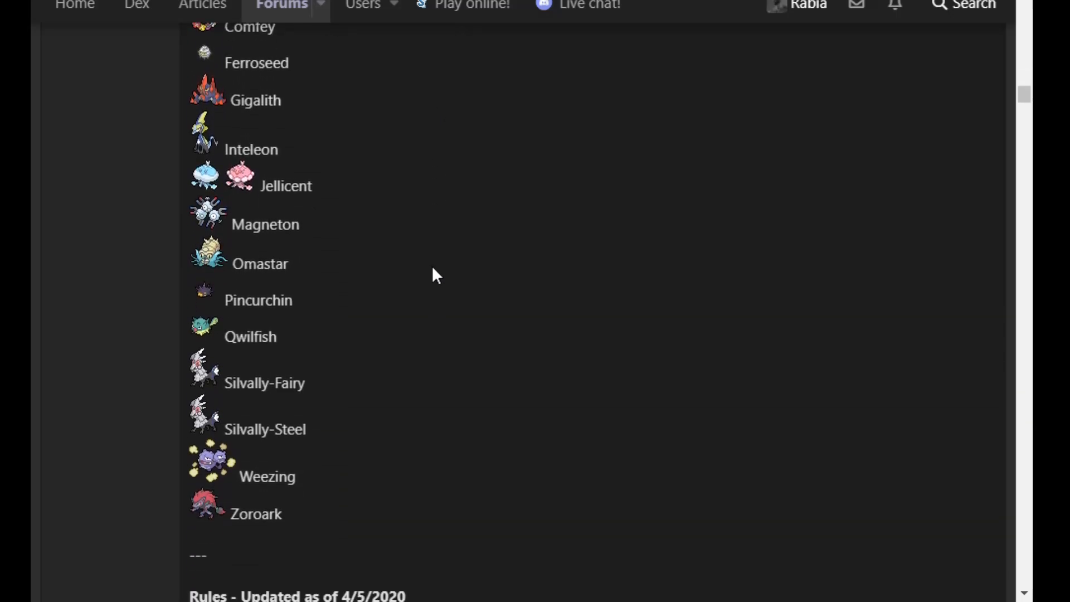
scroll("up", 3)
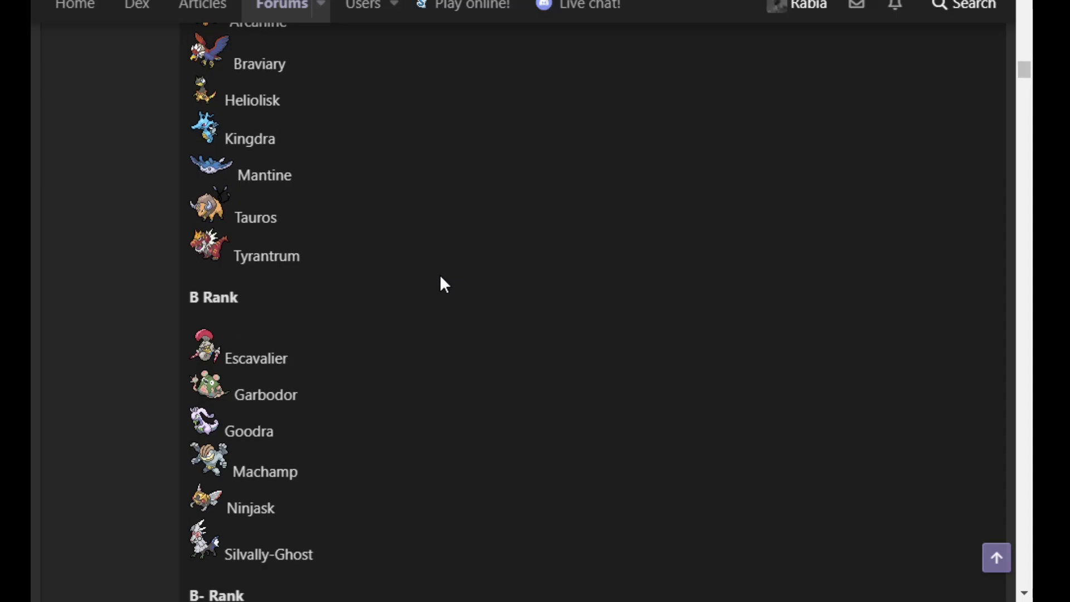
scroll("up", 3)
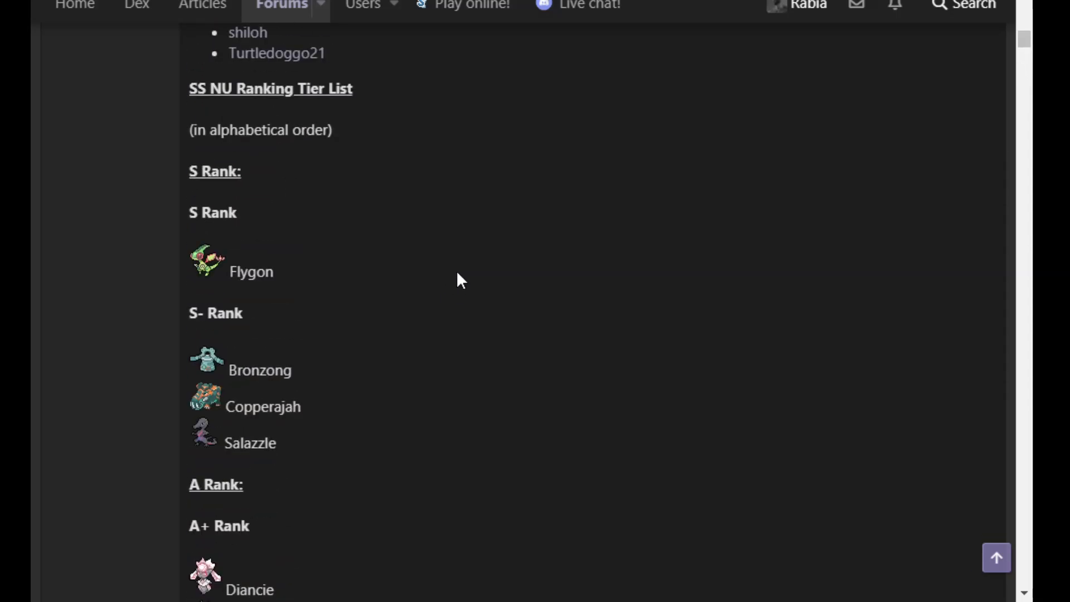
mouse_move(369, 410)
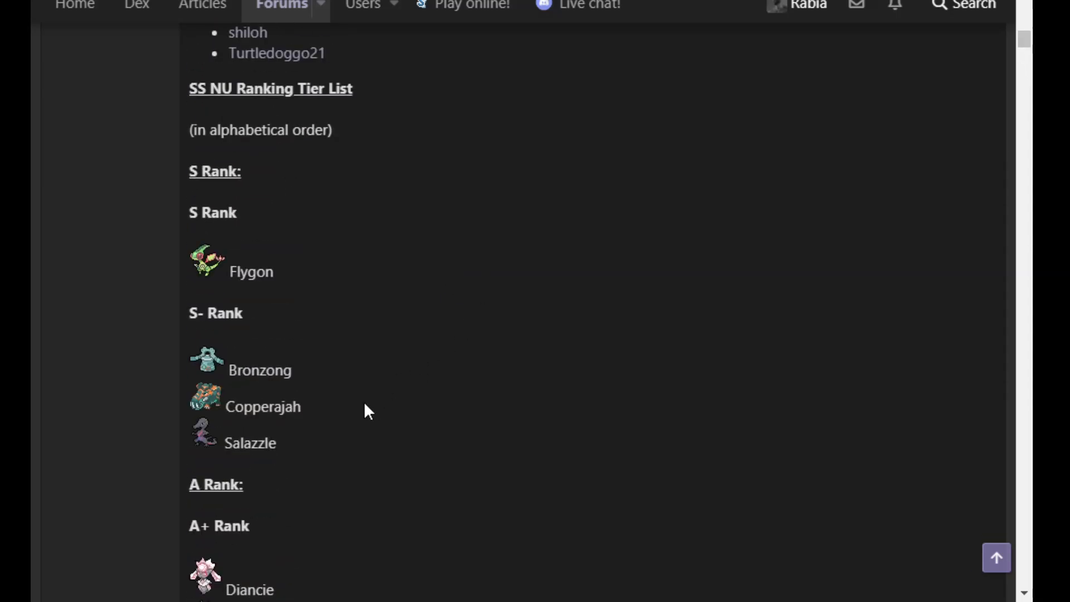
mouse_move(208, 392)
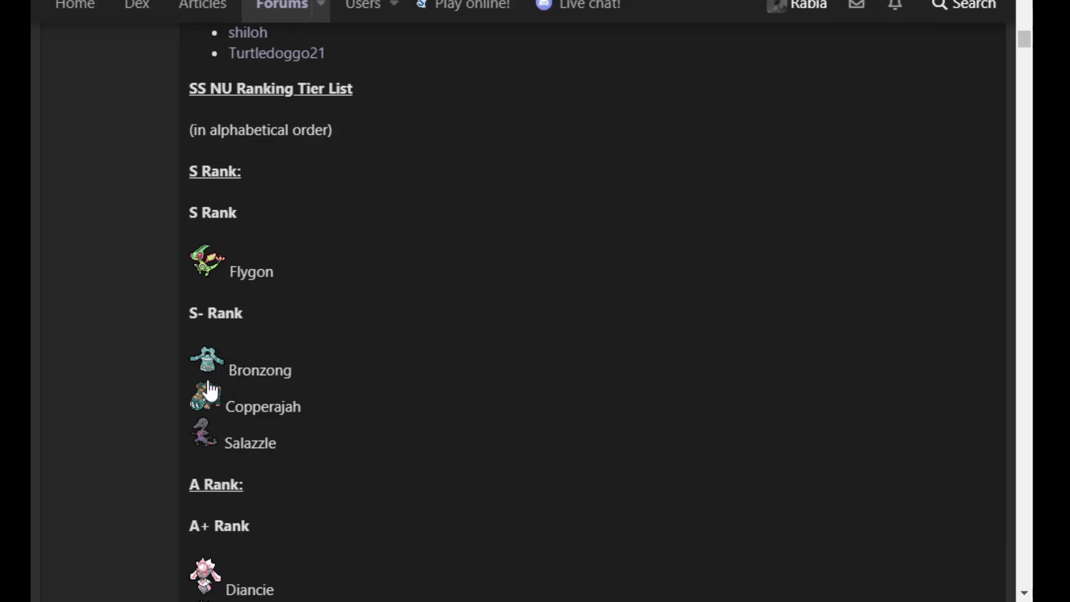
scroll("down", 3)
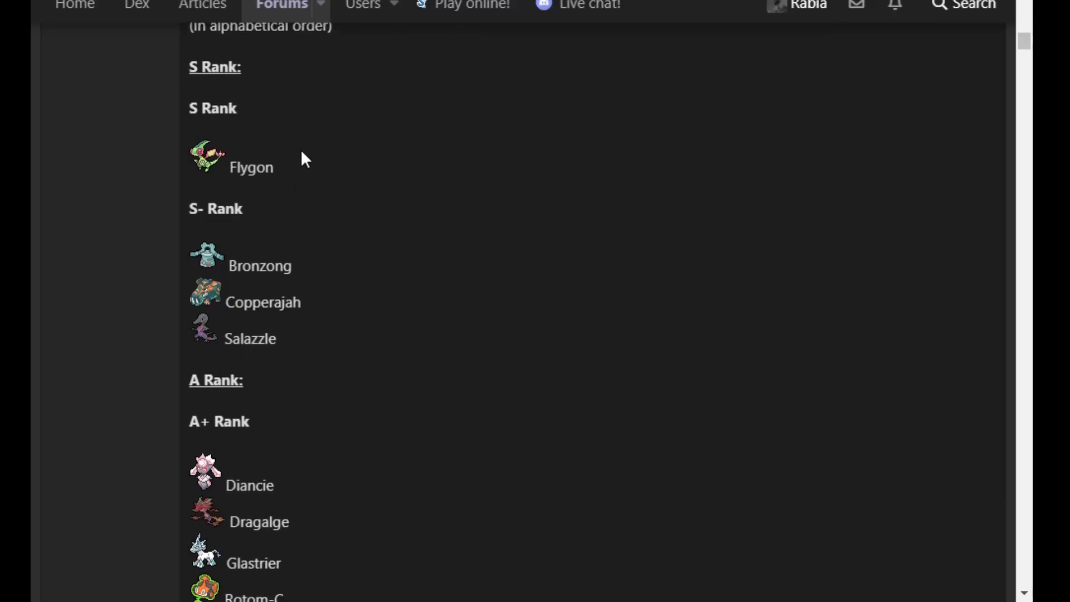
scroll("down", 3)
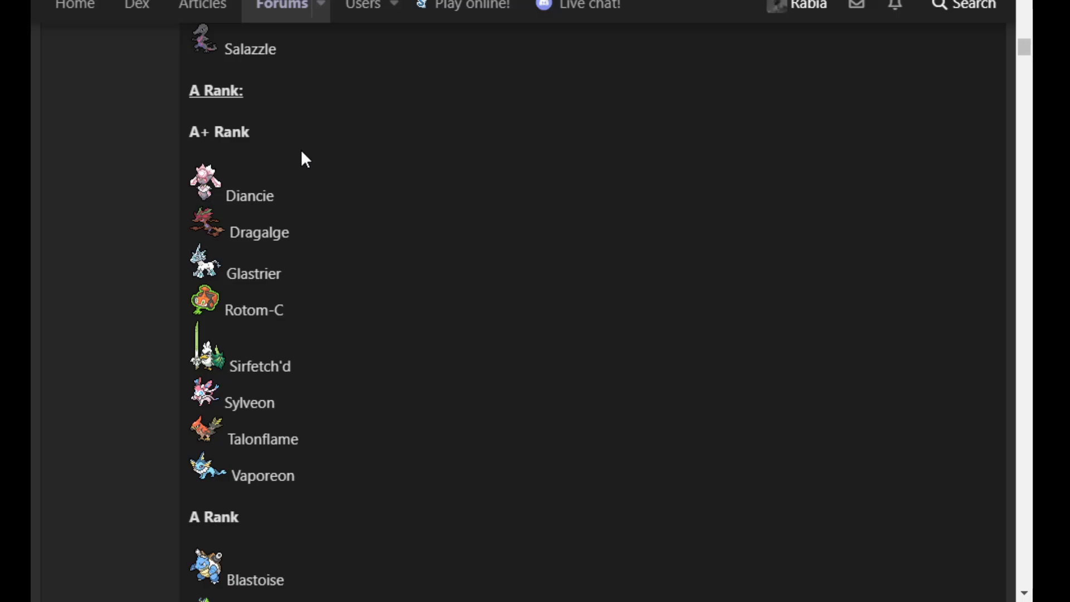
mouse_move(481, 314)
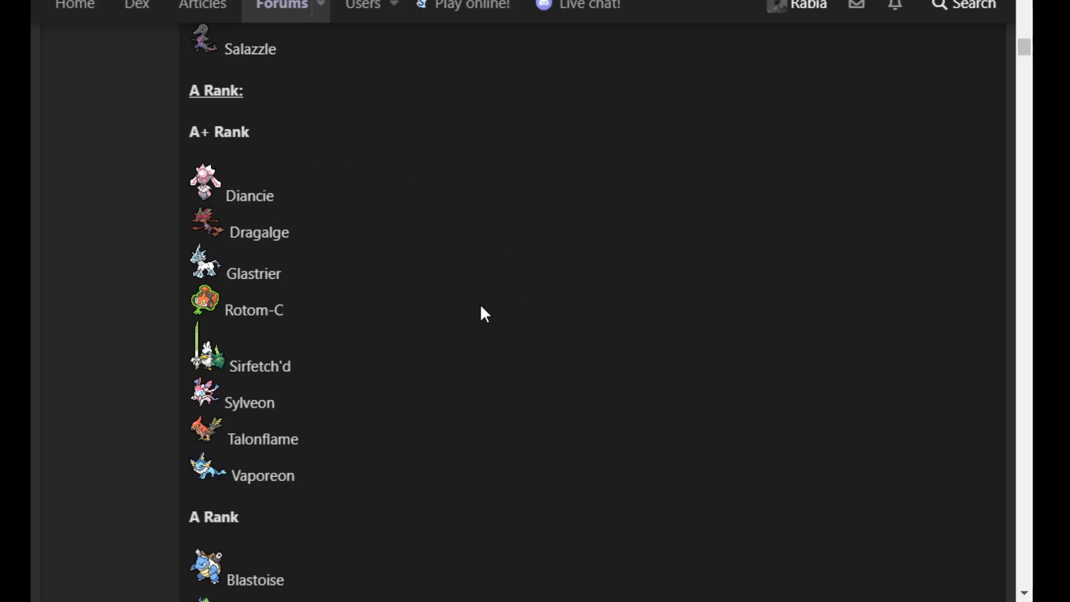
mouse_move(483, 304)
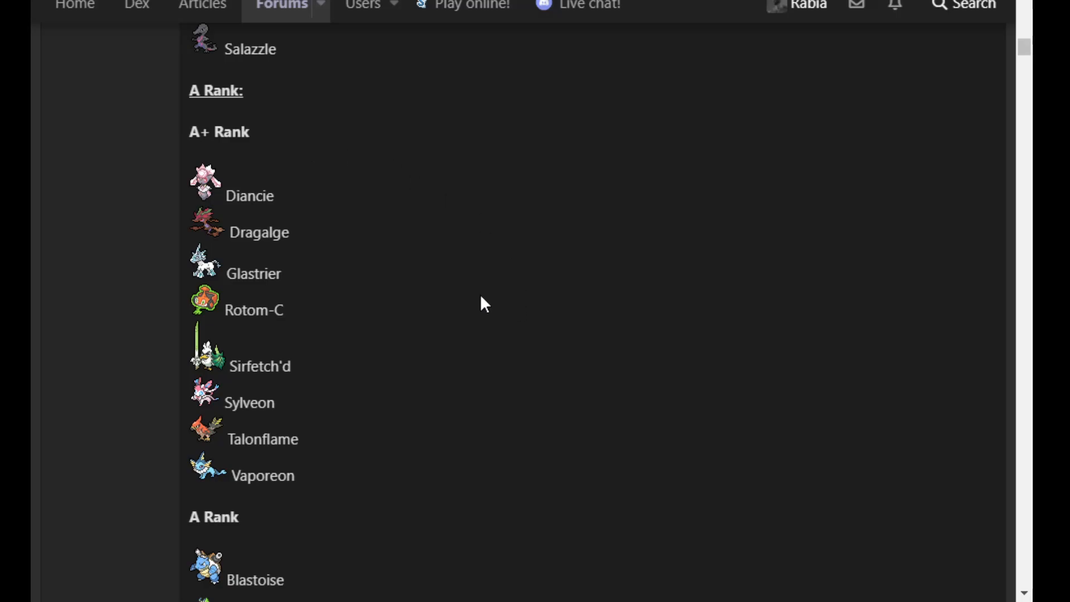
mouse_move(461, 292)
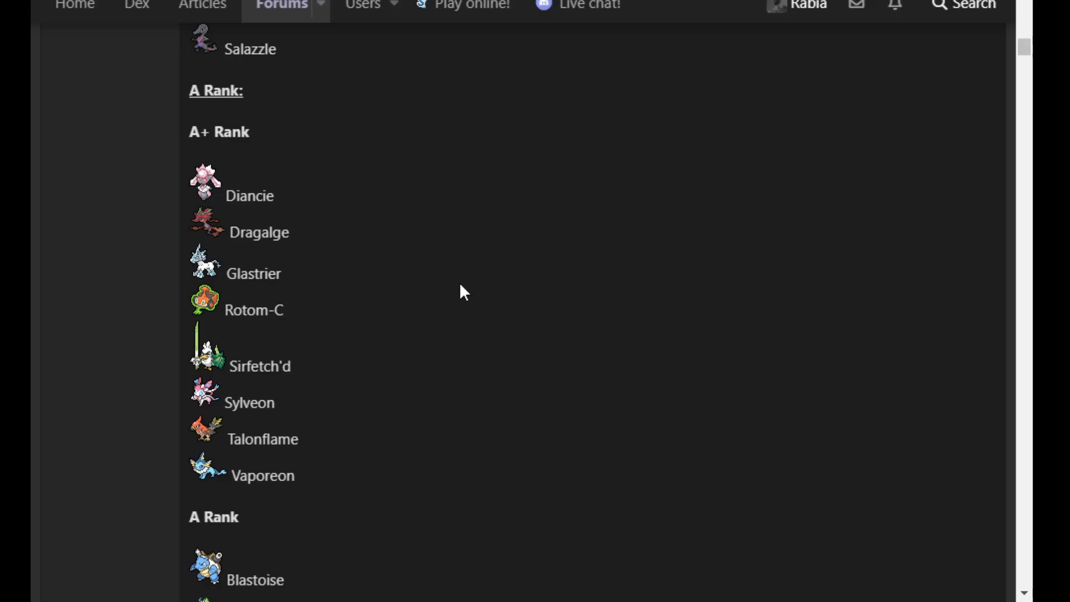
mouse_move(474, 275)
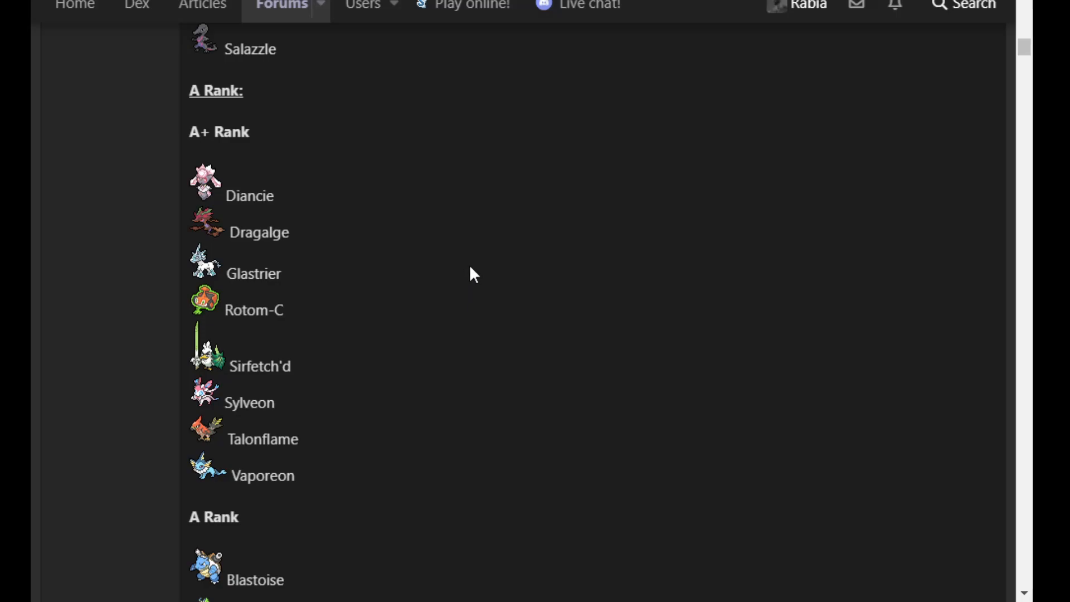
scroll("up", 3)
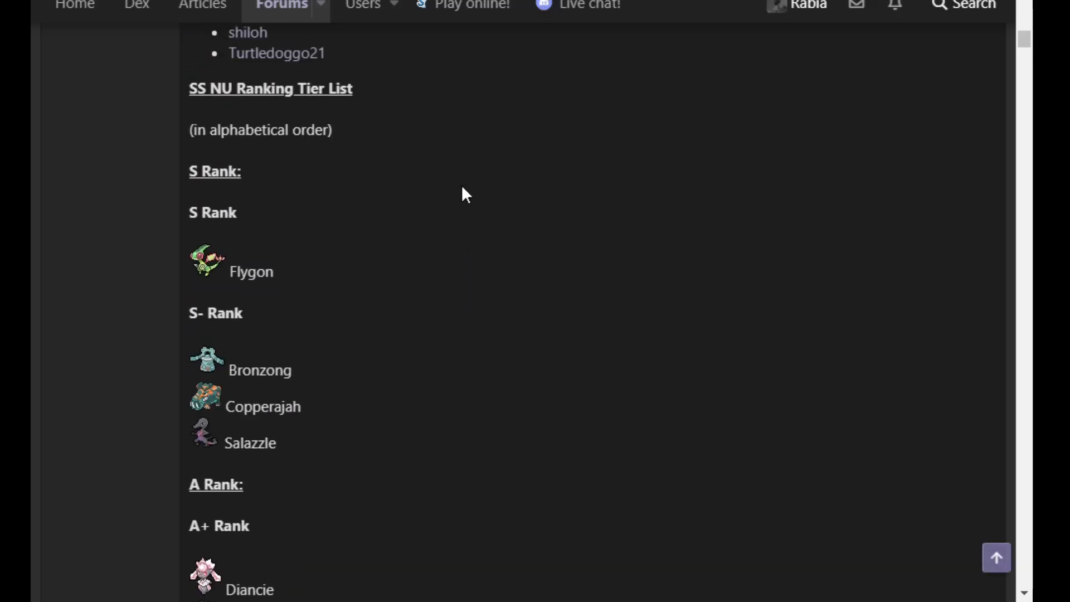
scroll("up", 3)
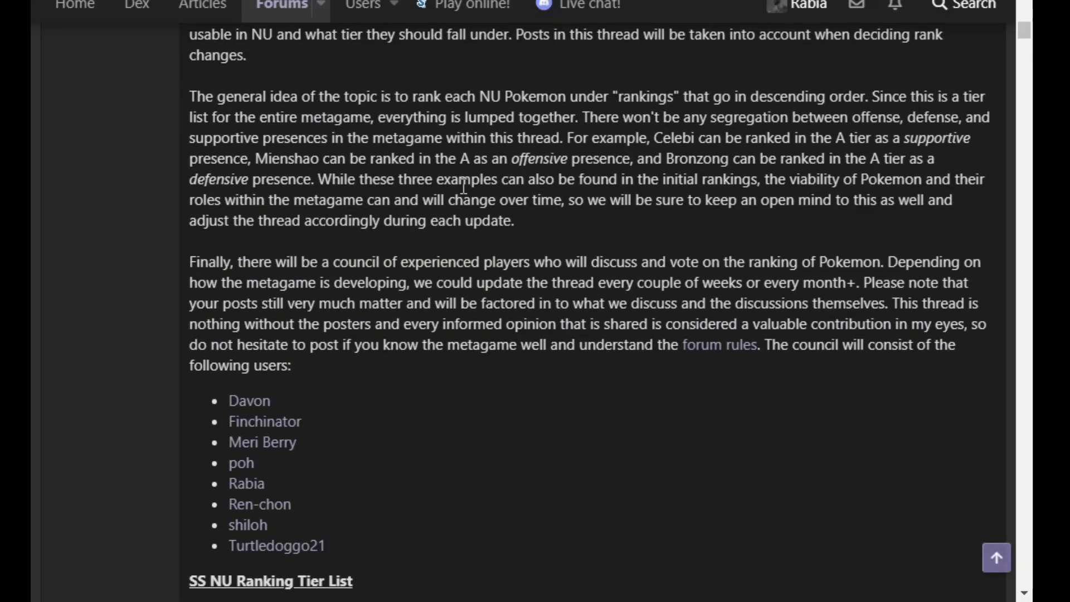